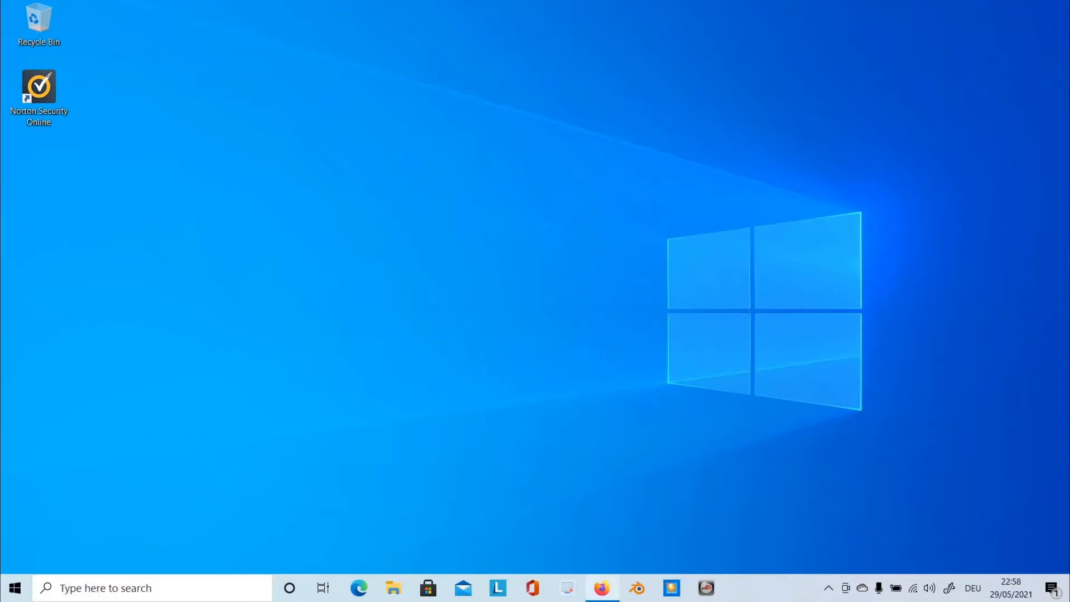
Launch Firefox and search Google for 'mysql community server'
click(600, 588)
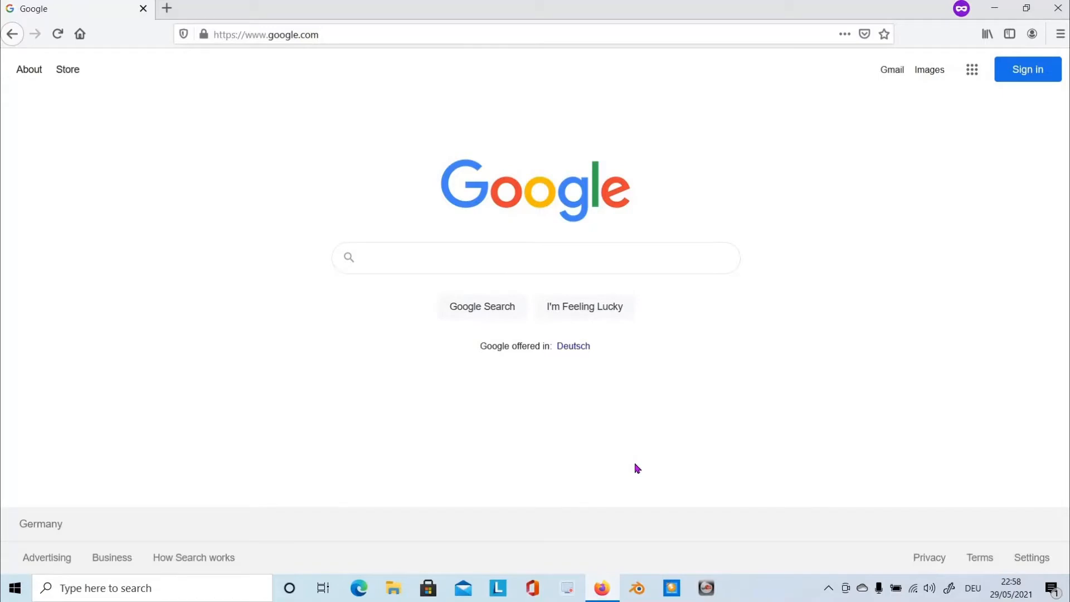
text(my)
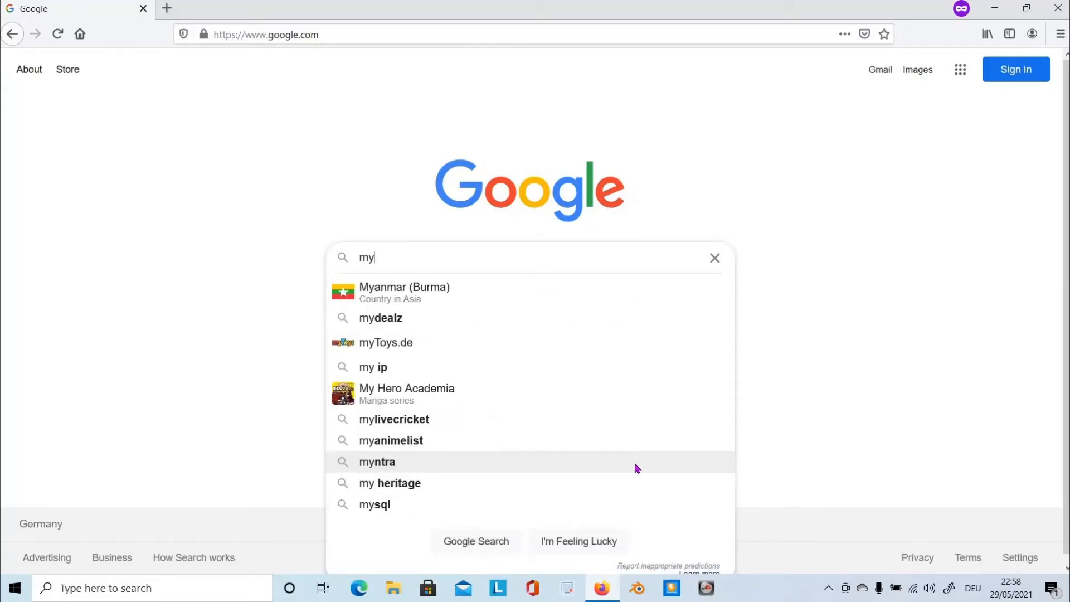
text(sql)
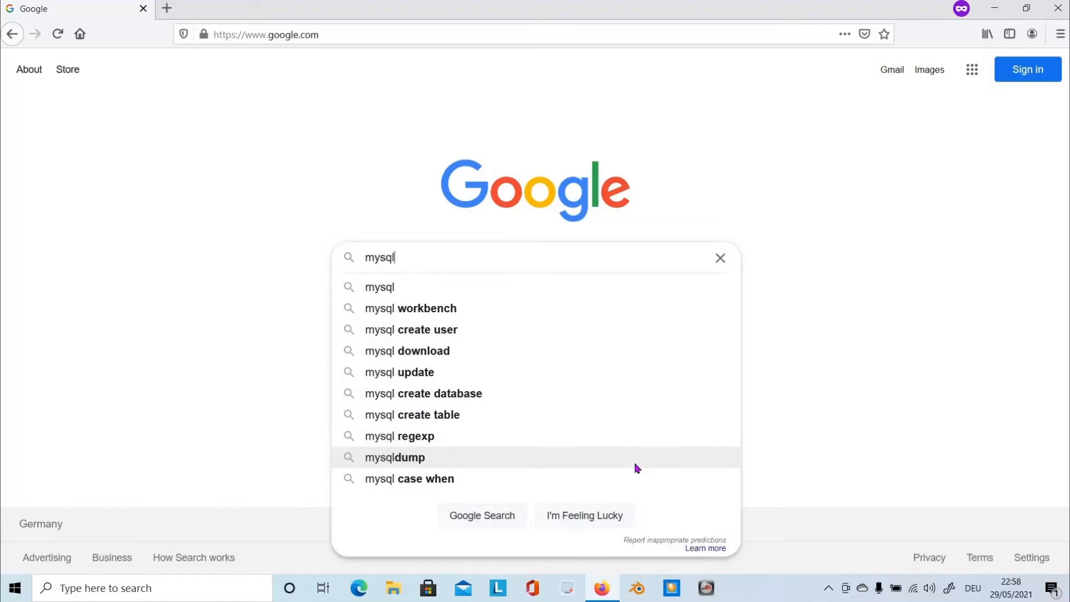
text(com)
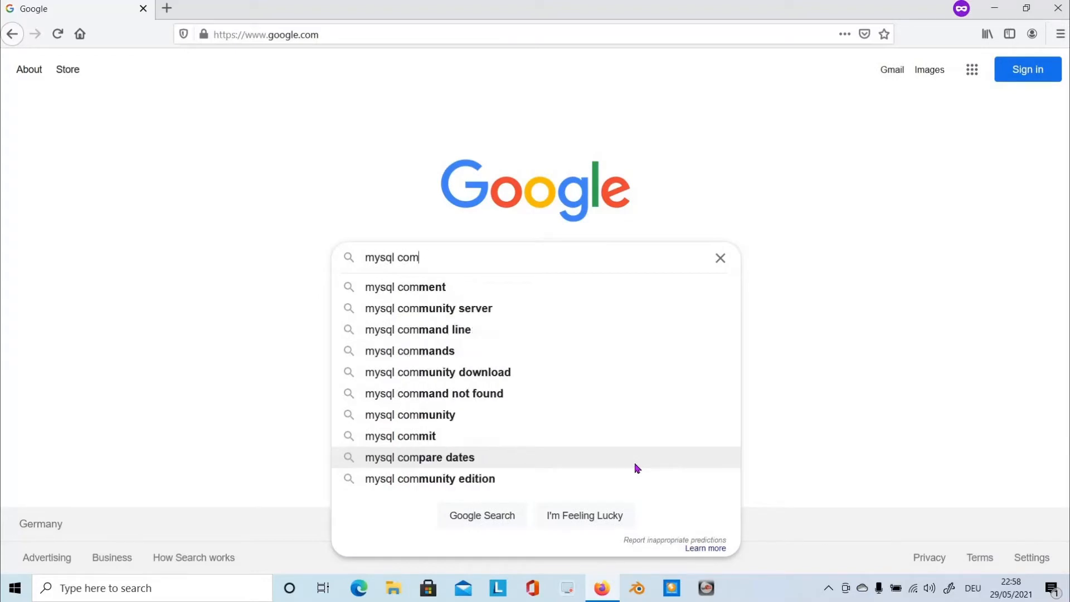
text(munity se)
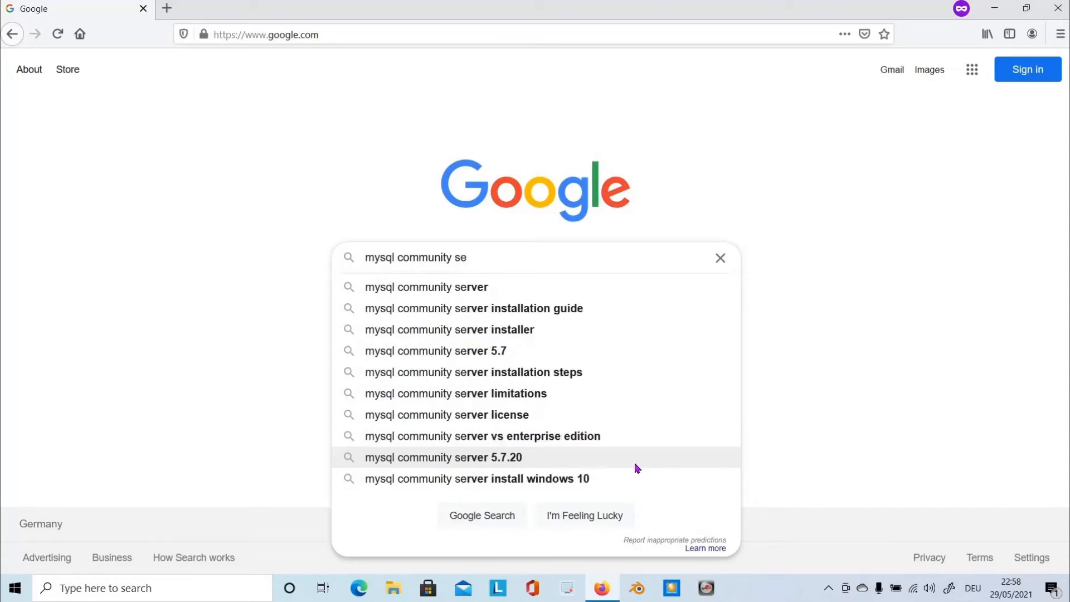
text(rver)
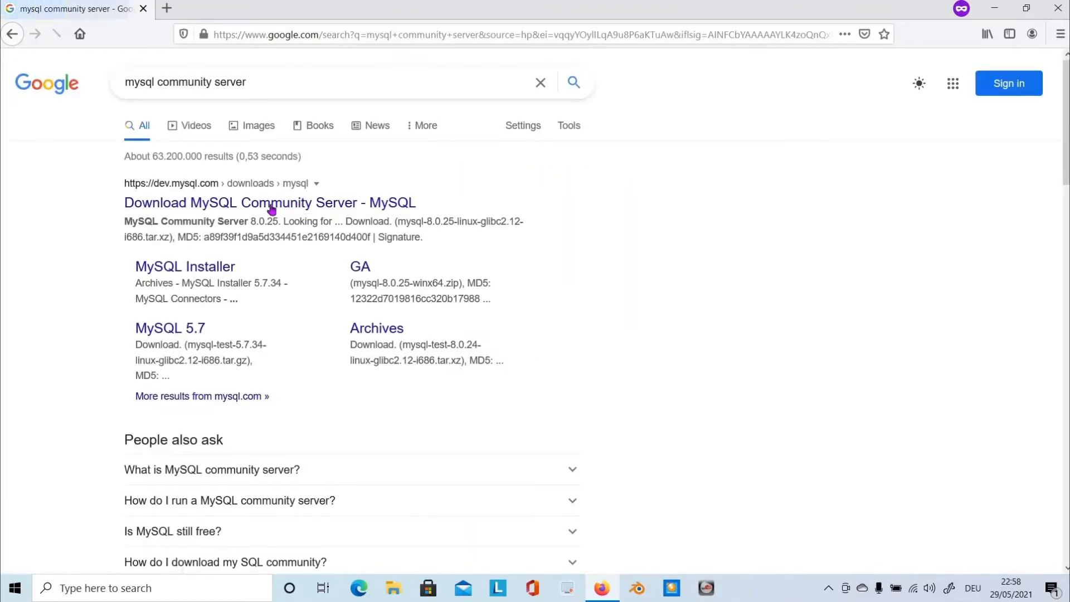
Go to the MySQL Community Server download page and accept its cookies
click(268, 203)
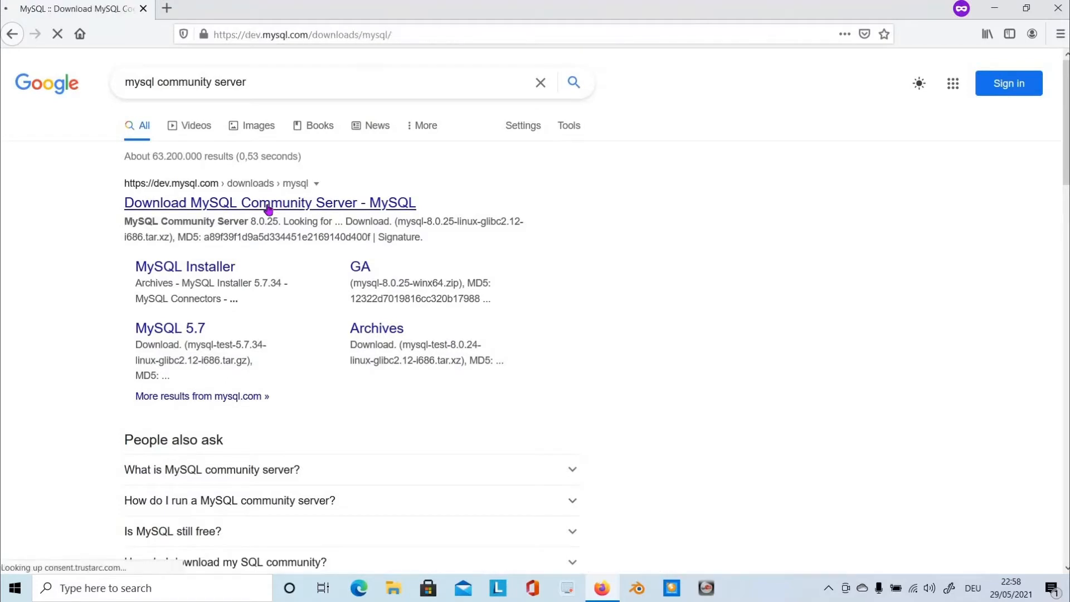
click(268, 202)
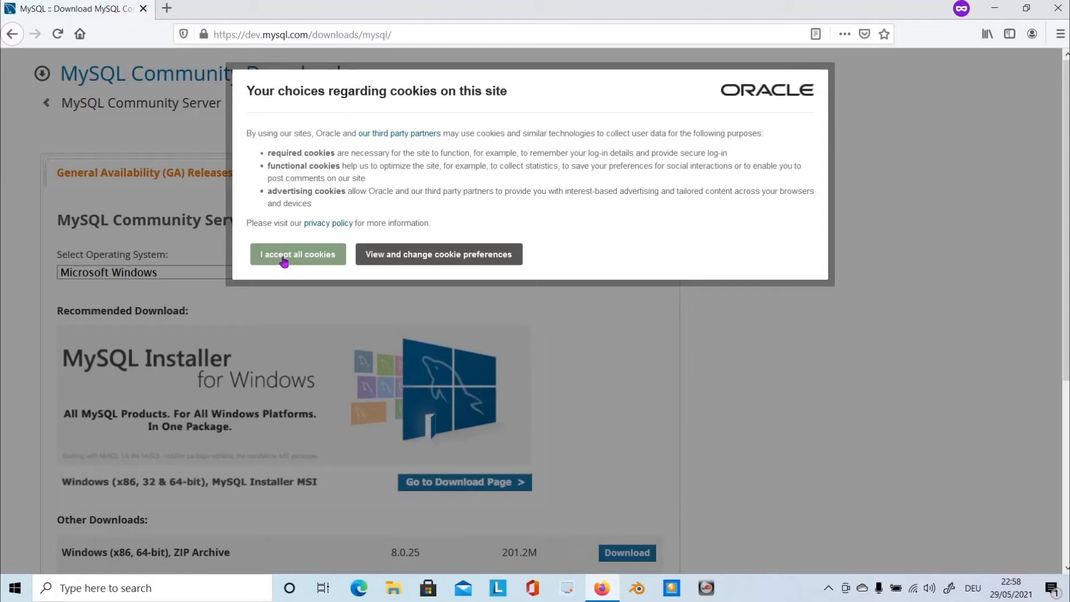
click(297, 254)
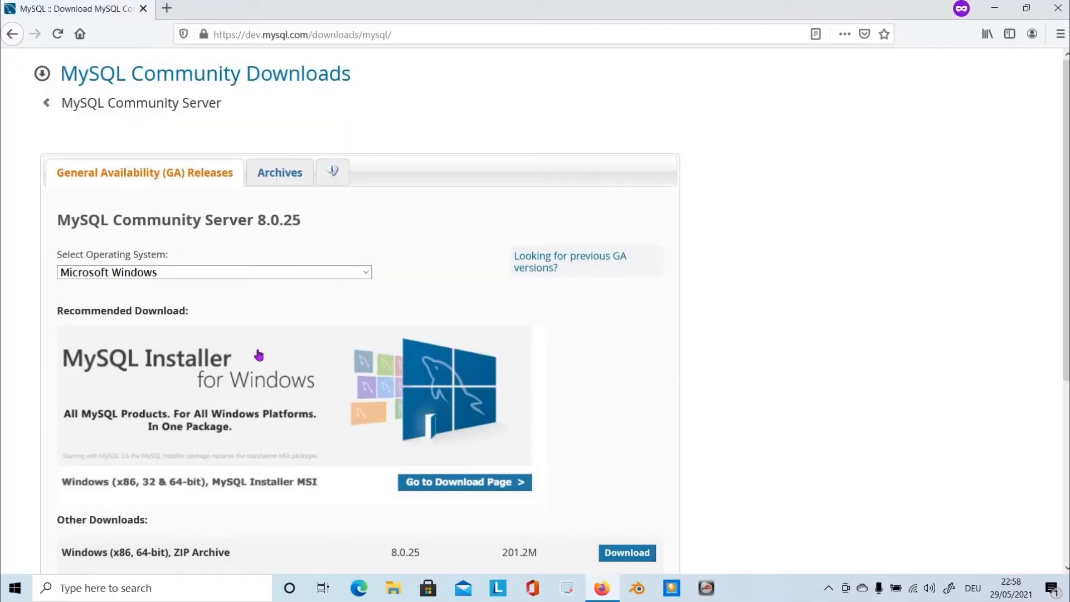
scroll(down, 3)
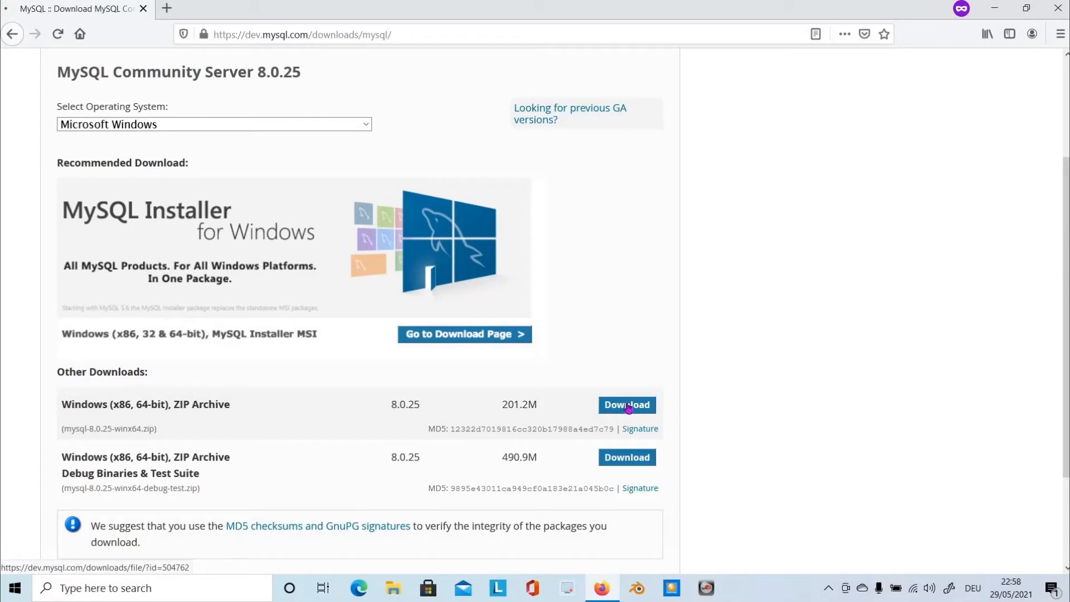
Download the Windows x86 64-bit ZIP archive without signing in and open it in WinRAR
click(625, 404)
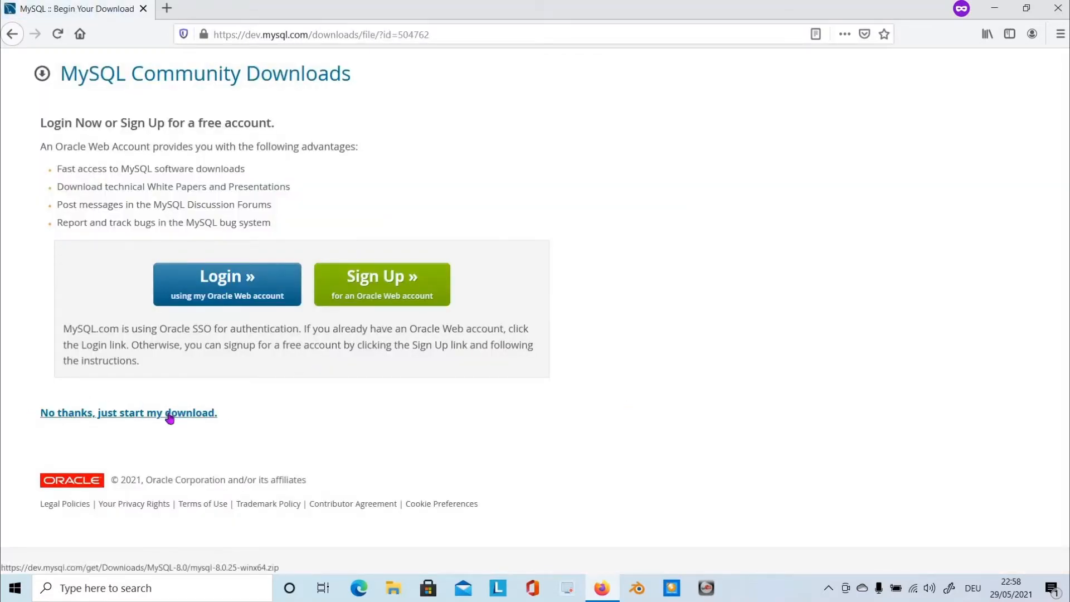
click(128, 412)
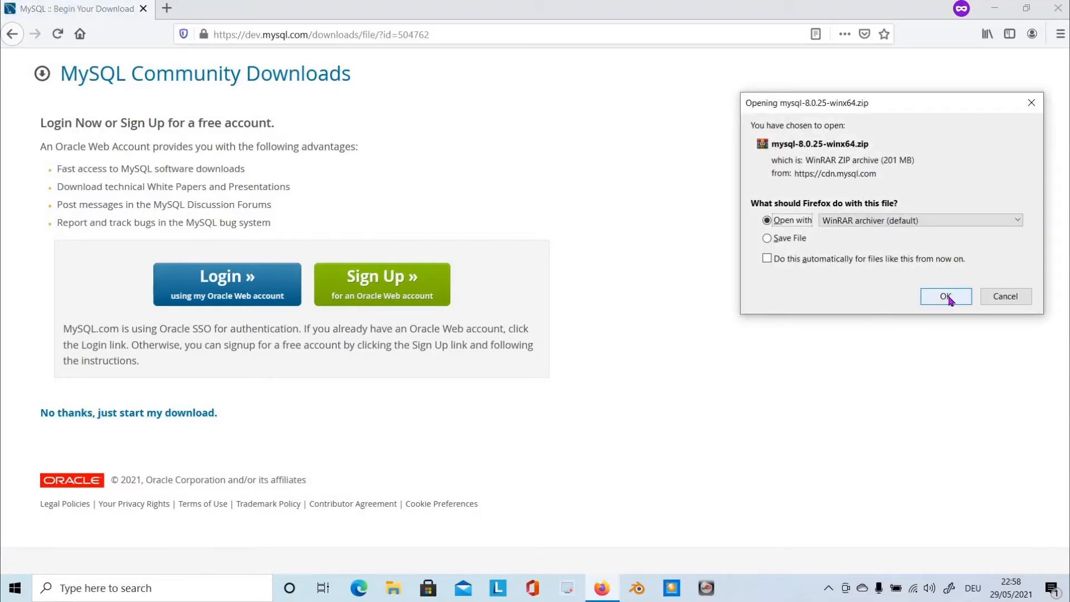
click(945, 296)
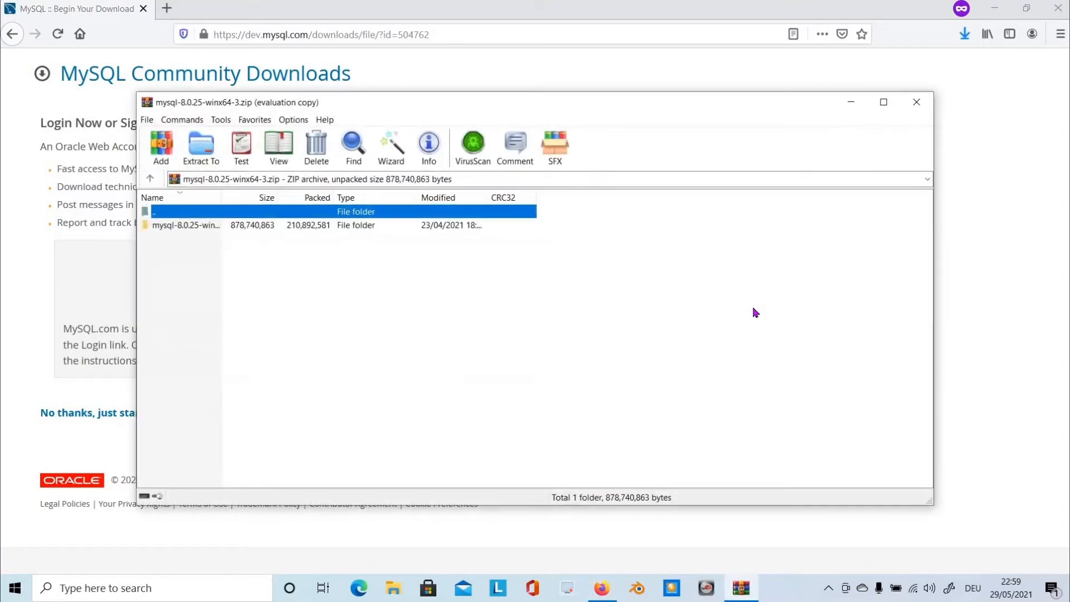
mouse_move(190, 228)
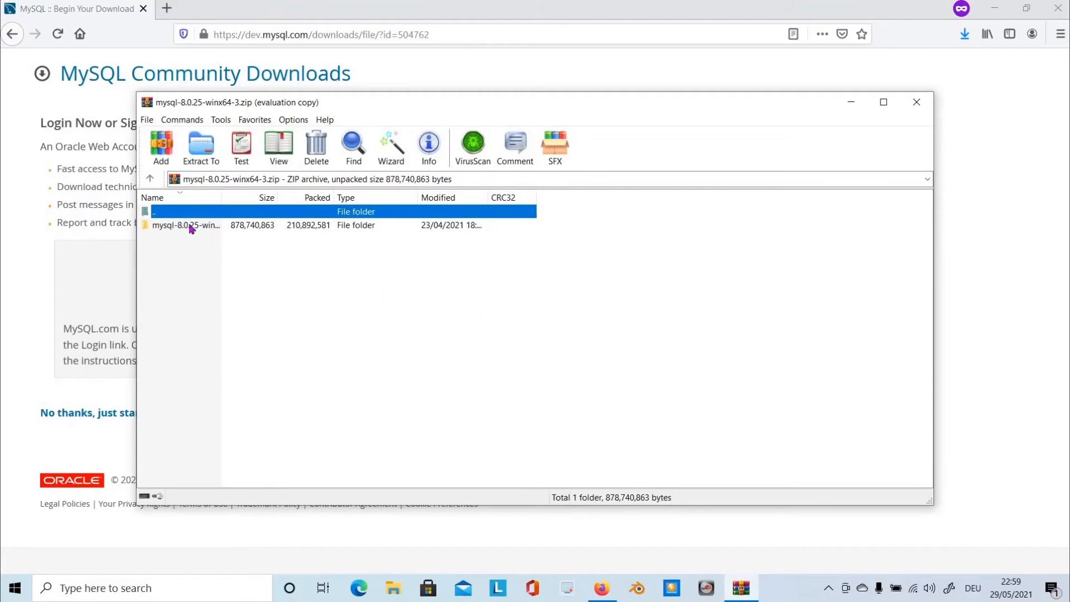
Extract the mysql-8.0.25 folder to C:\mysql and close WinRAR
click(201, 145)
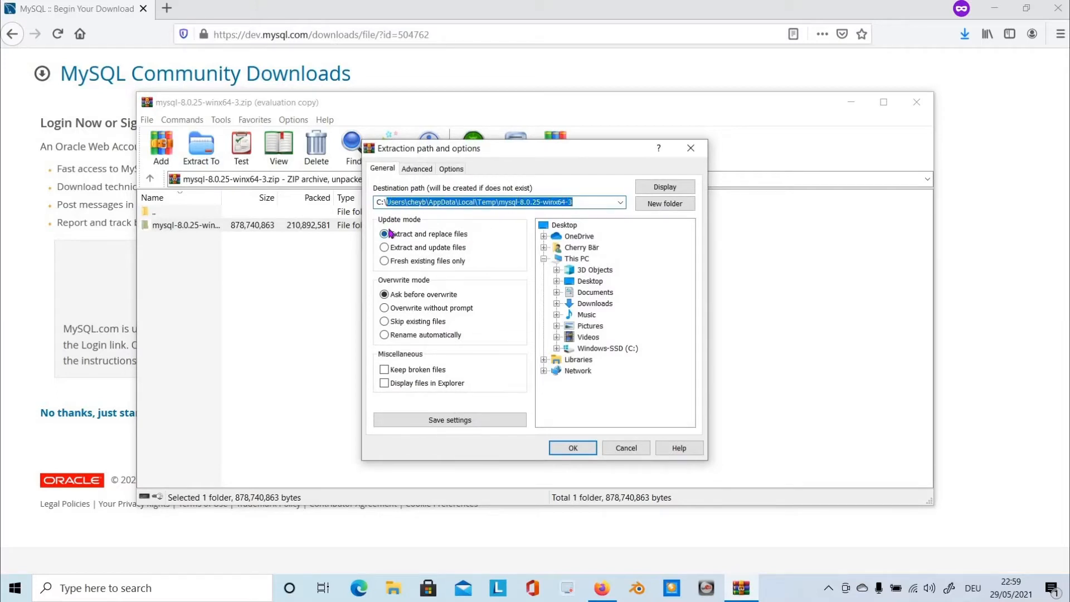
click(618, 202)
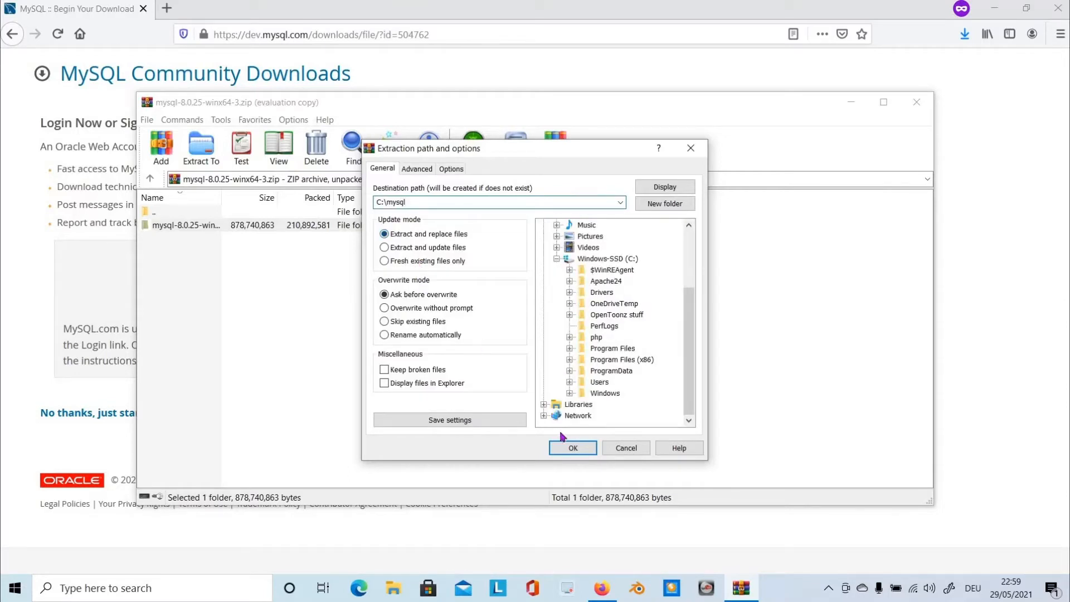
click(571, 448)
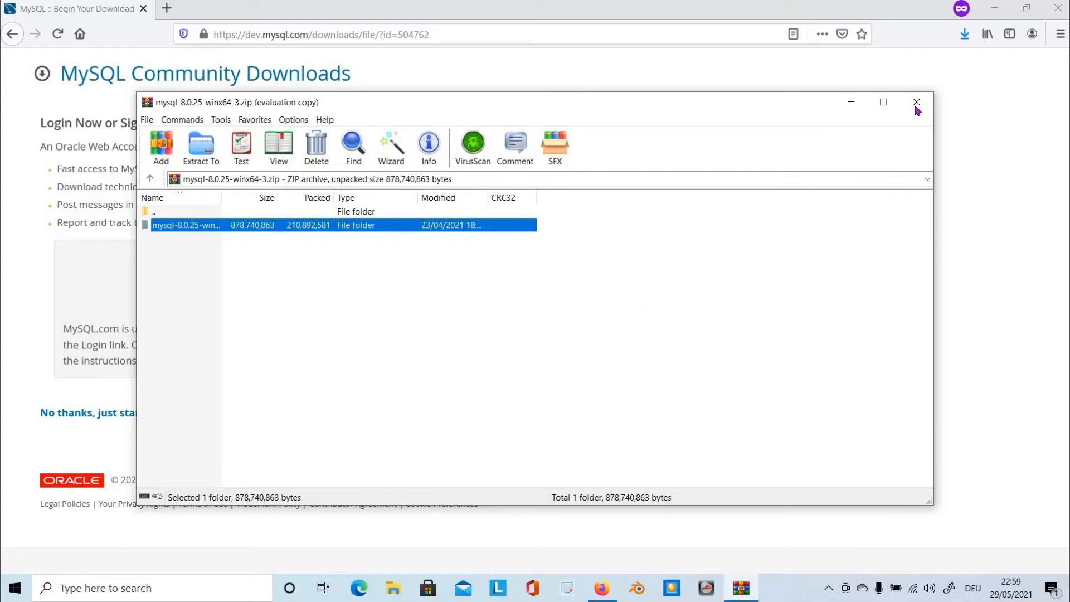
click(916, 102)
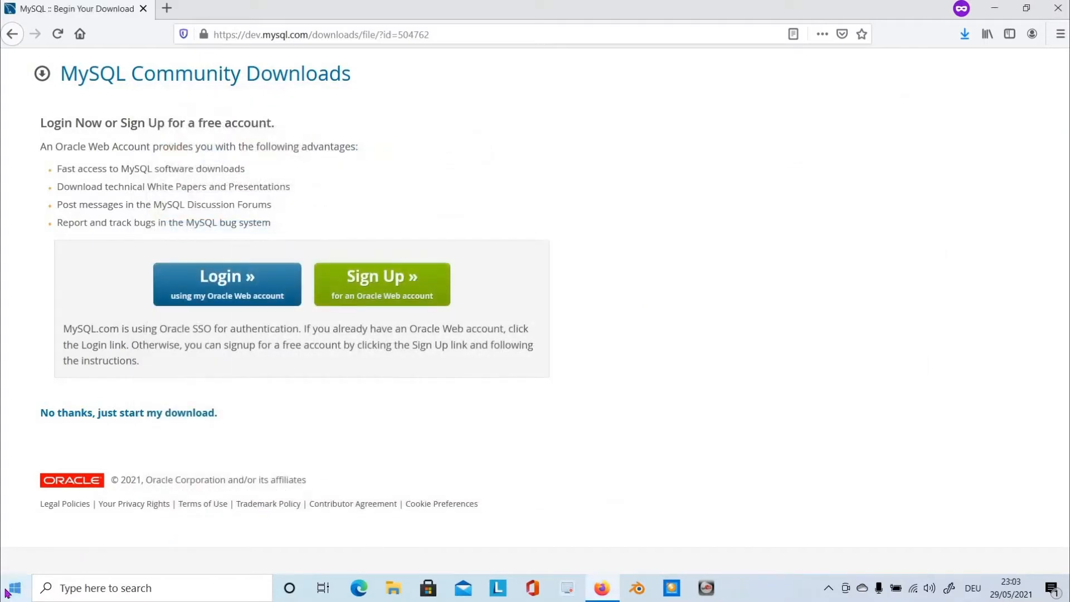
mouse_move(13, 587)
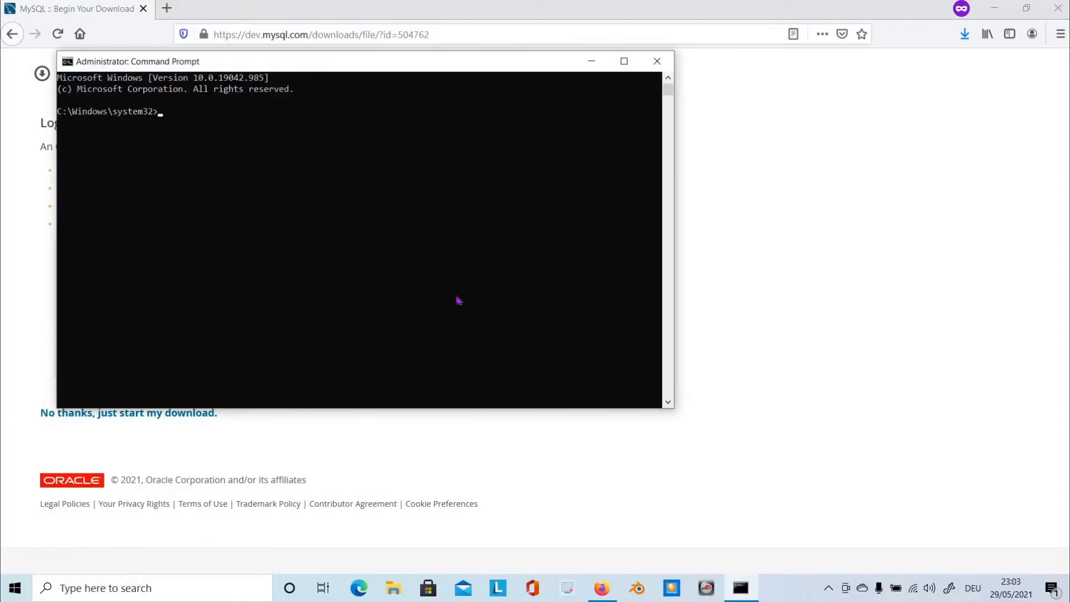
Change the working directory to the root of the C: drive
text(cd c)
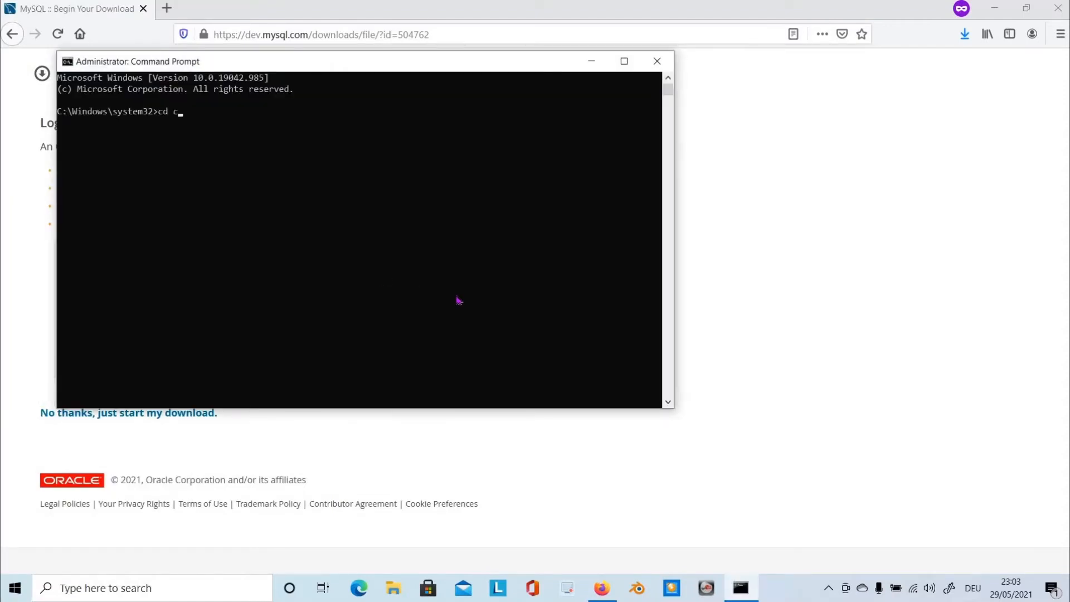
text(:\)
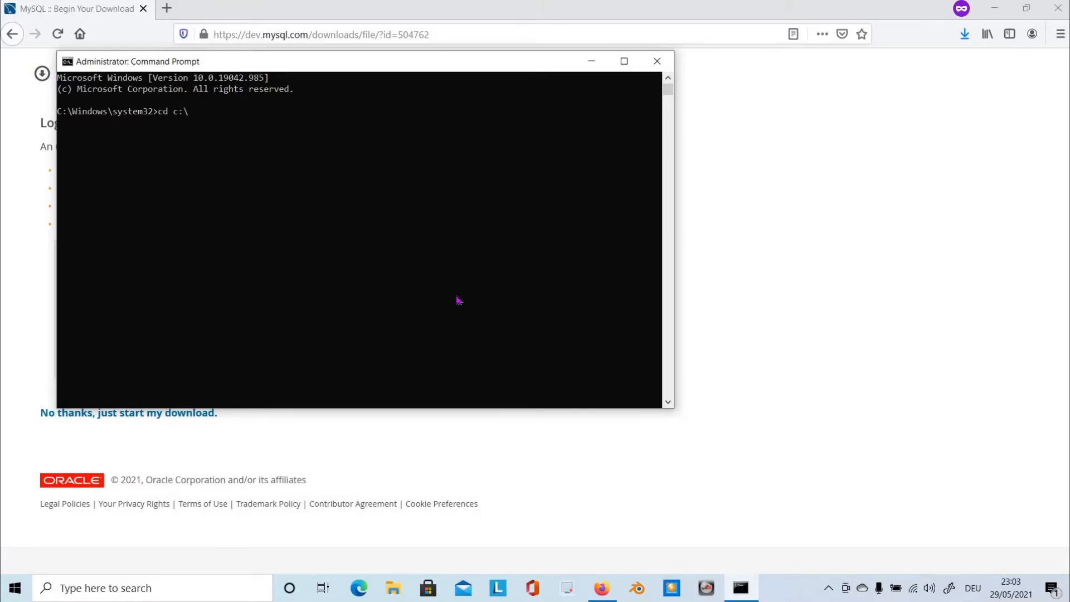
key(Return)
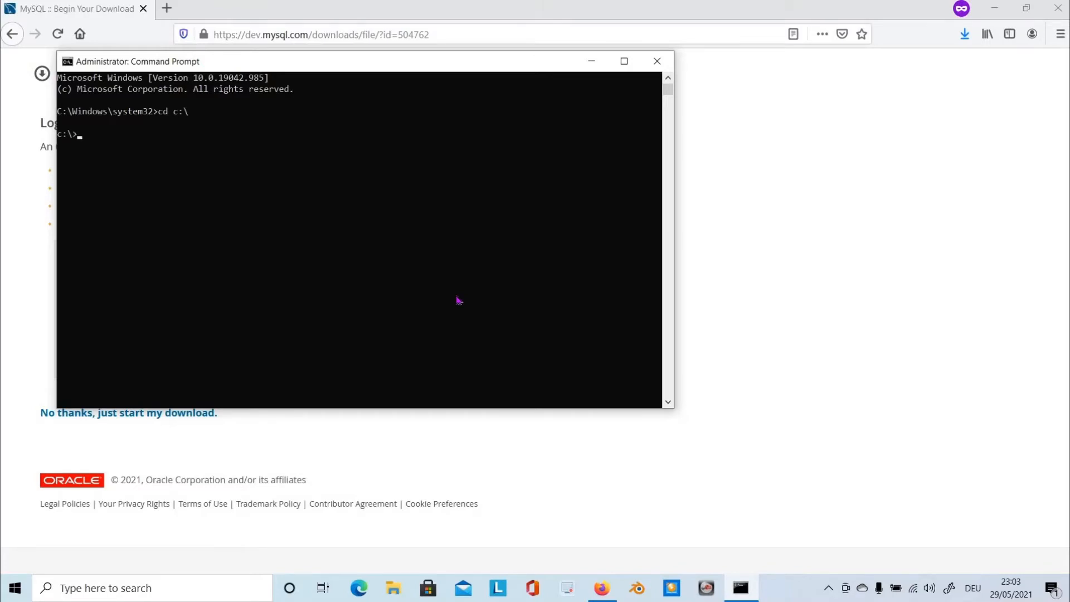
Change into mysql\mysql-8.0.25-winx64\bin
text(cd)
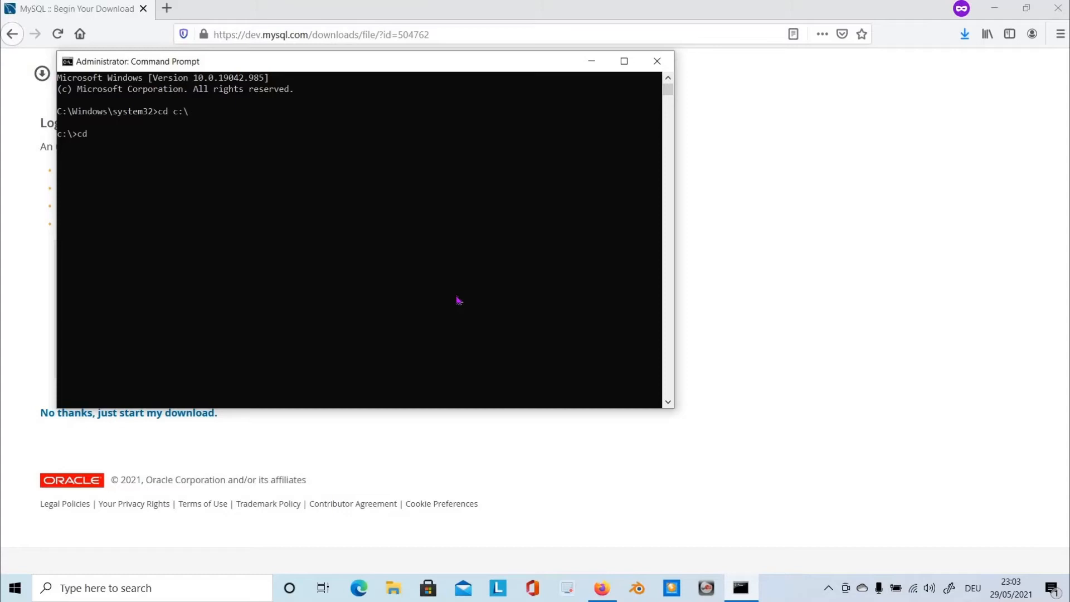
text(mysql)
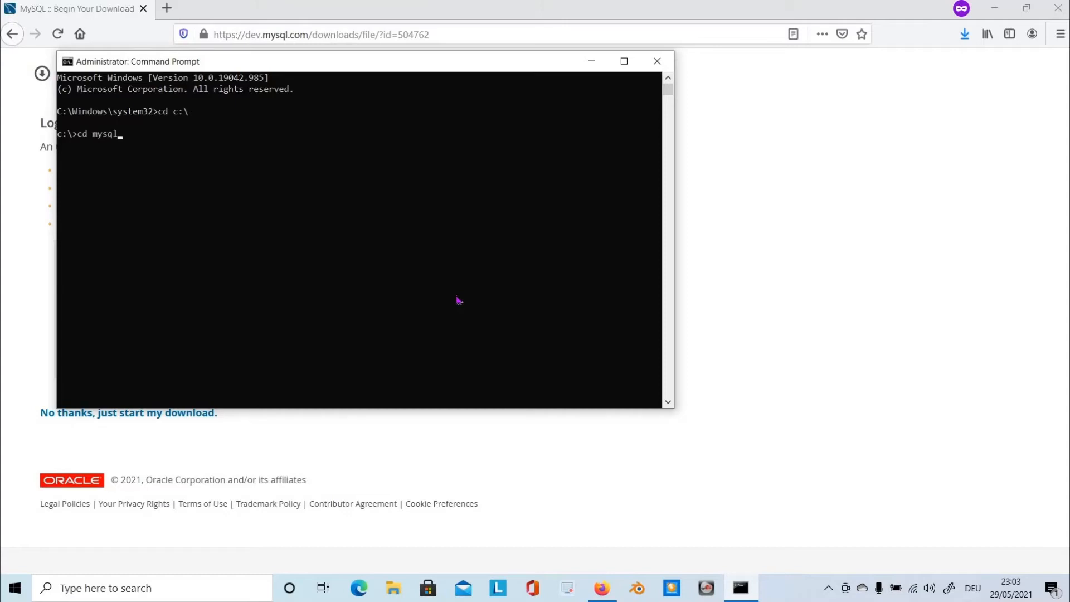
text(\mysql-8)
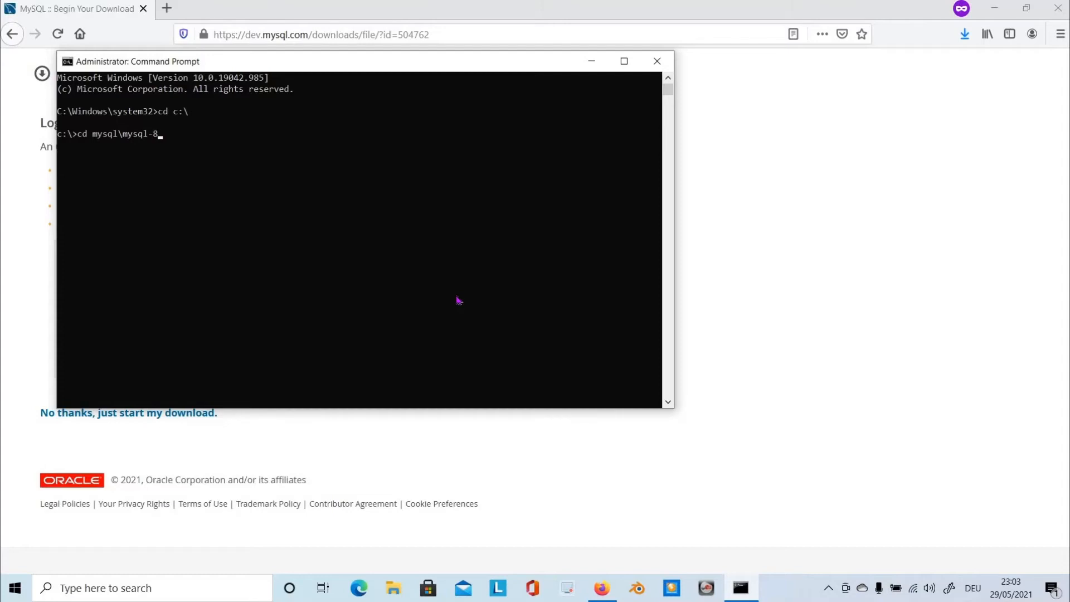
text(.0.)
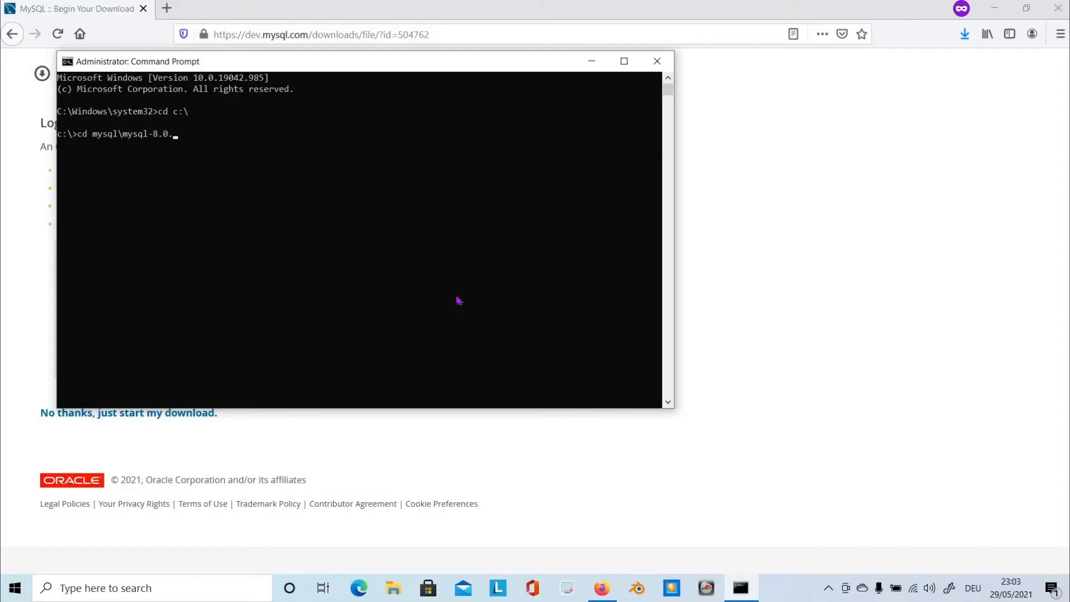
text(25-)
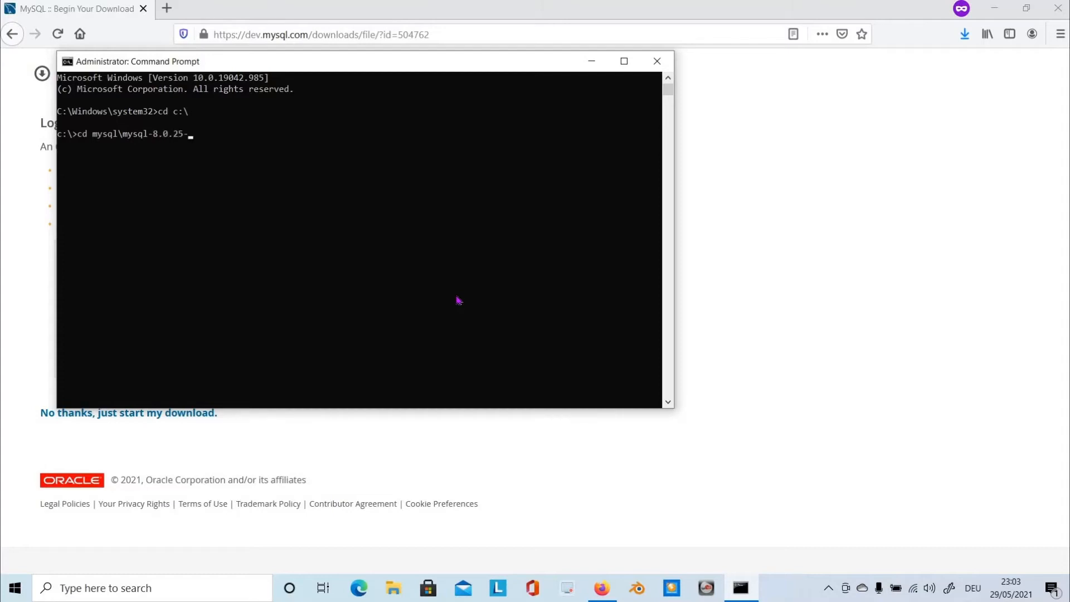
text(wi)
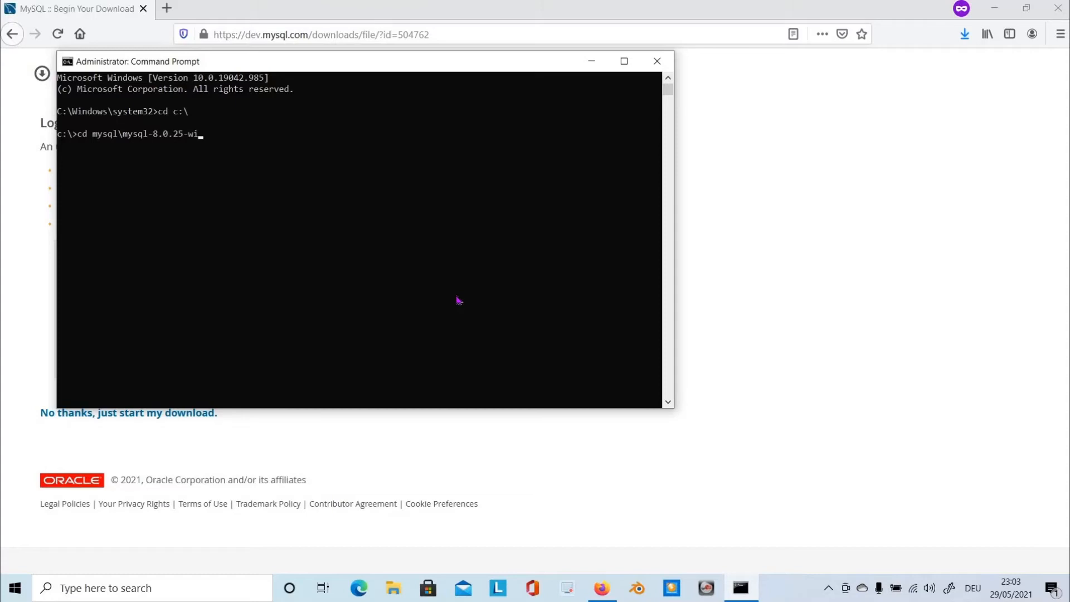
text(n)
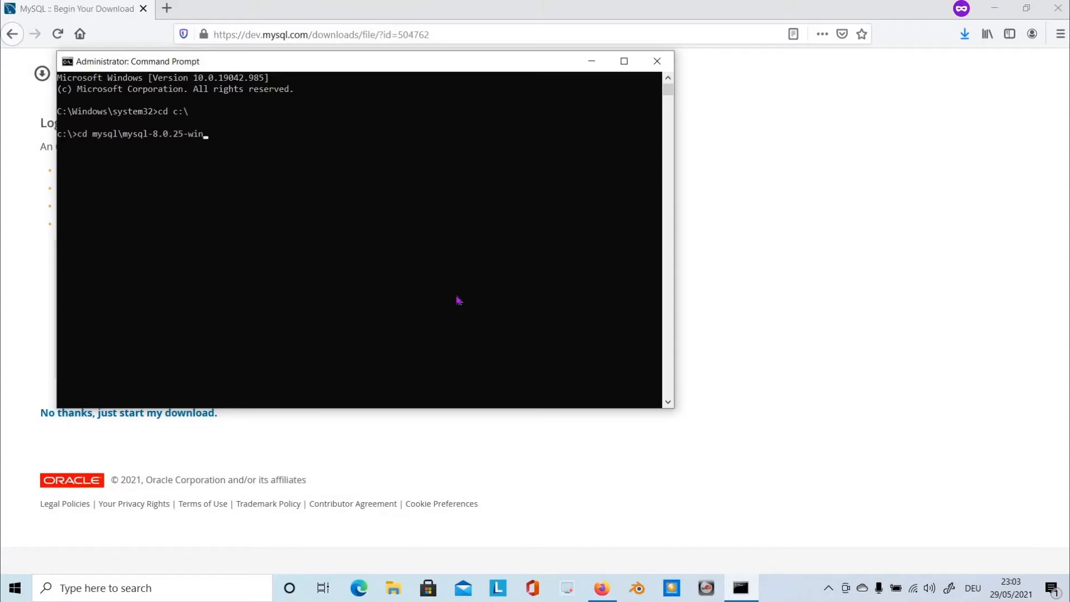
text(x)
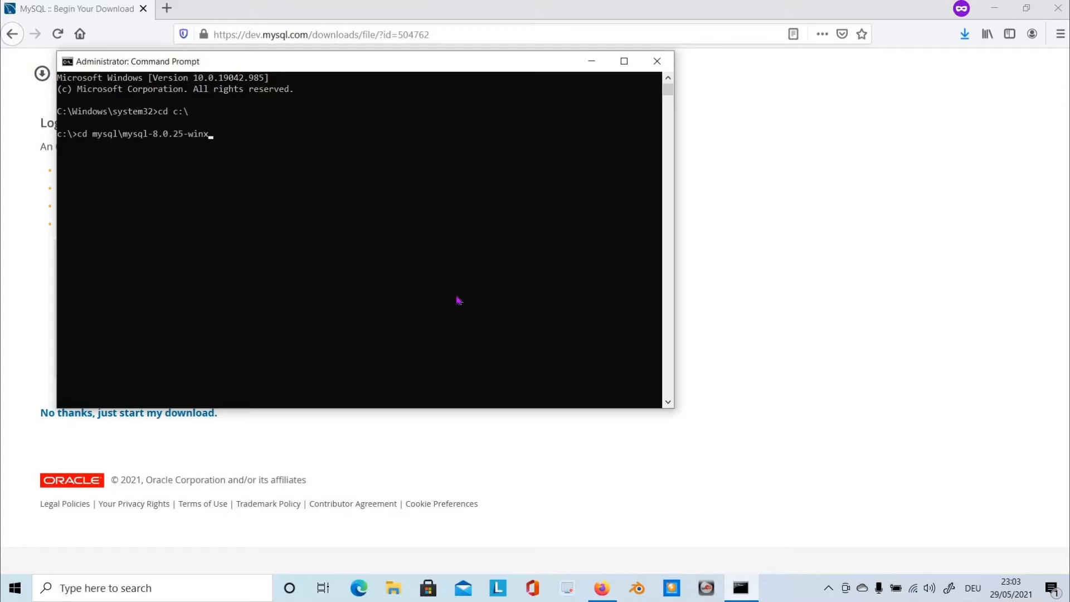
text(6)
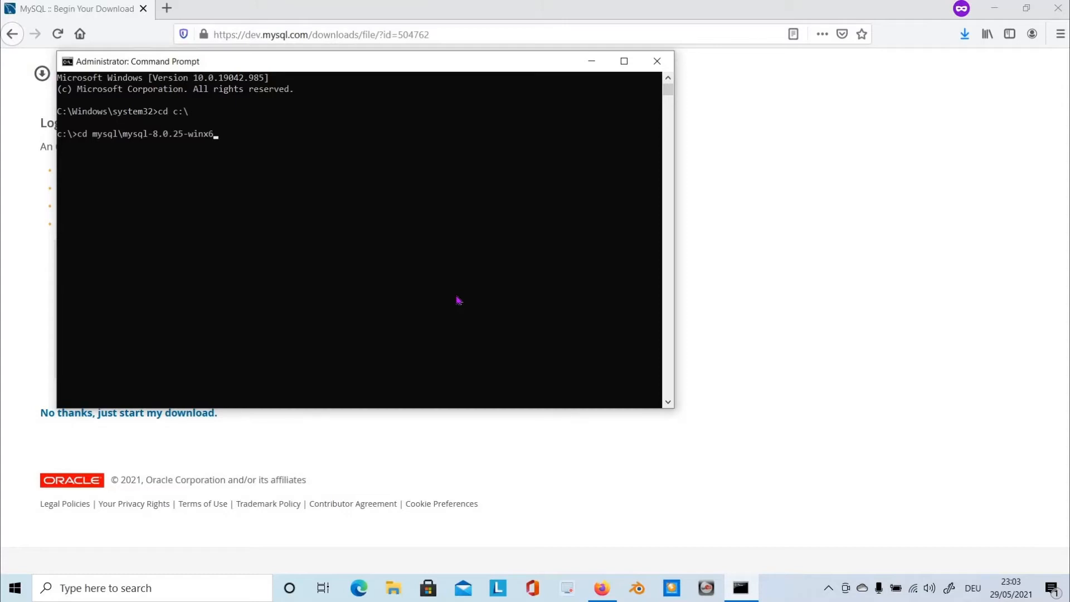
text(4)
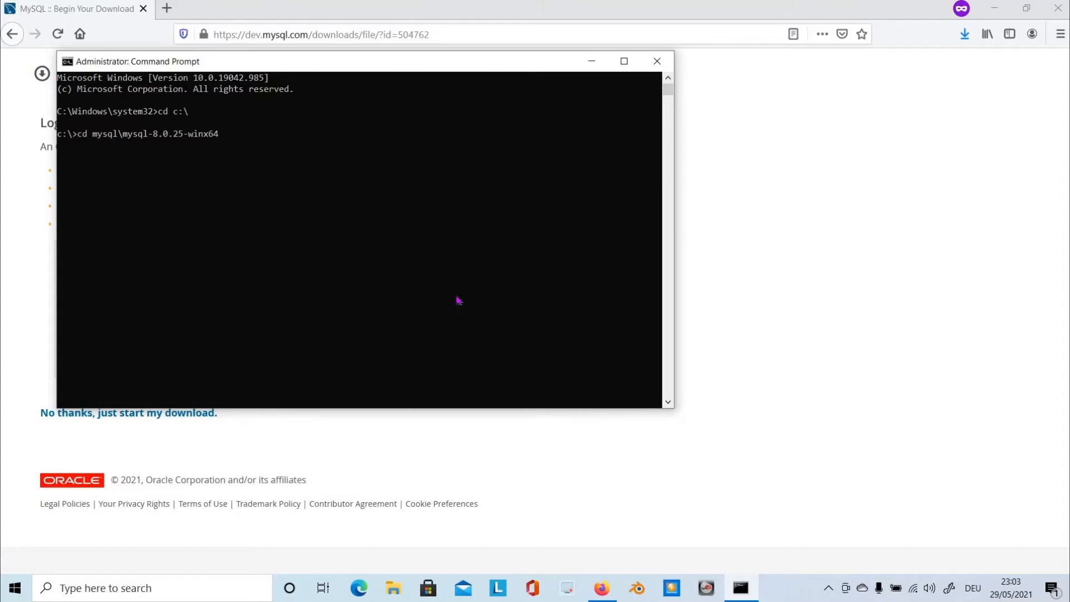
text(\bin)
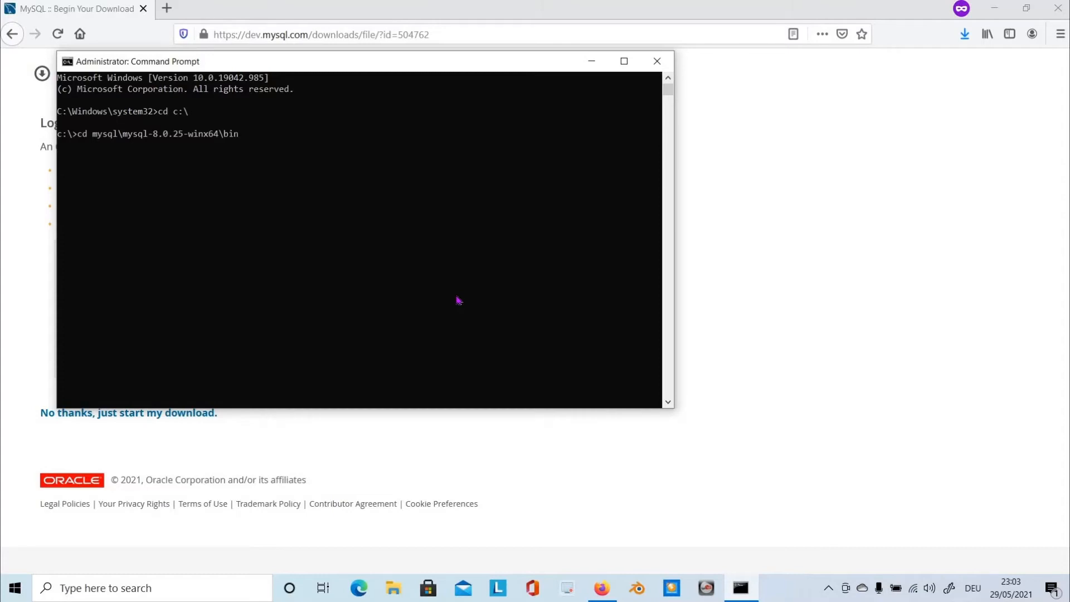
key(Return)
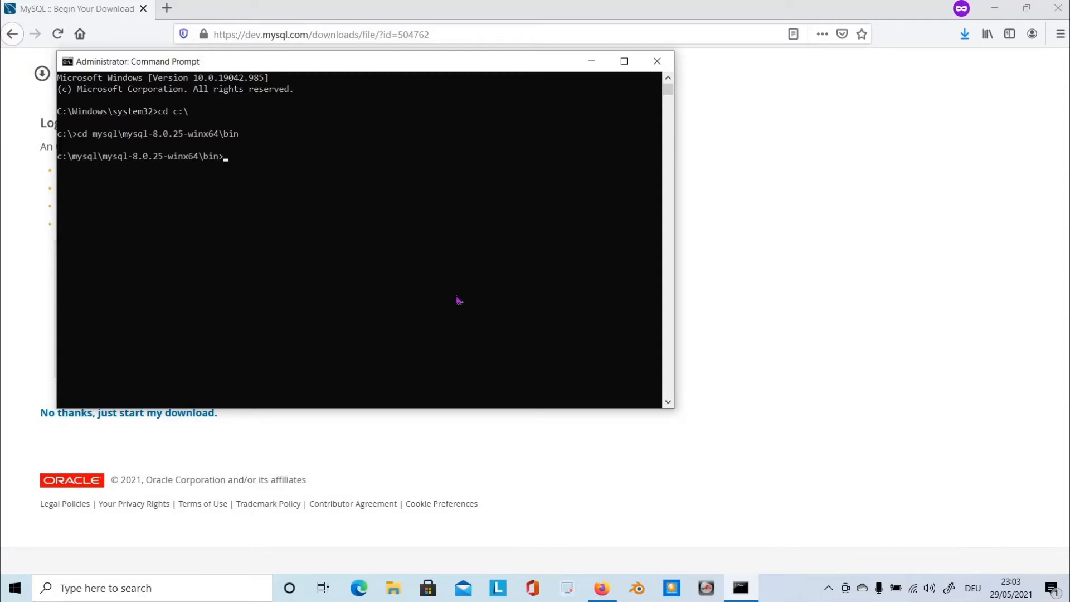
Run mysqld --initialize-insecure --console to create the data directory with a passwordless root
text(mysq)
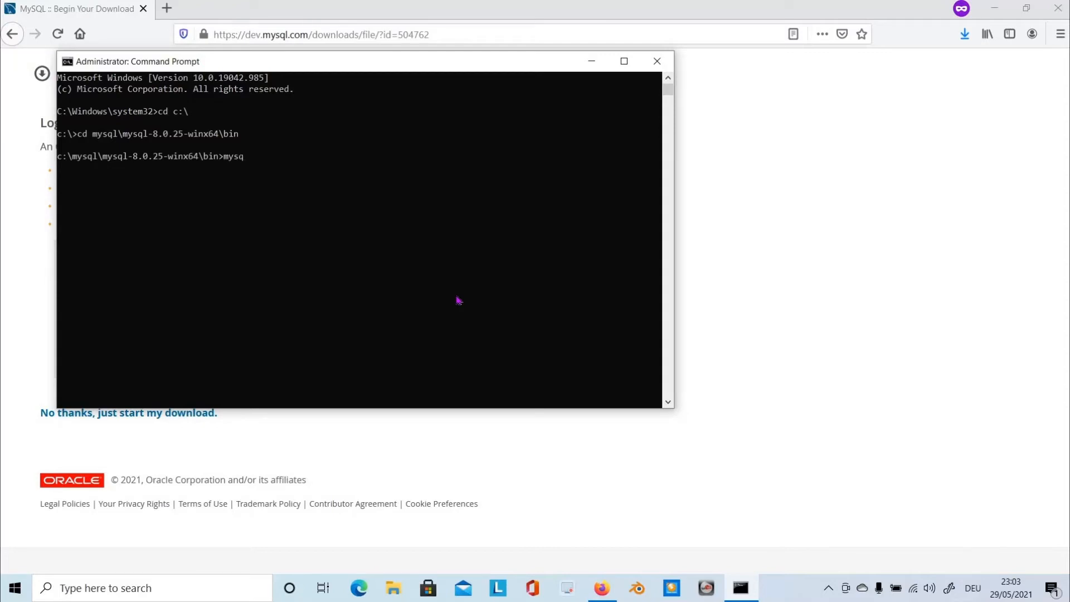
text(ld --)
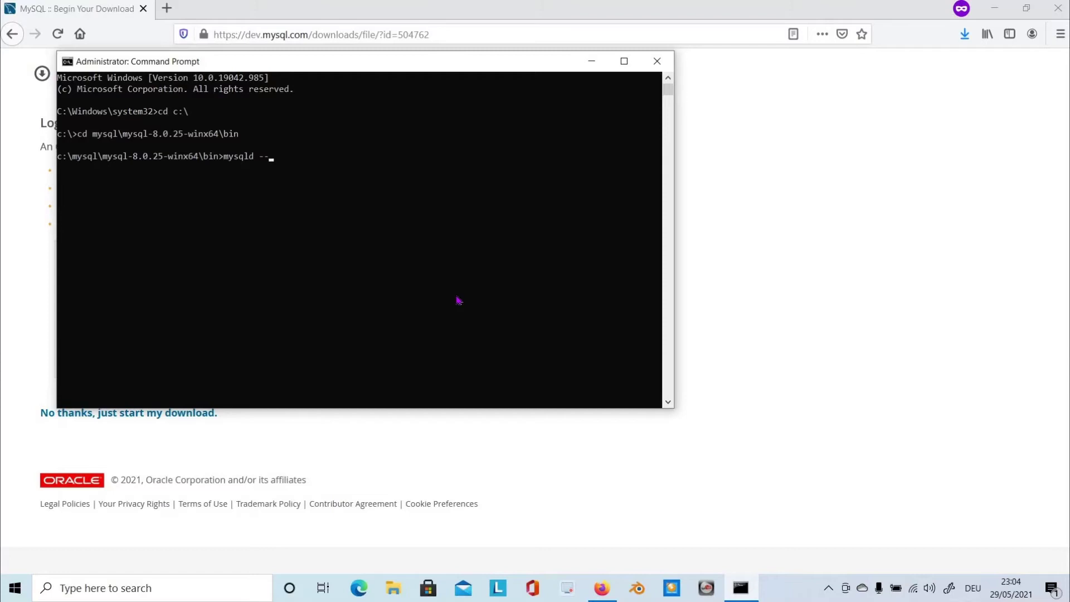
text(initiali)
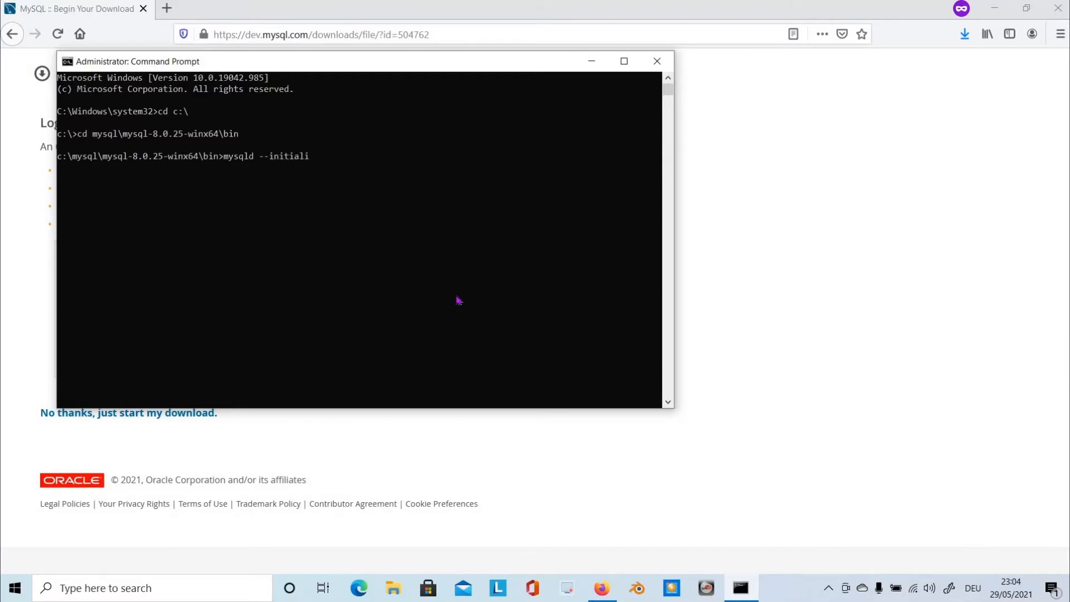
text(ze)
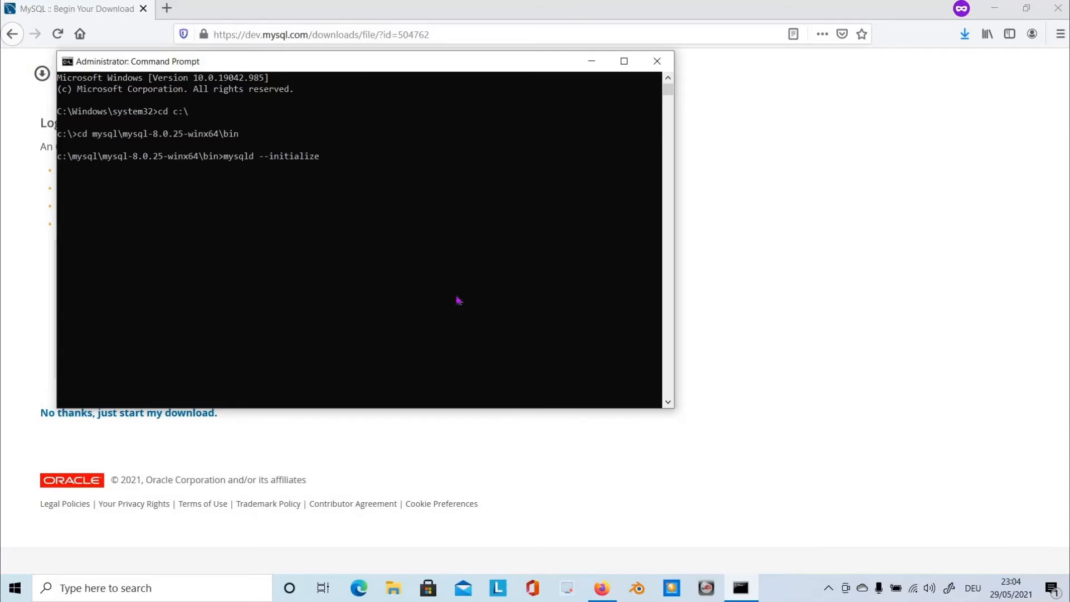
text(-)
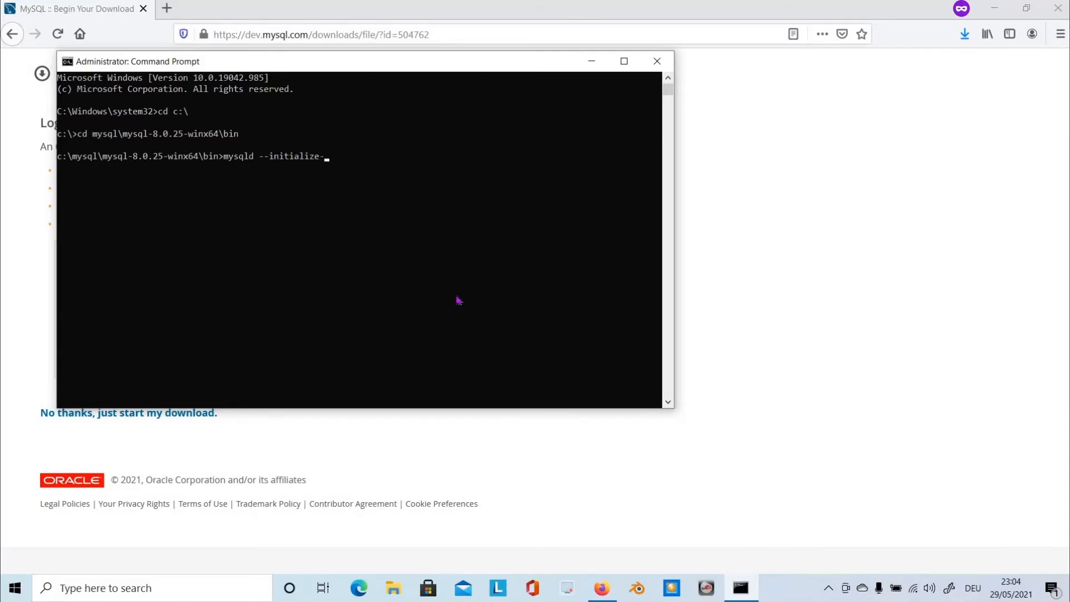
text(ins)
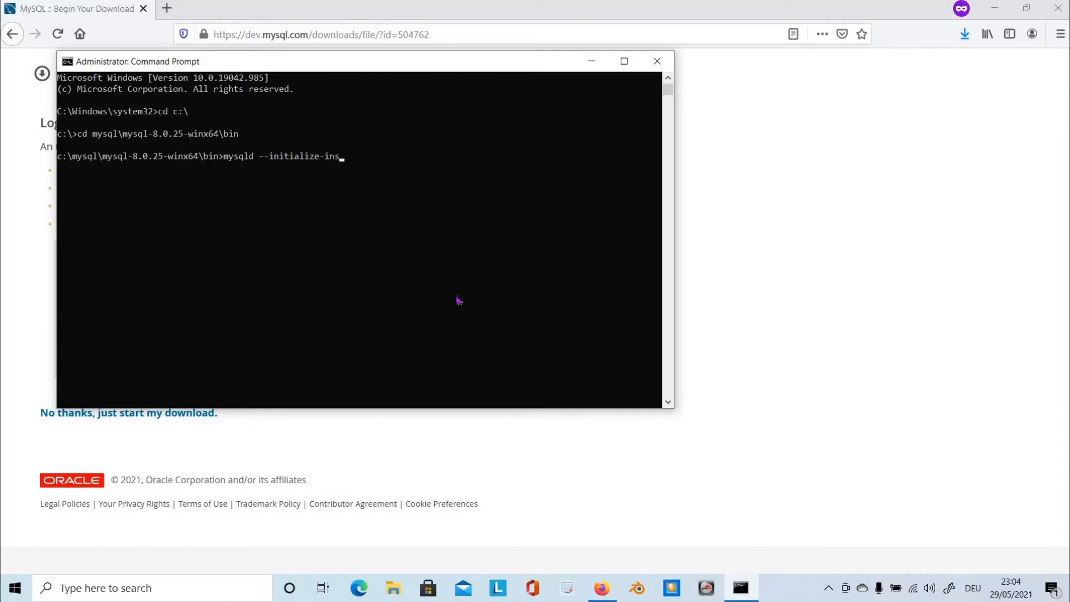
text(ecure --)
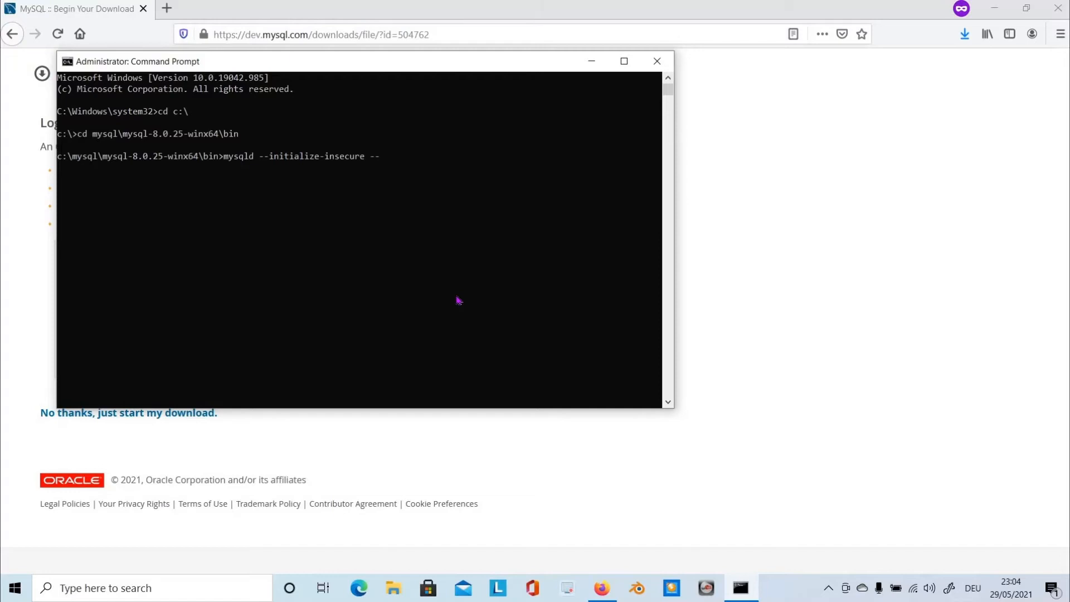
text(con)
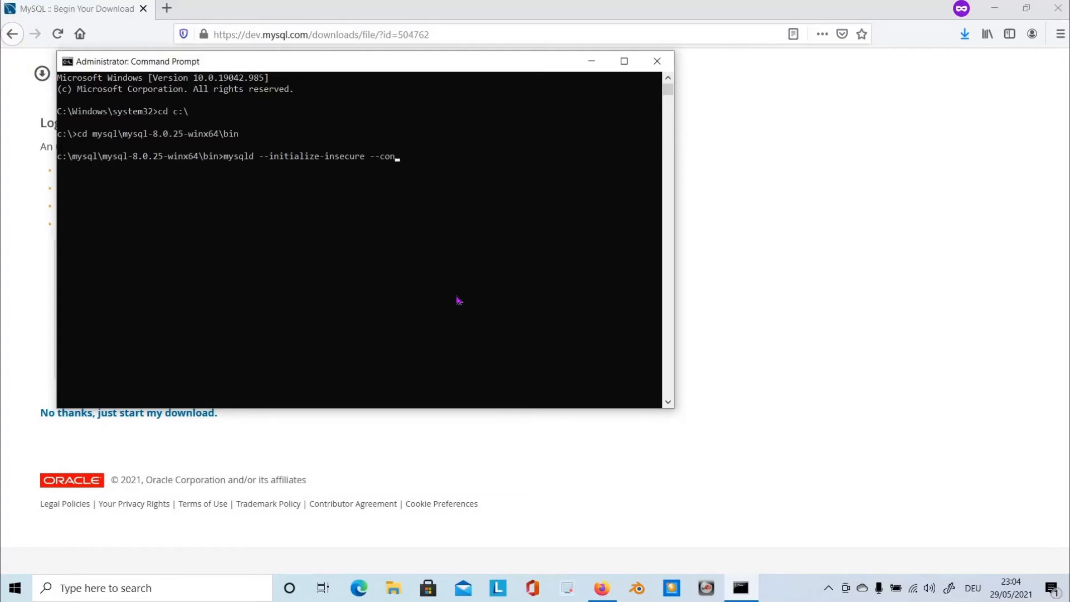
text(sole)
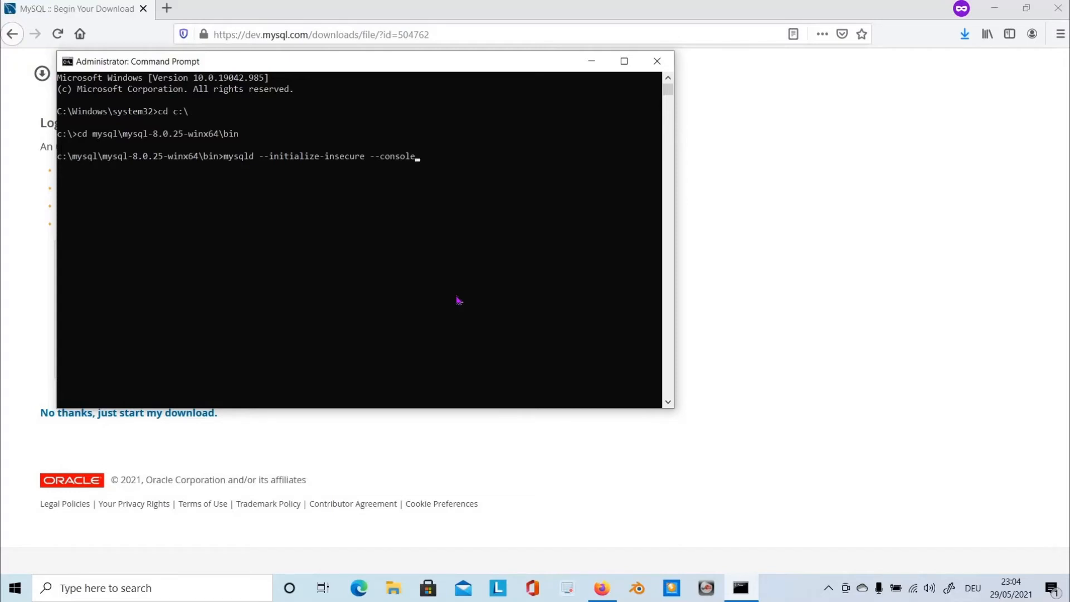
key(Return)
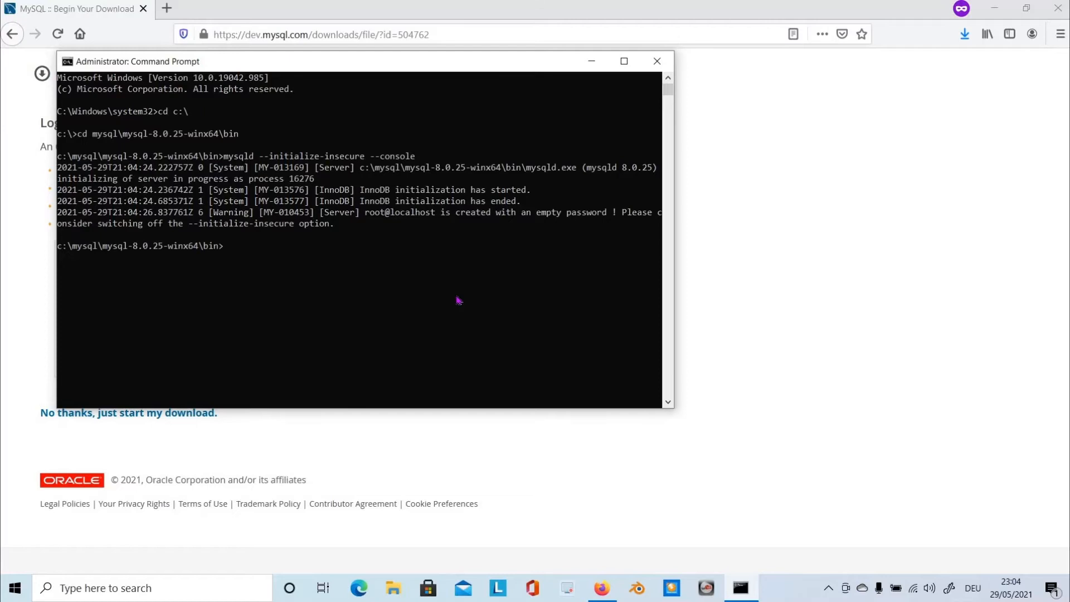
Start the server in the foreground with mysqld --console
text(mysqld)
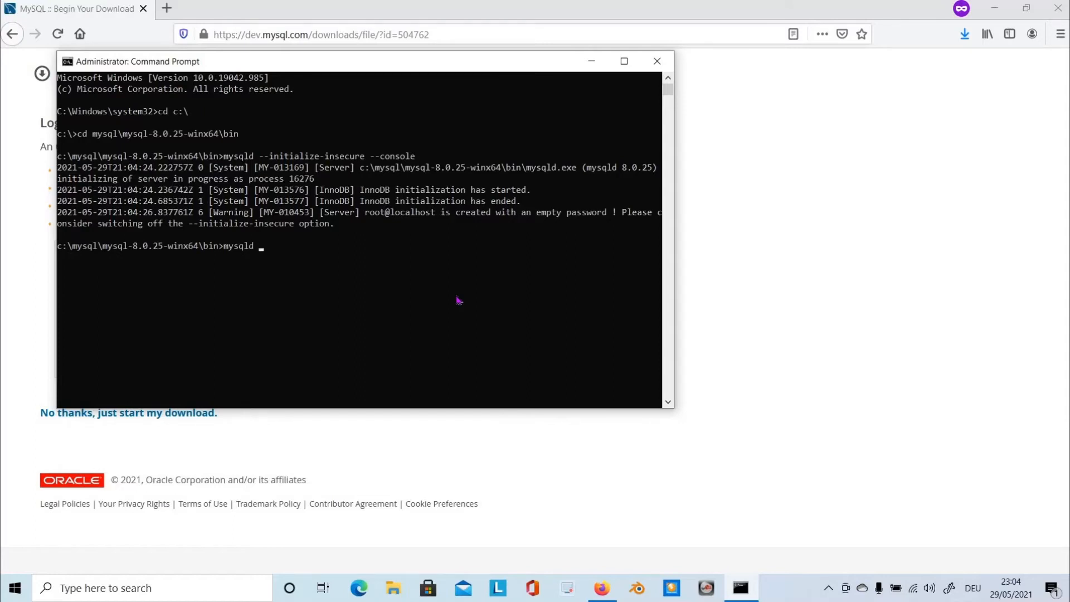
text(--)
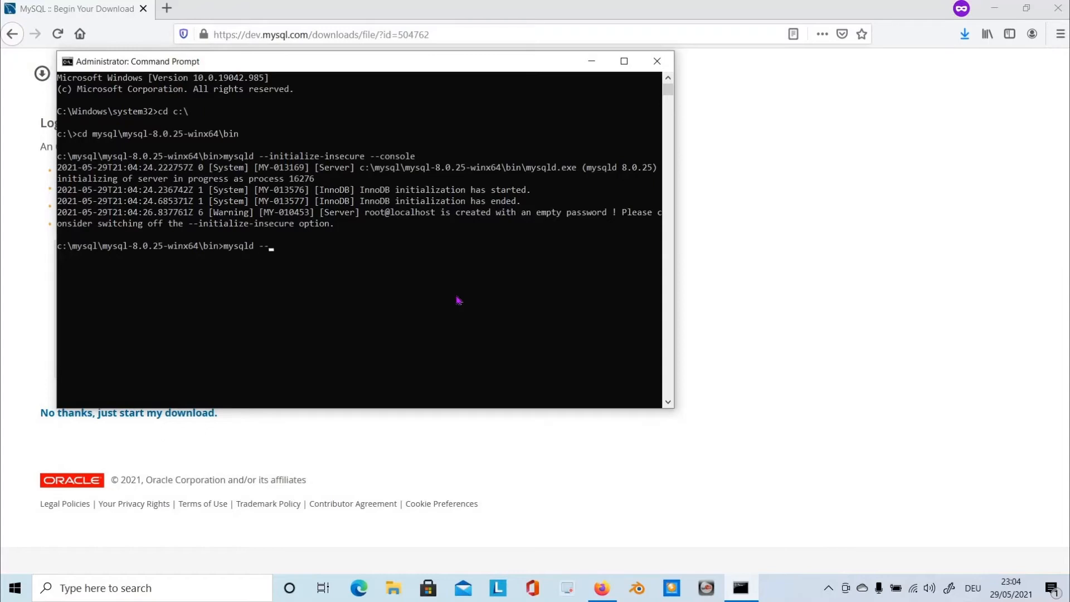
text(con)
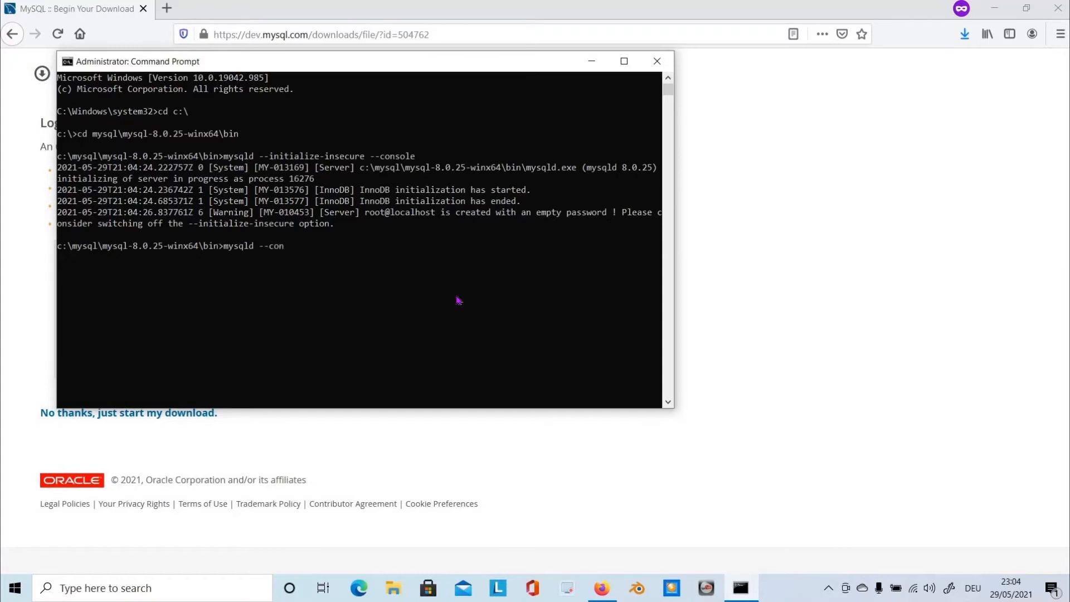
text(sole)
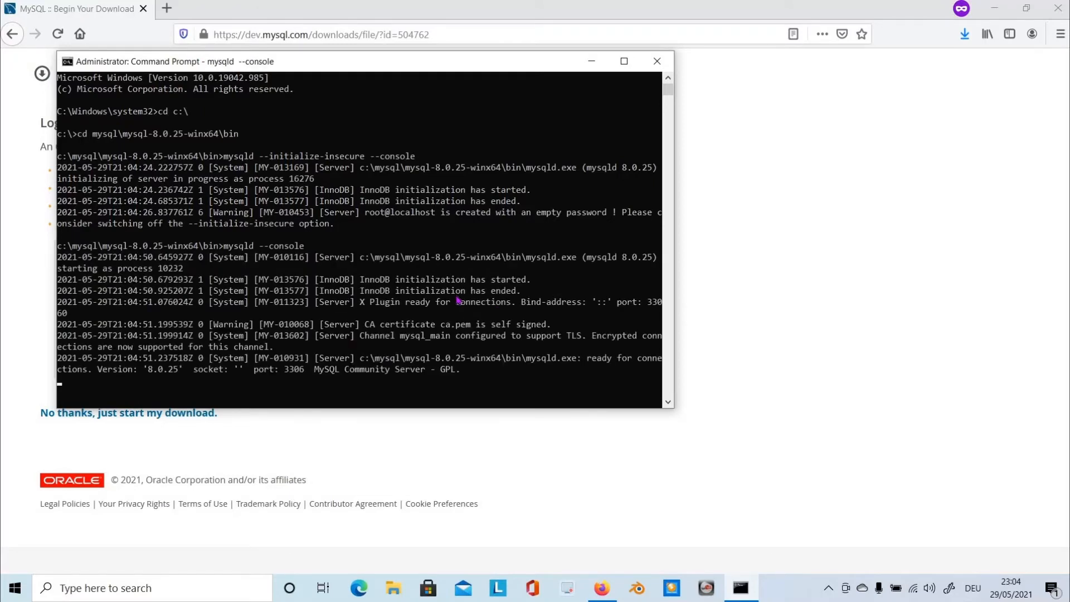
mouse_move(14, 588)
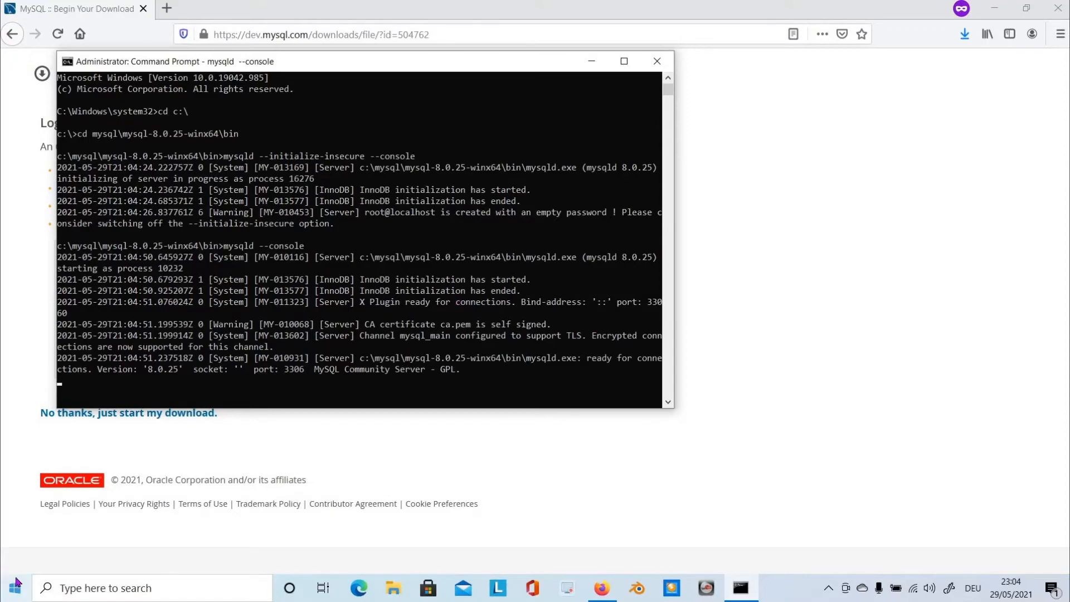
Start a second administrator Command Prompt and switch it to the C: drive root
right_click(13, 587)
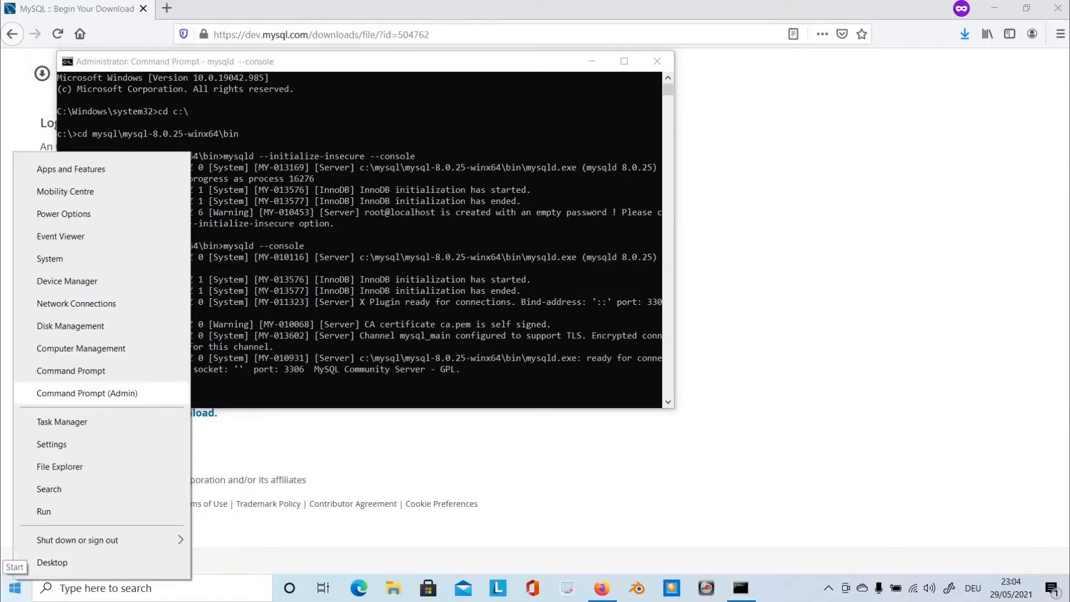
click(86, 394)
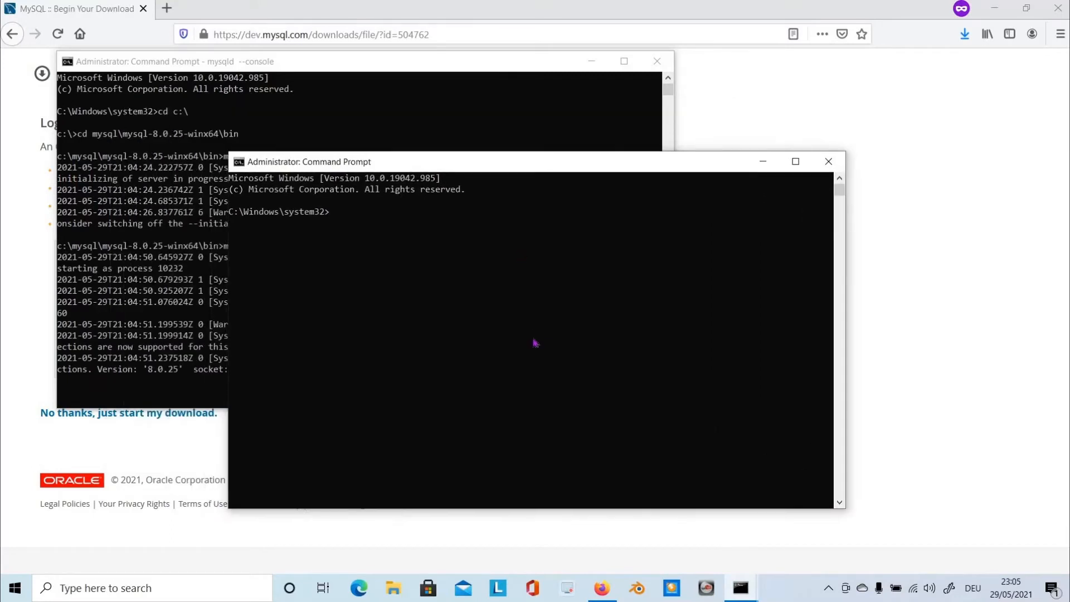
text(cd)
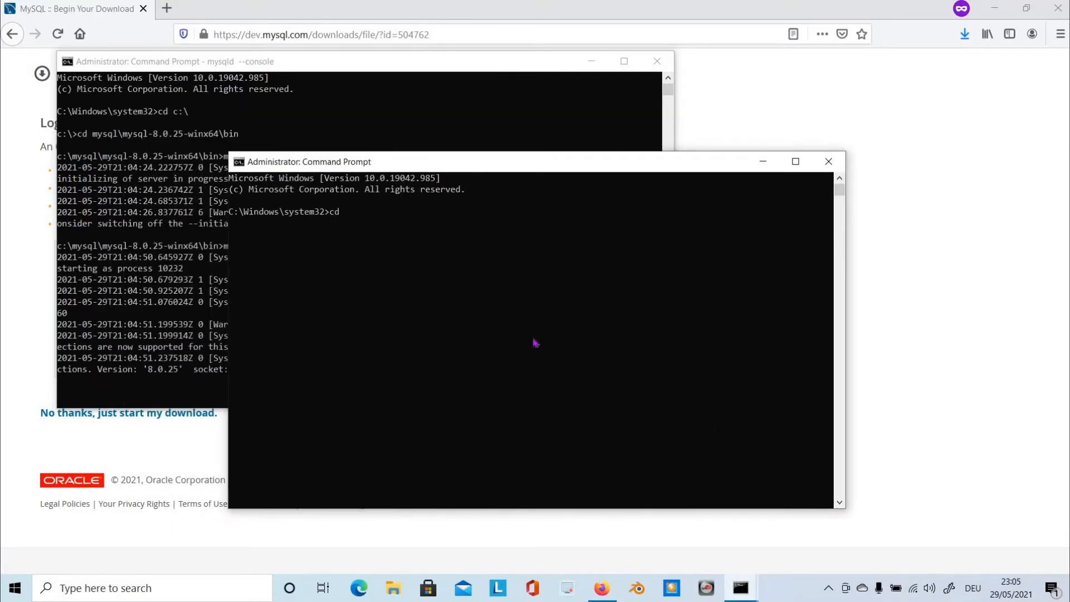
text(c:)
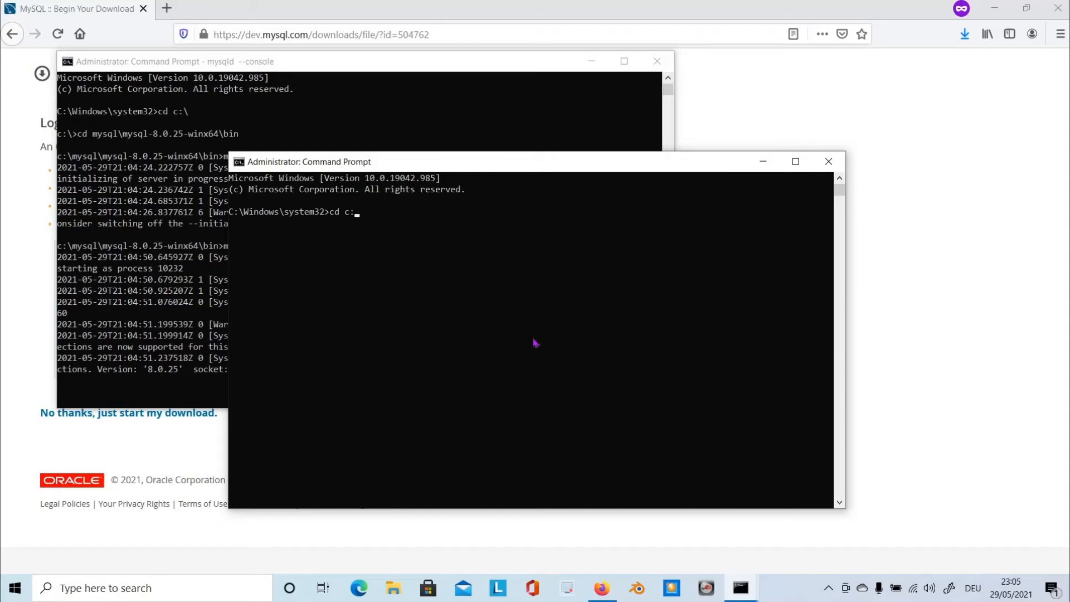
key(Return)
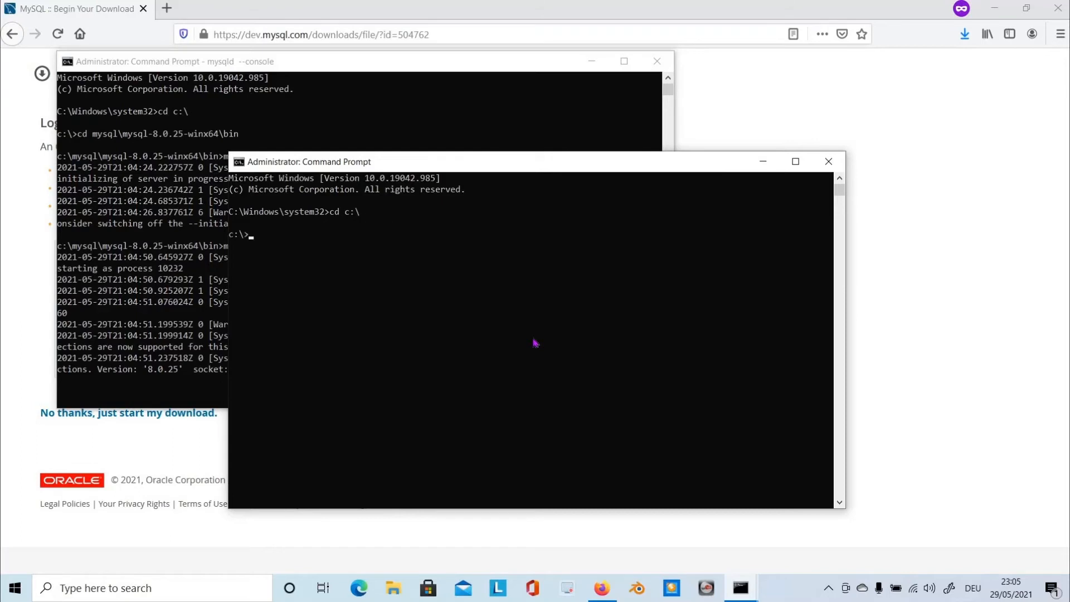
Change the new prompt into mysql\mysql-8.0.25-winx64\bin
text(cd my)
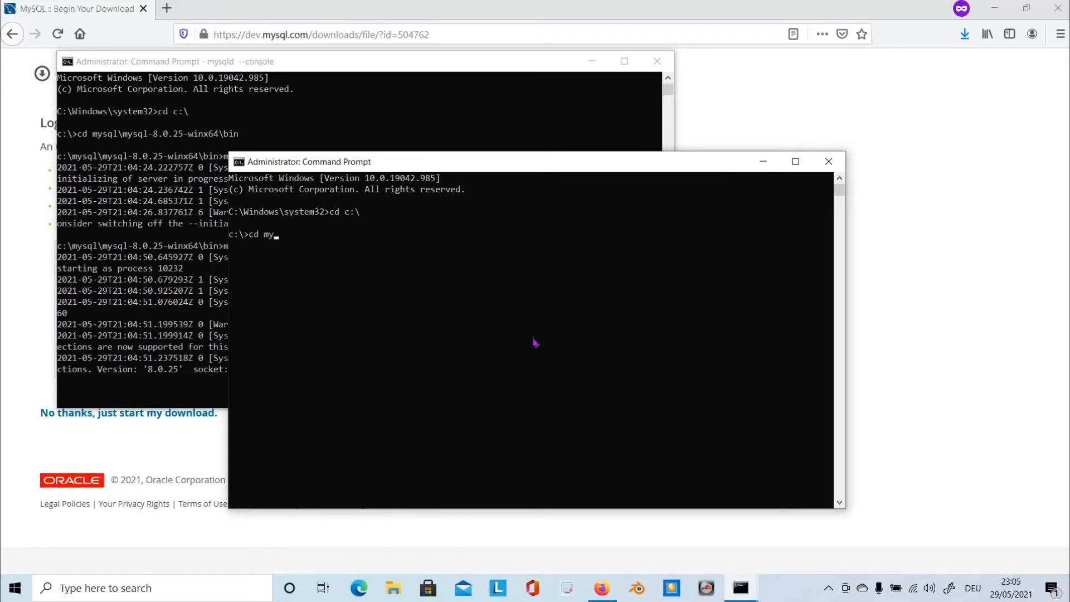
text(sql\)
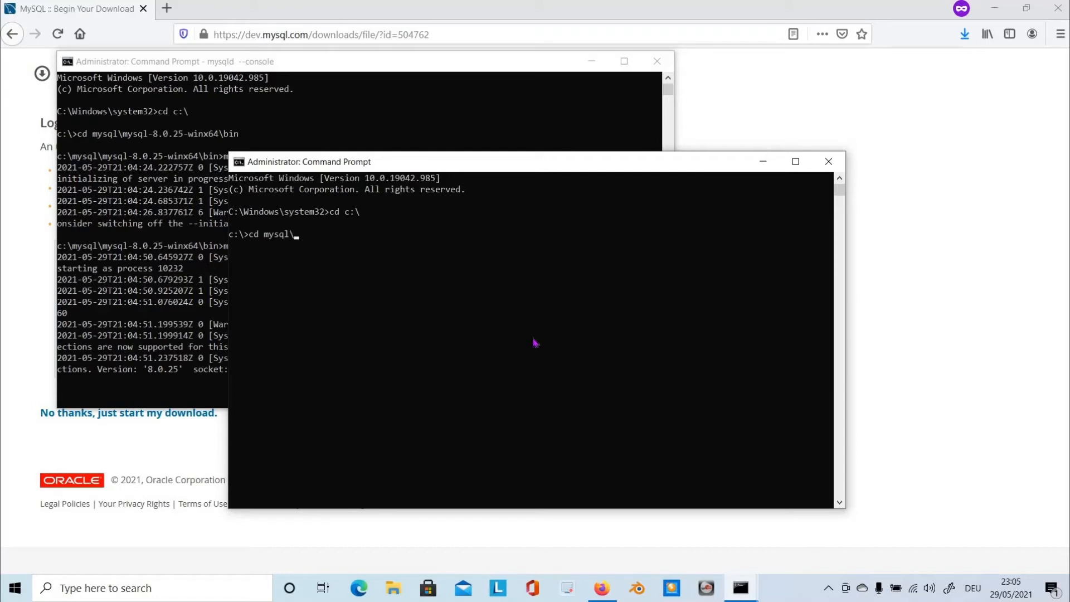
text(mysql)
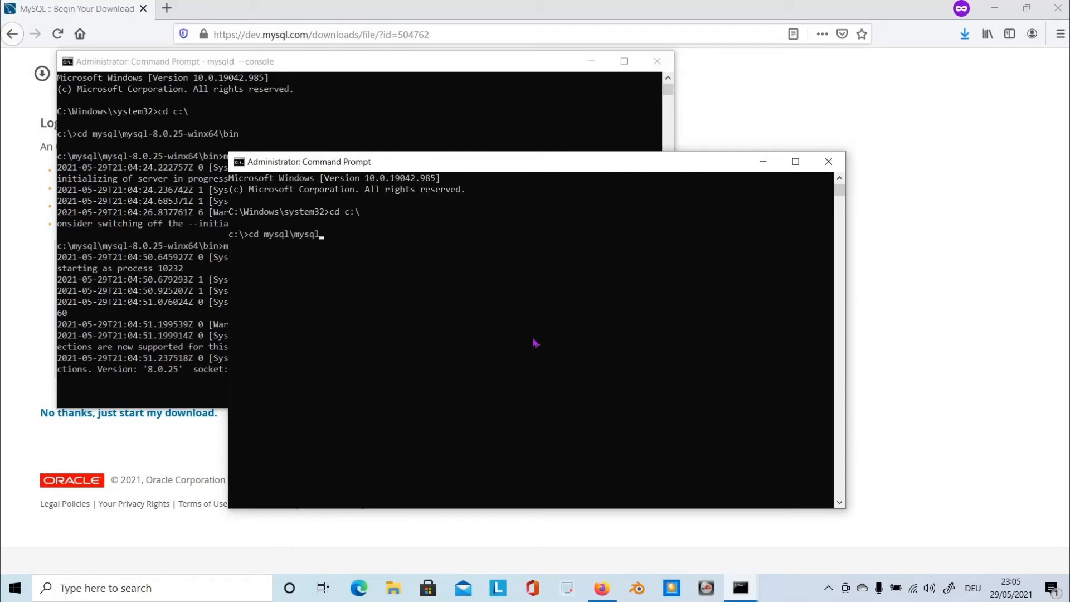
text(-8.0.2)
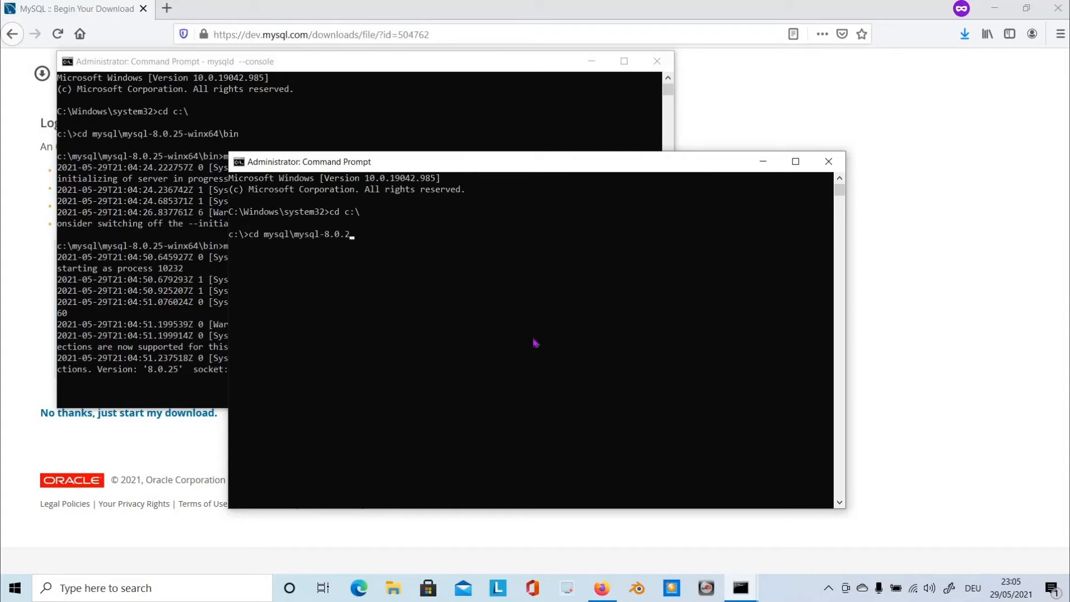
text(5)
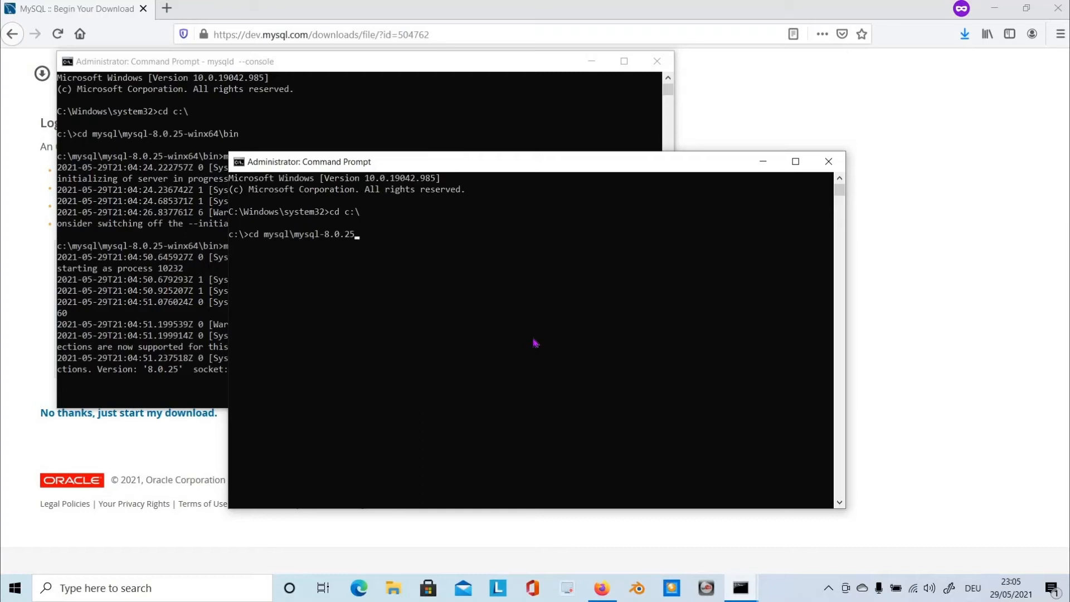
text(-winx64)
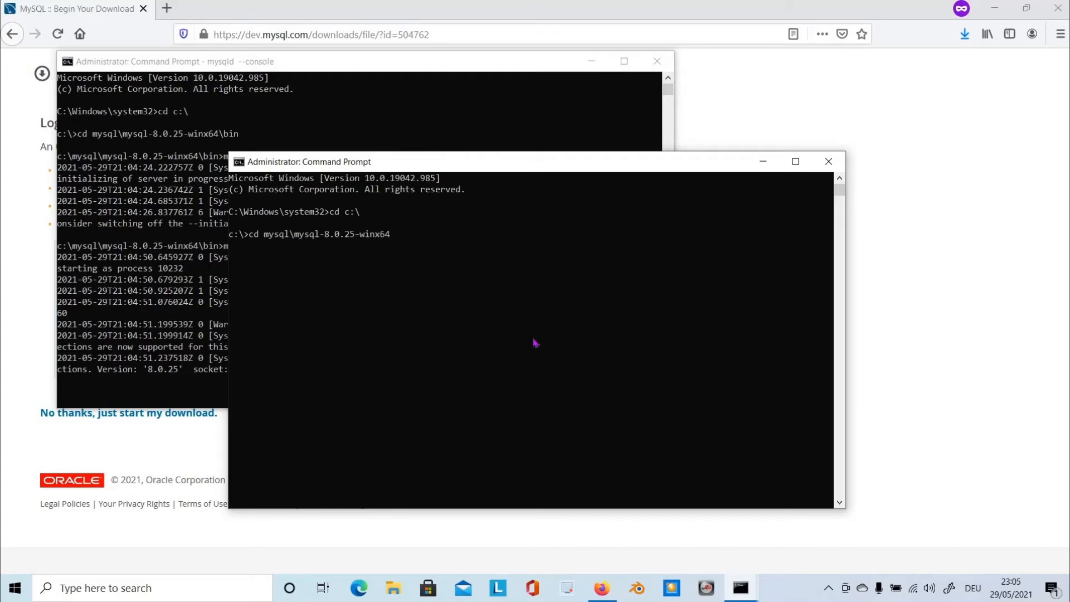
text(\)
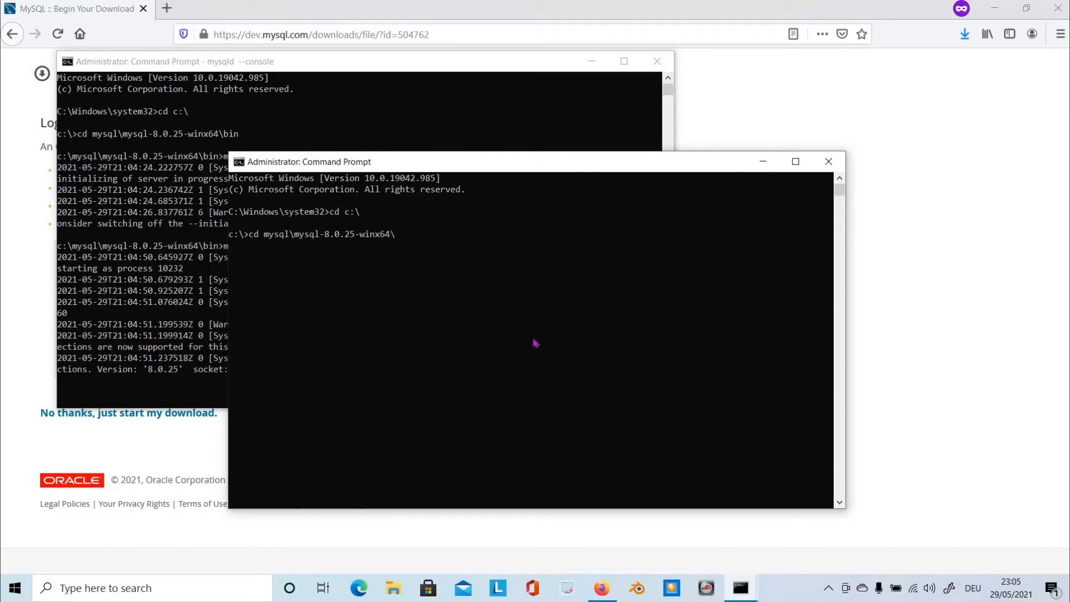
text(bin)
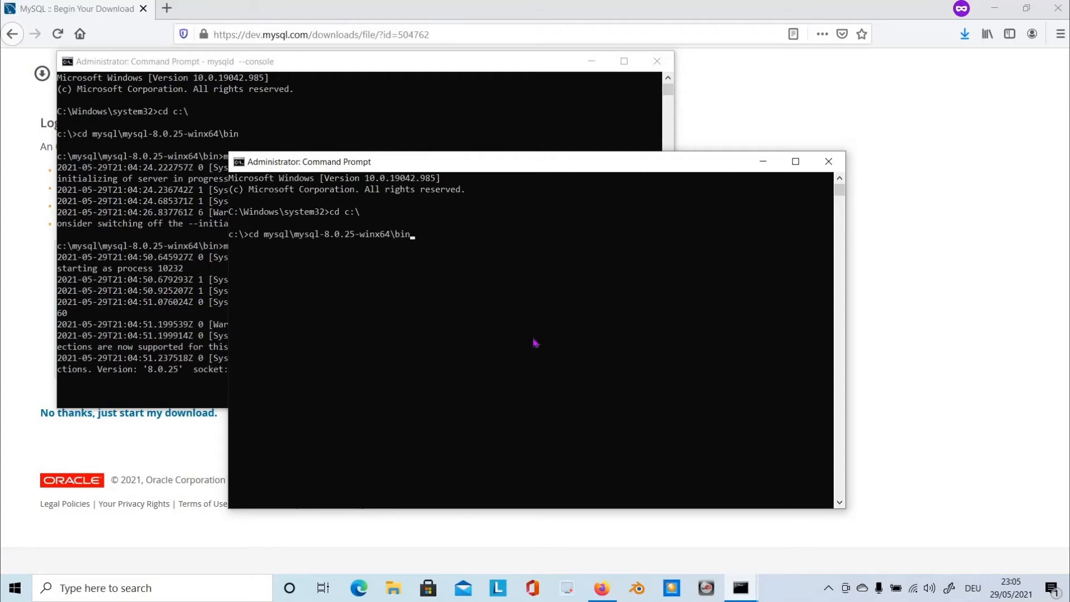
key(Return)
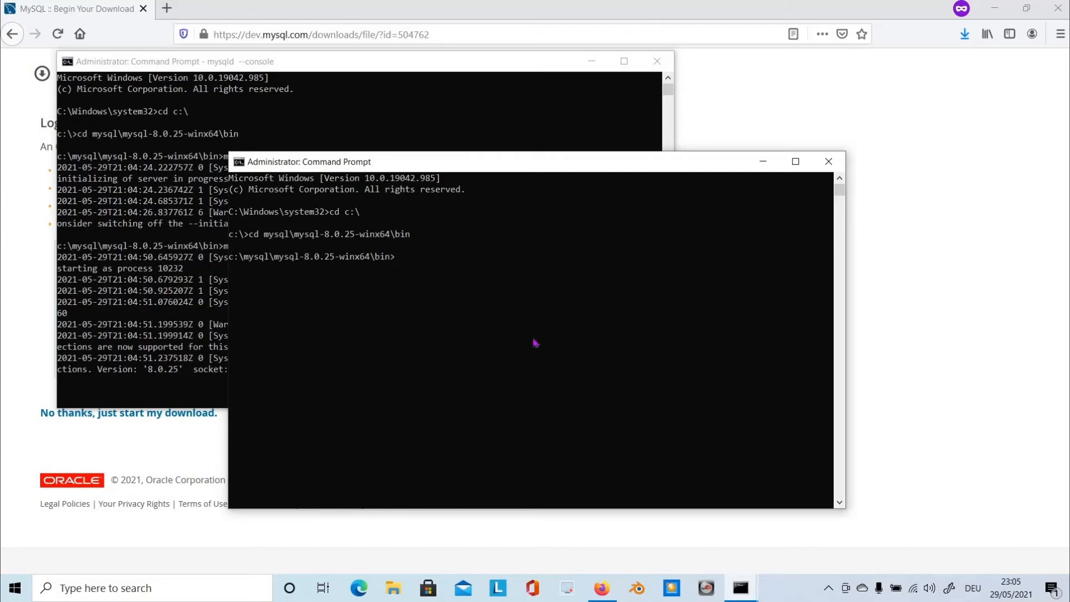
Connect the mysql client as root with --skip-password
text(my)
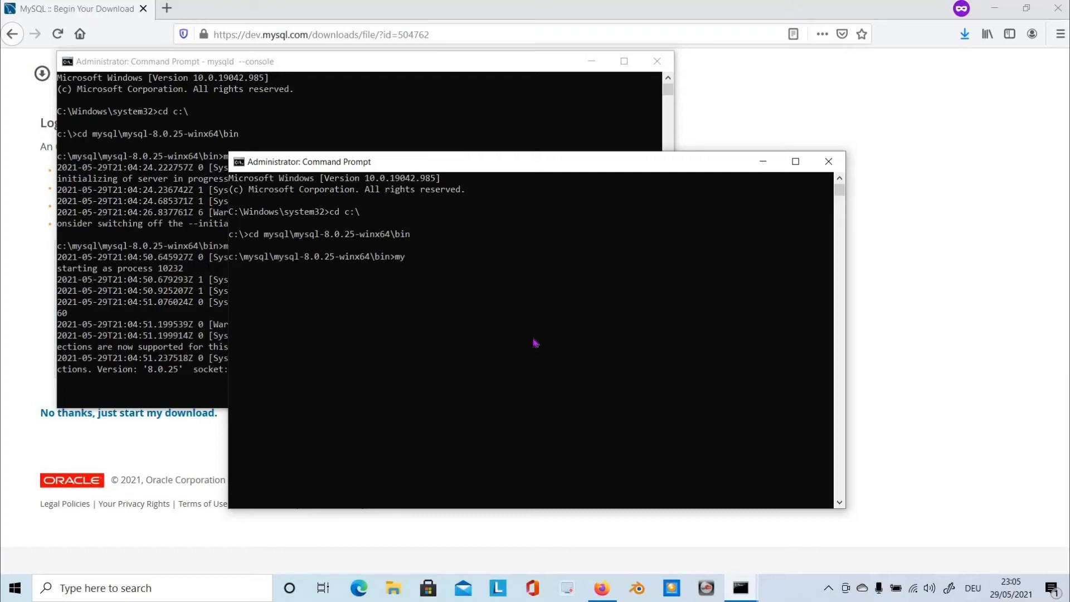
text(sqld)
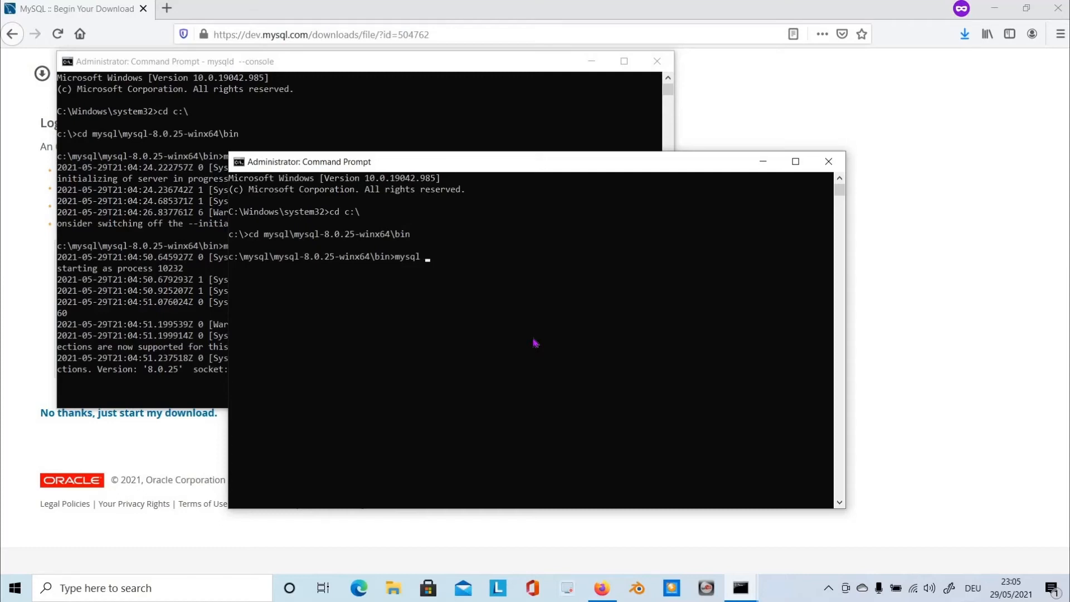
text(-u)
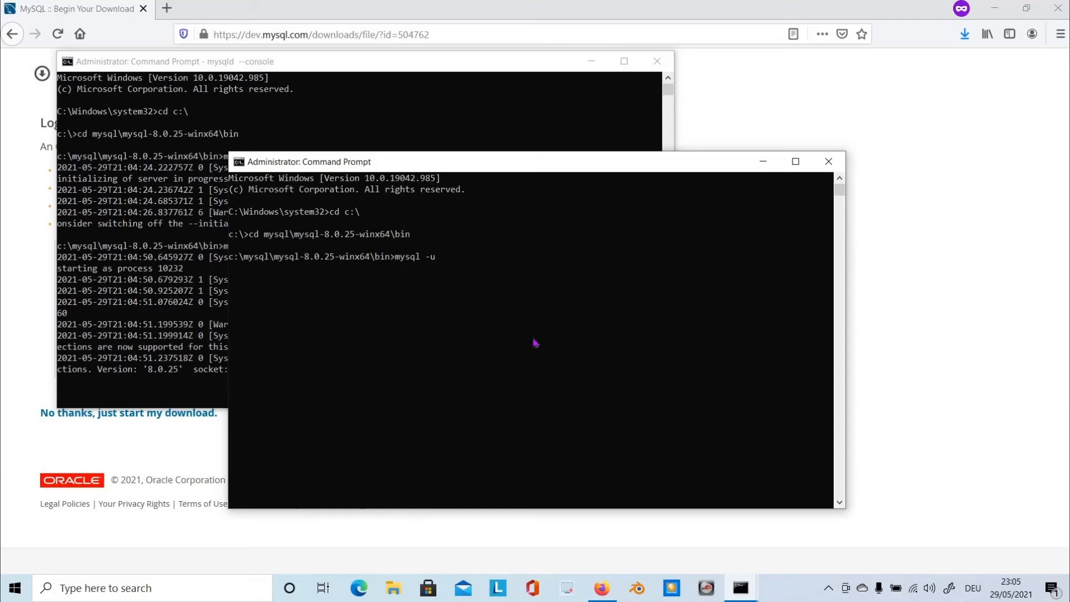
text(r)
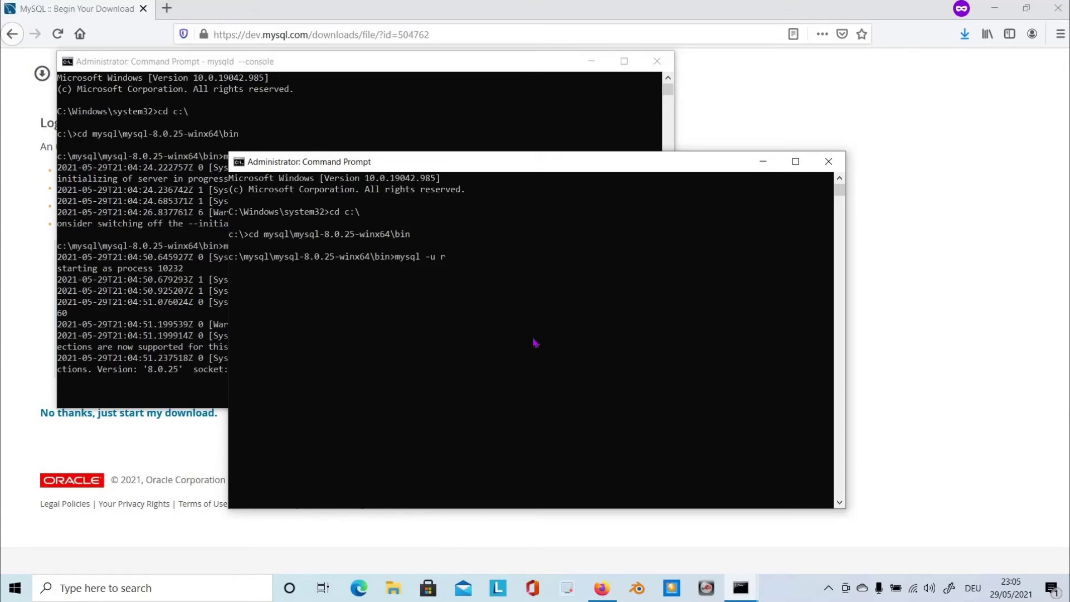
text(oot)
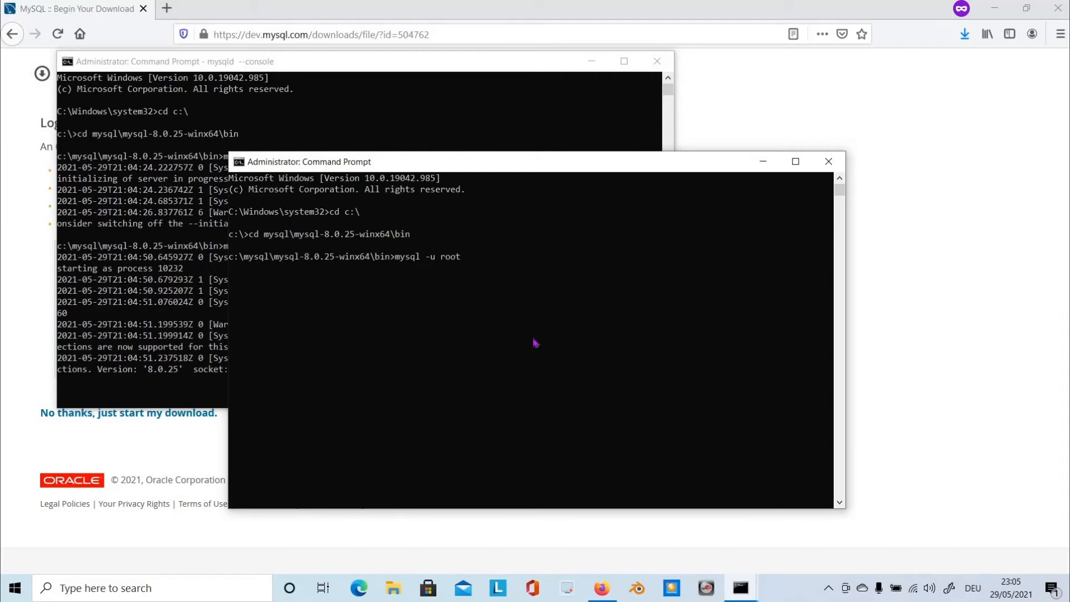
text(--s)
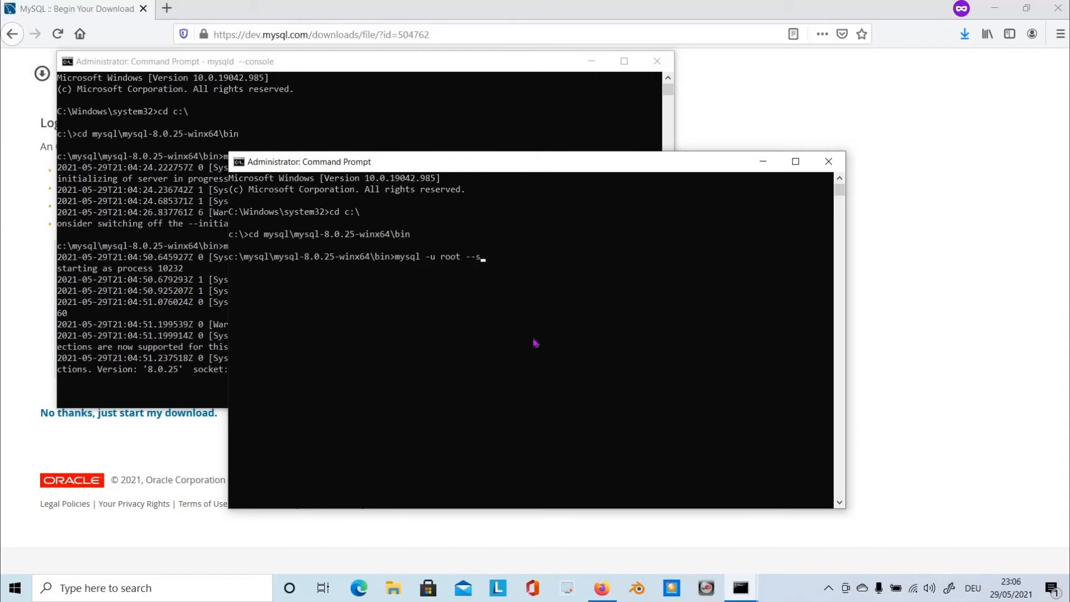
text(kip)
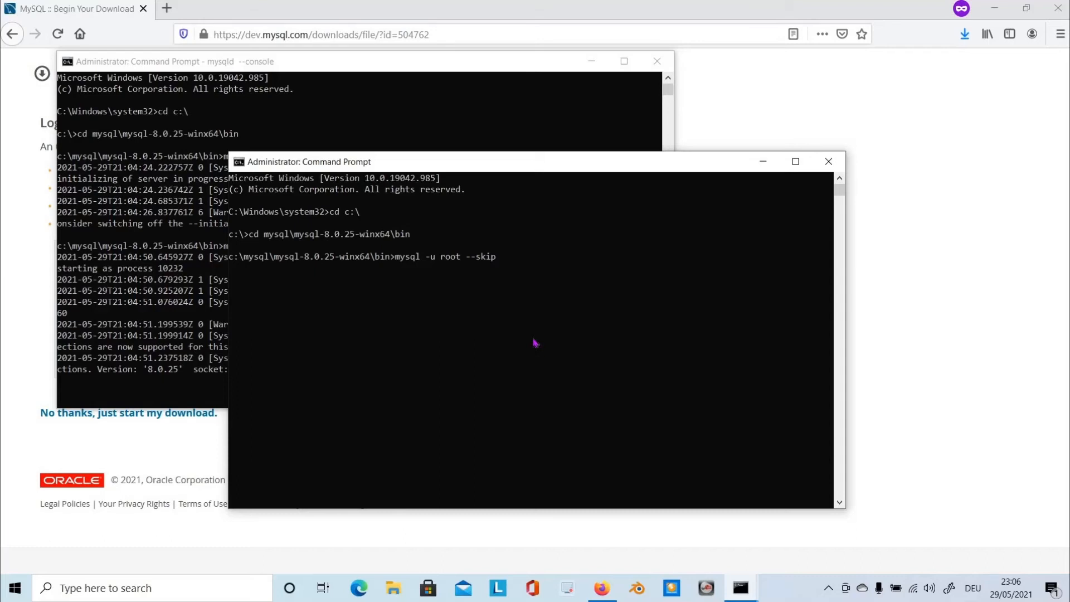
text(pas)
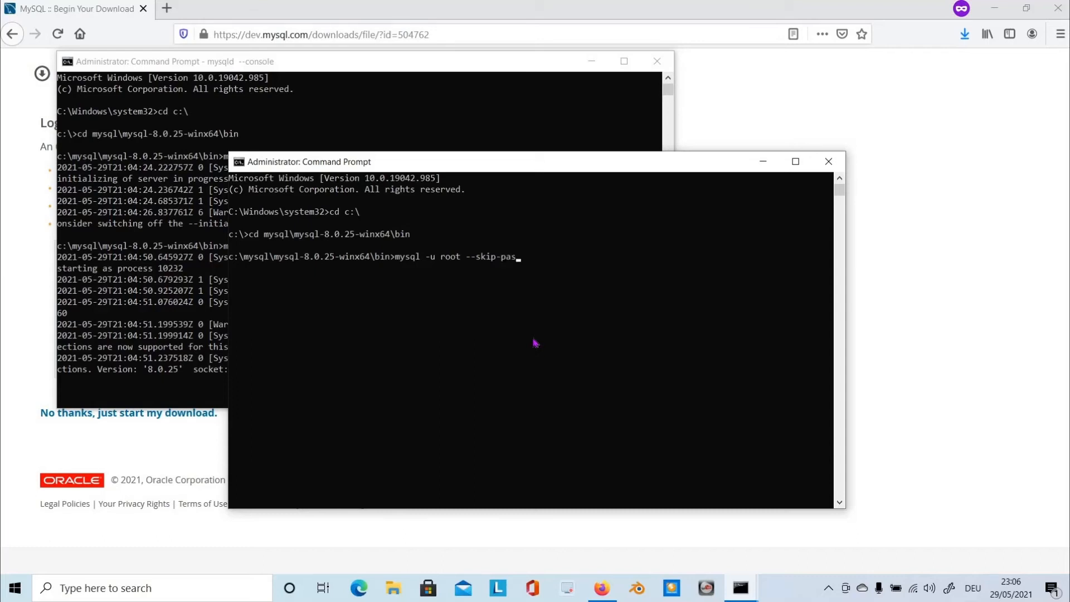
text(sword)
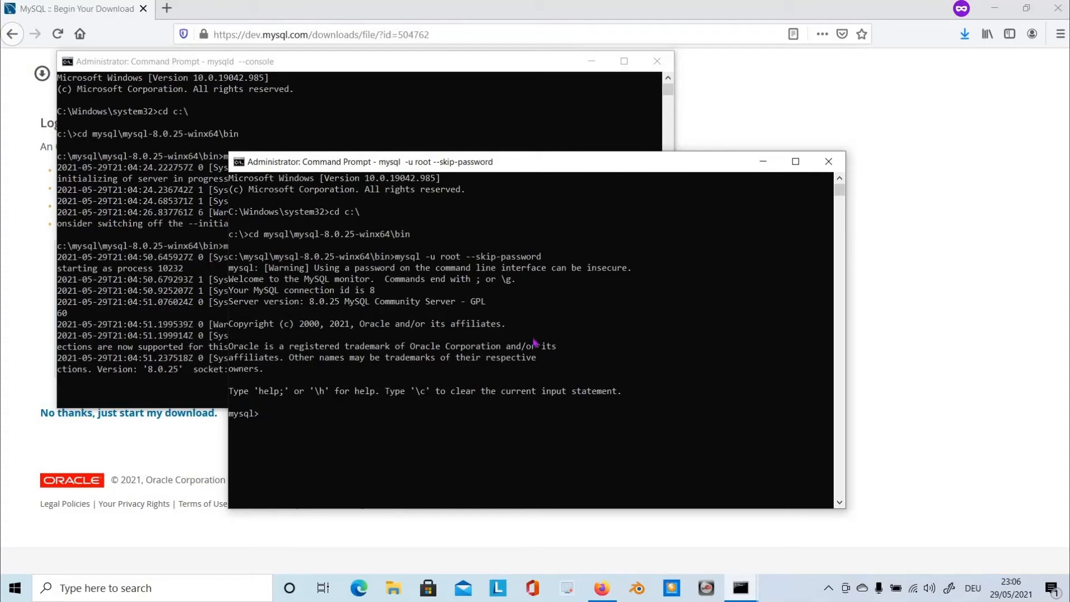
text(al)
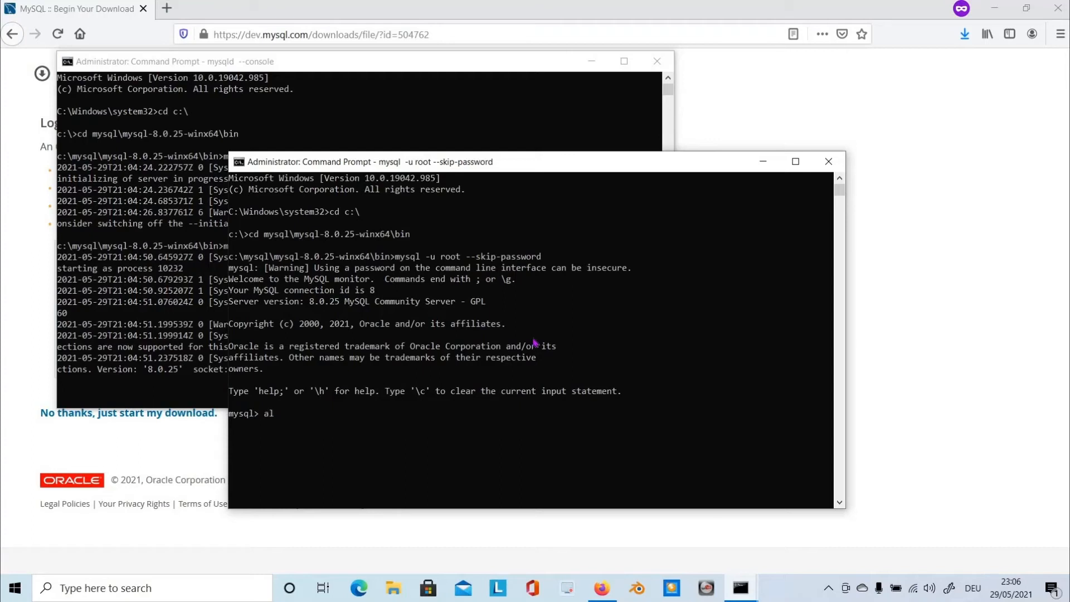
text(ter)
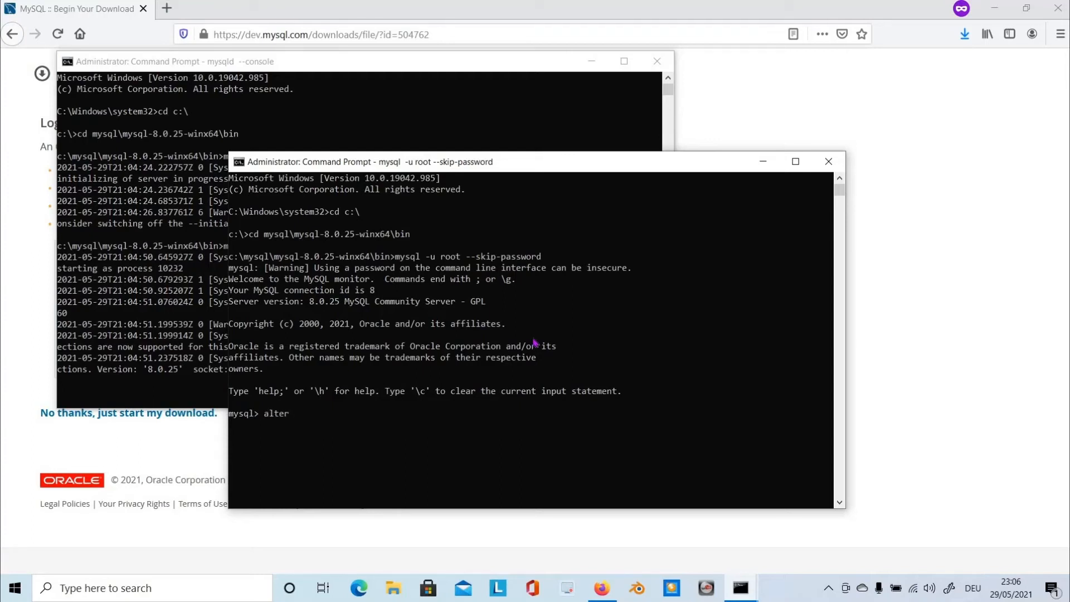
text(user)
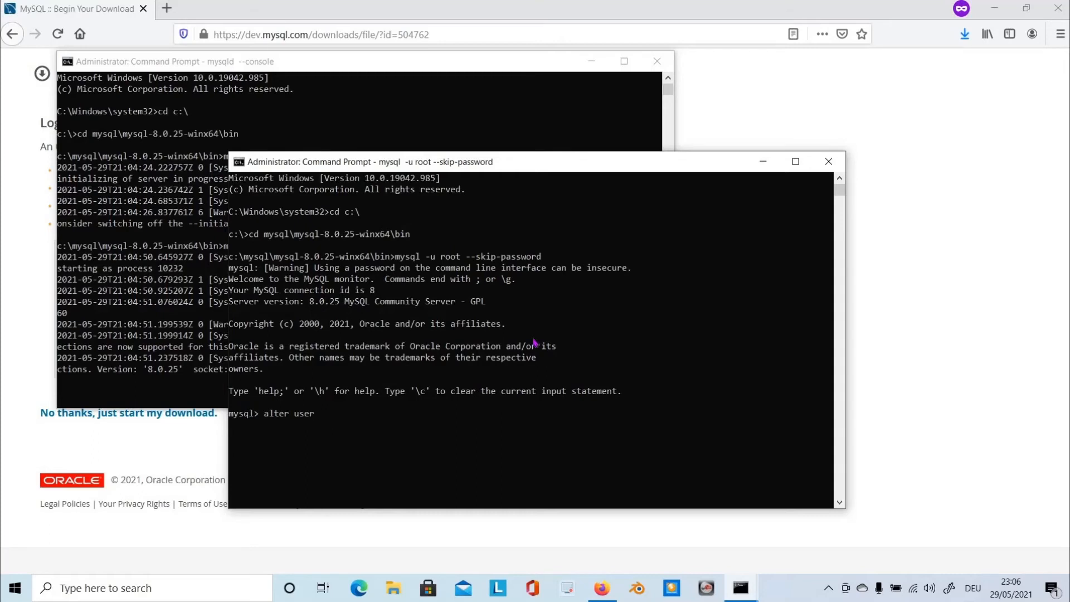
text('root)
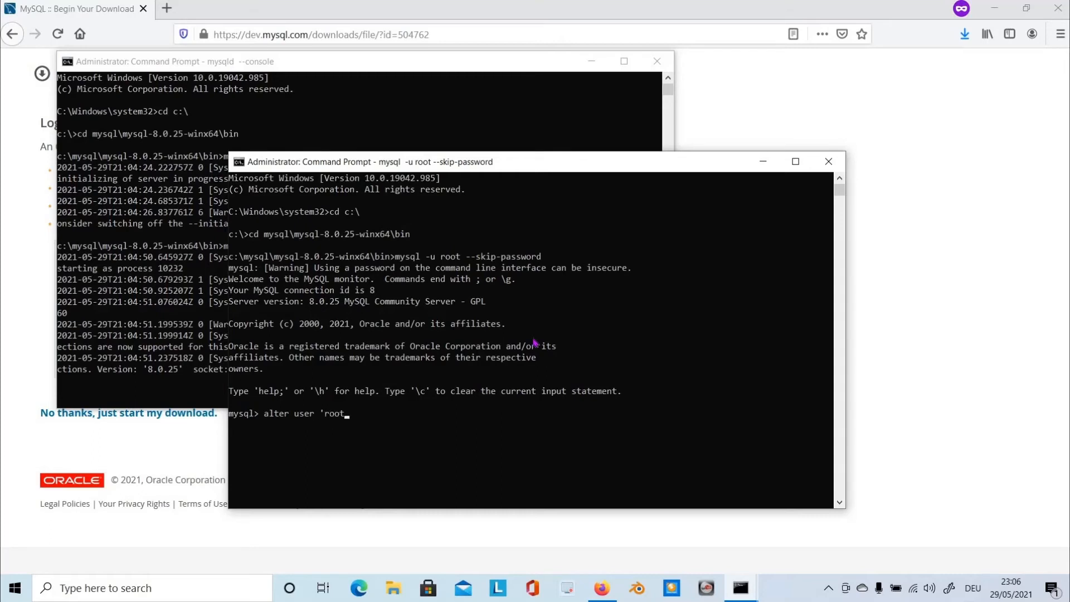
text(')
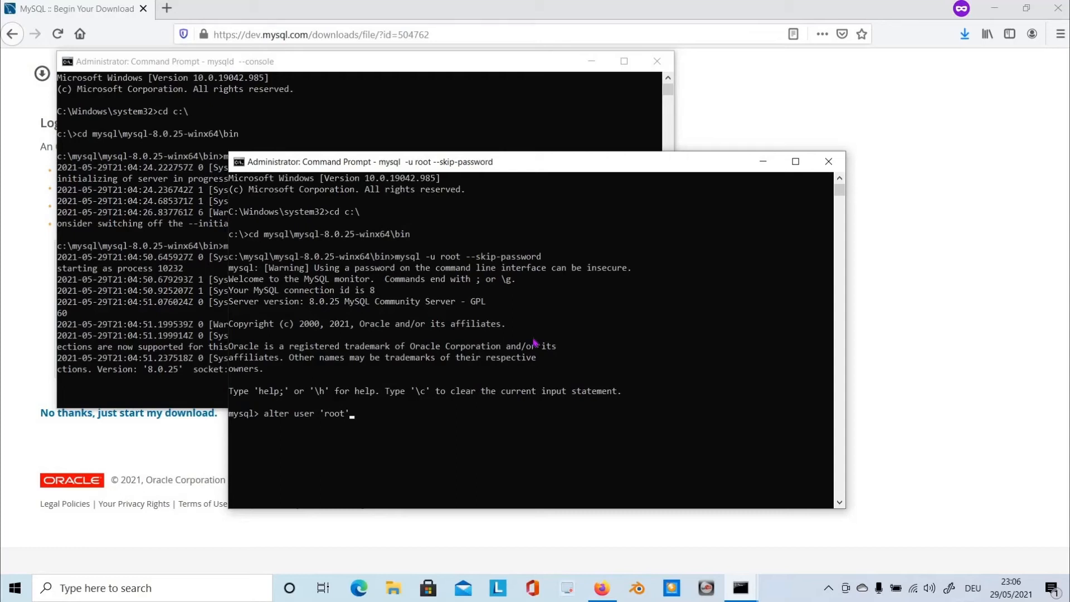
text(@)
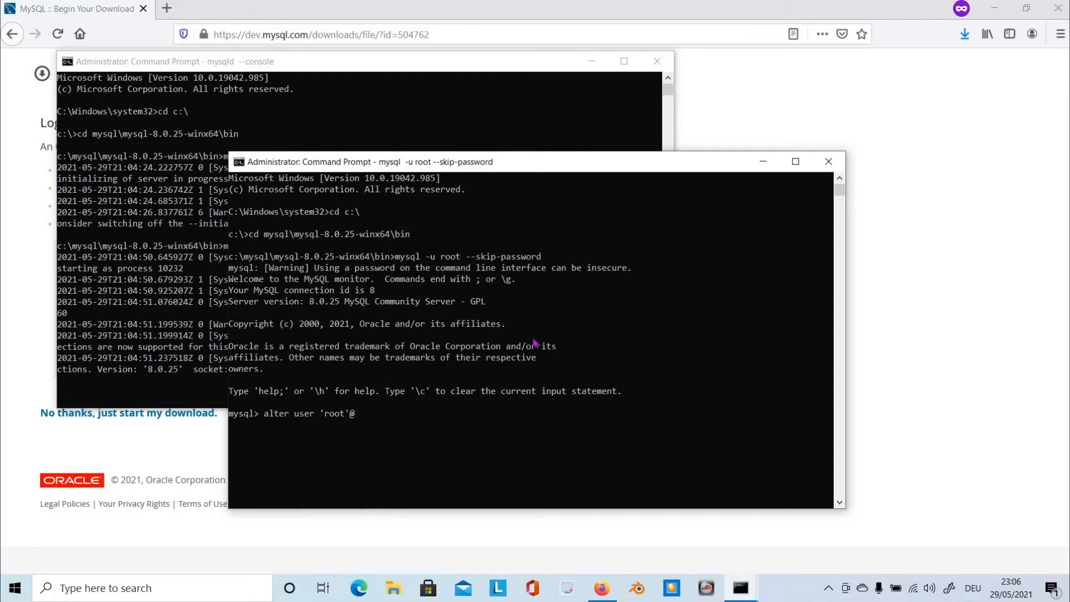
text(localh)
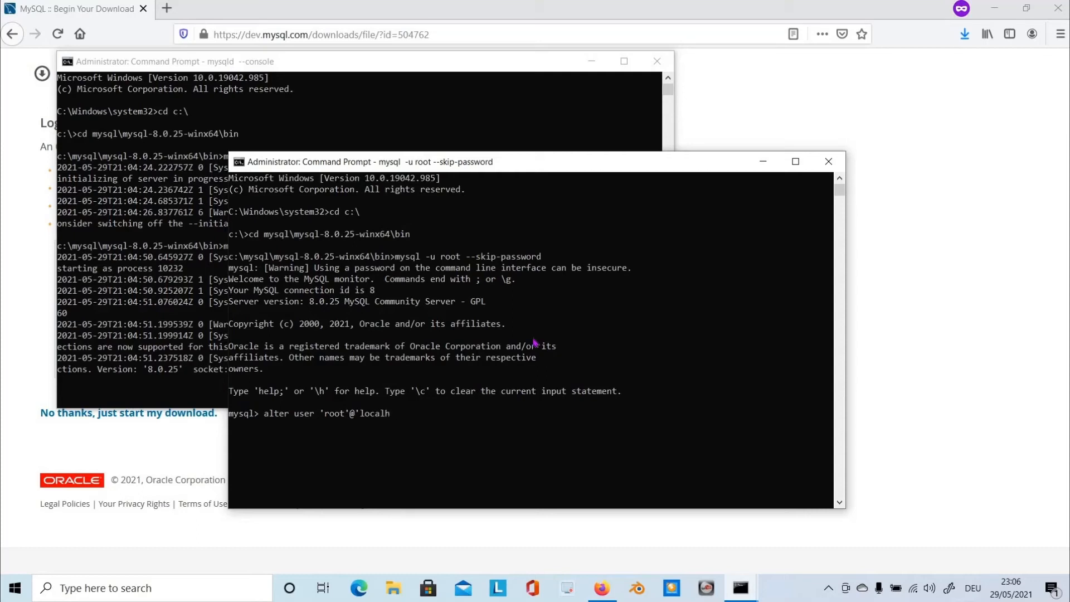
text(ost)
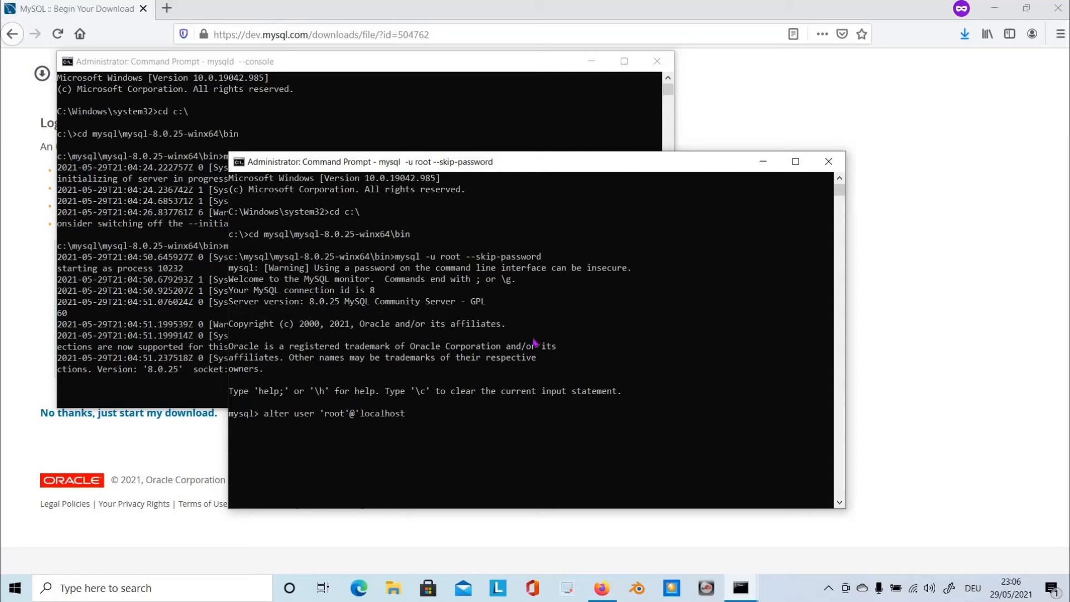
text(')
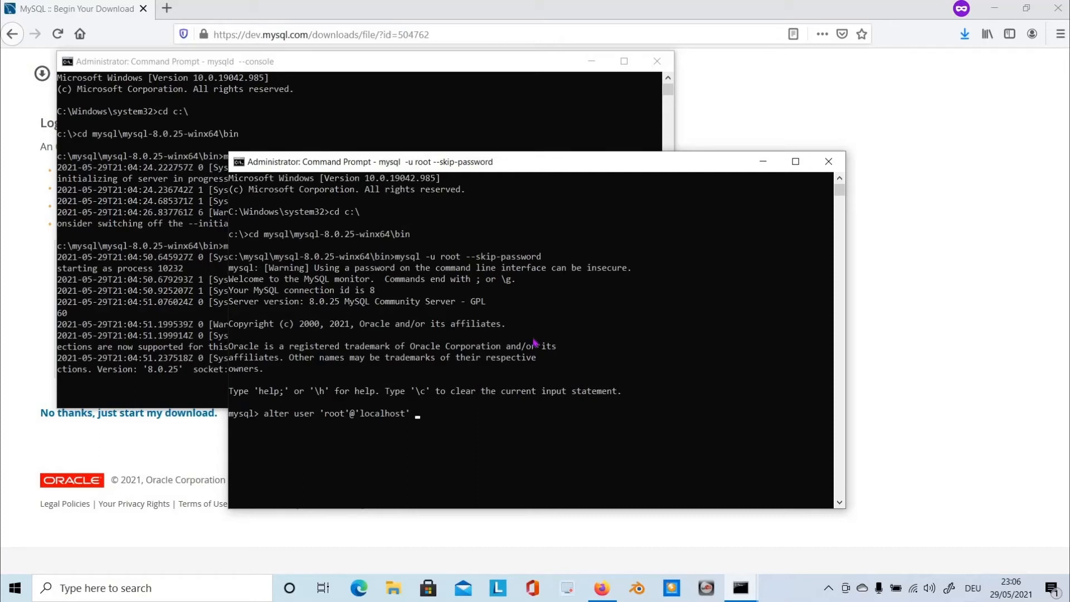
text(identi)
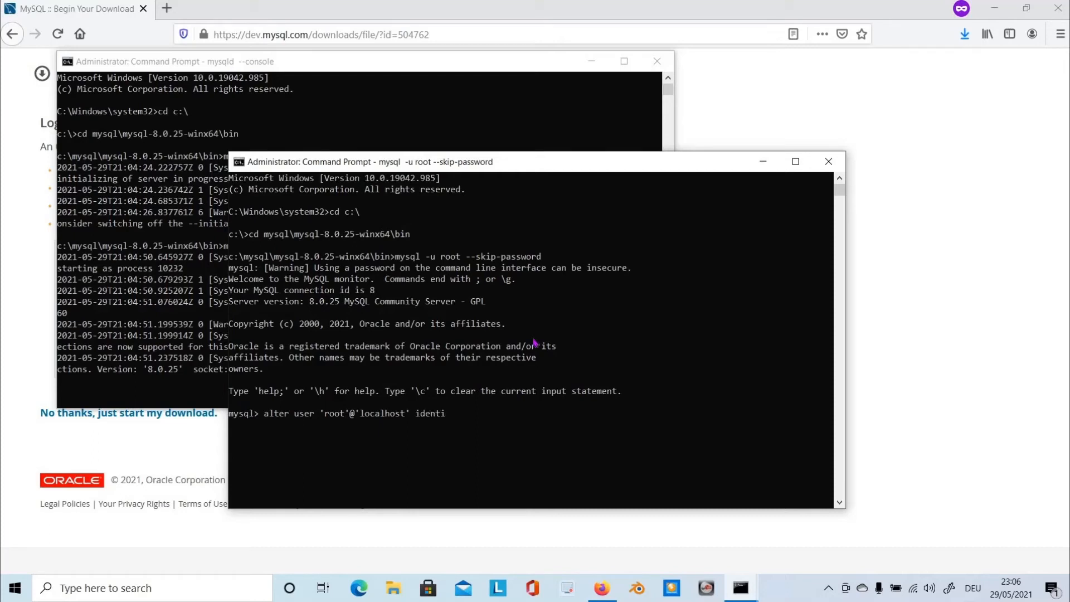
text(fied by)
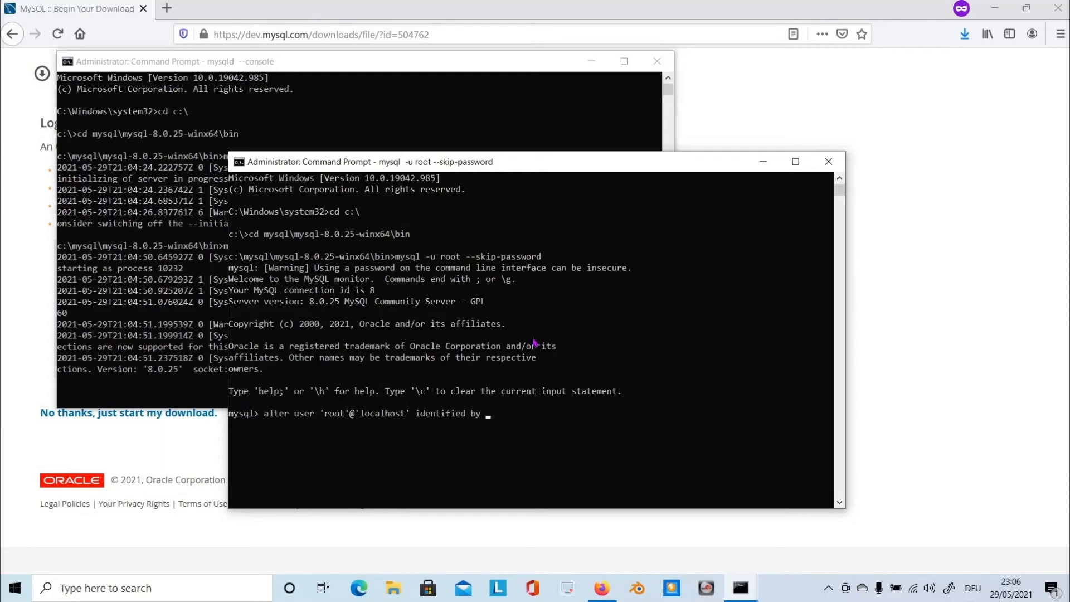
text(')
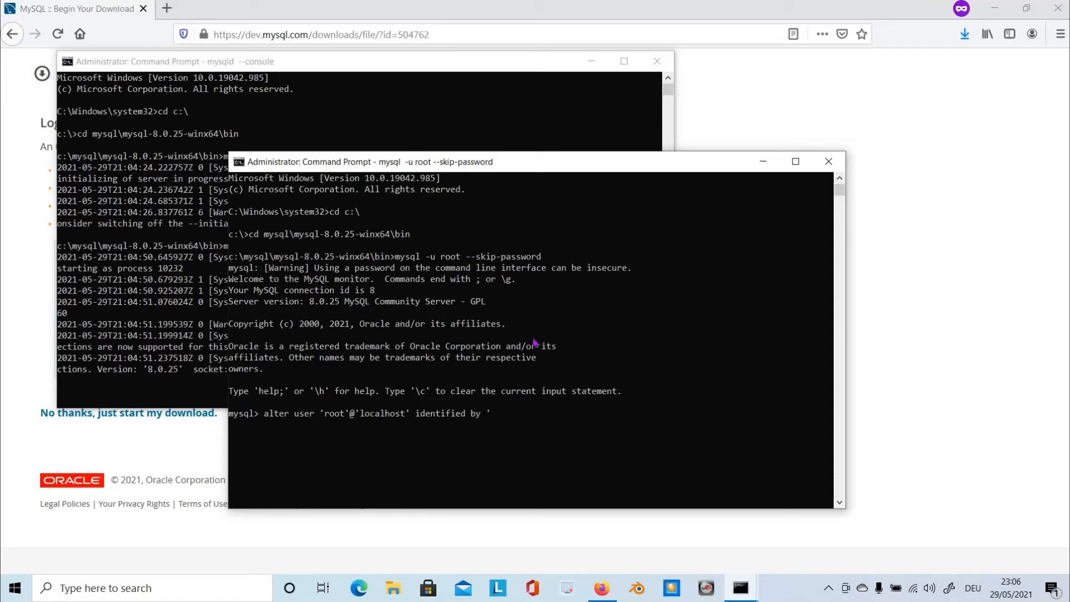
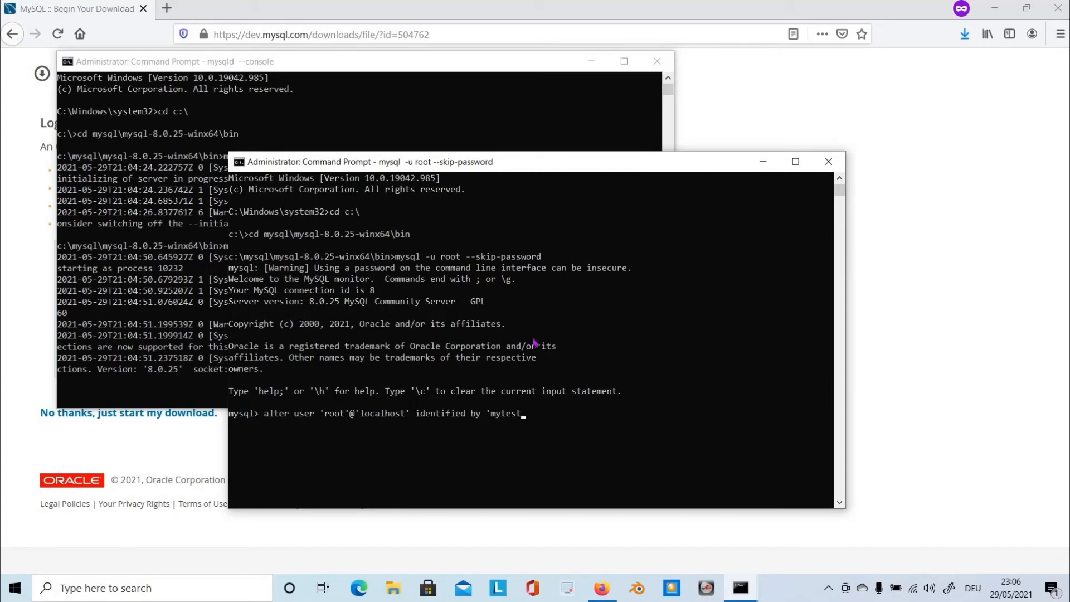
text(')
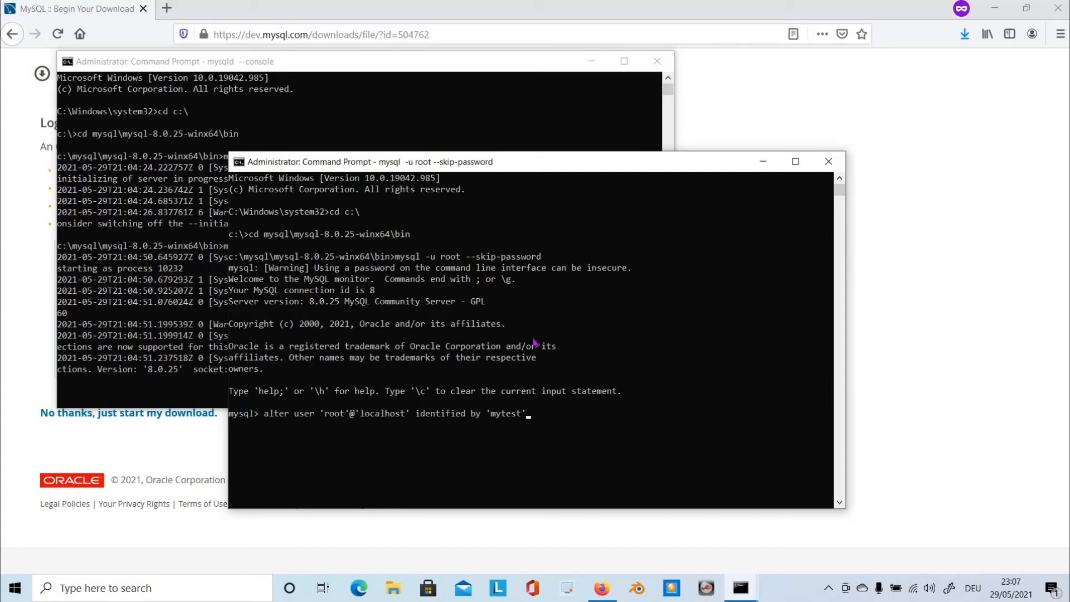
text(;)
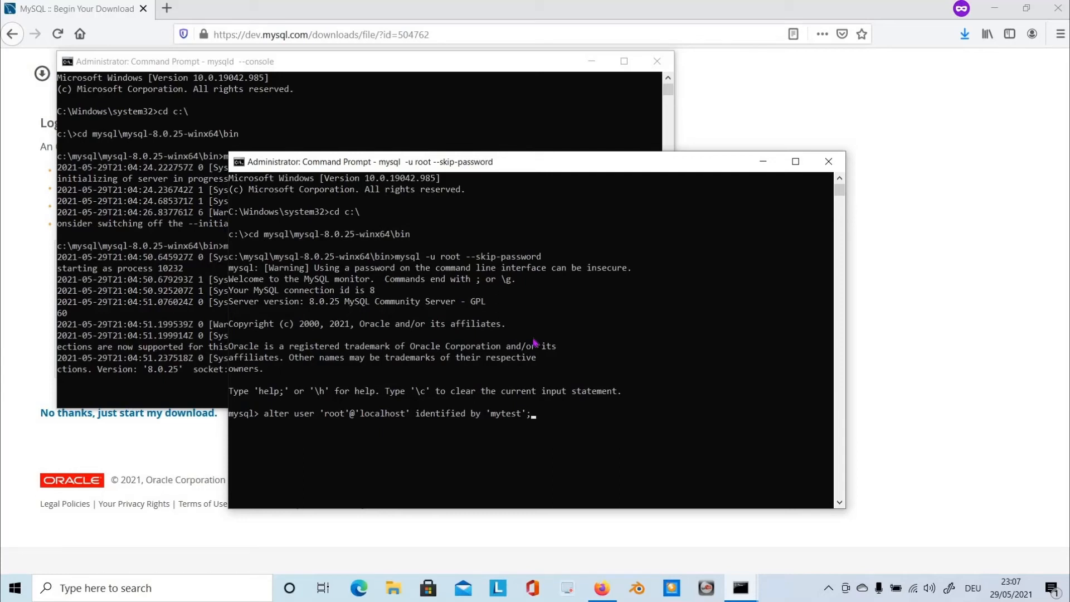
key(Return)
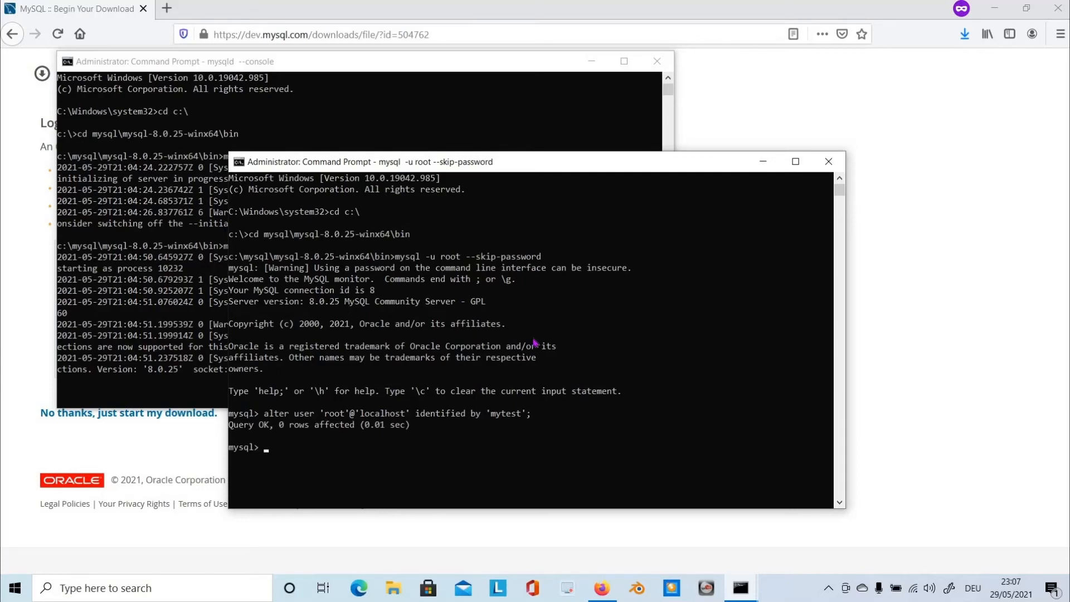
Quit the MySQL monitor with \q
text(\)
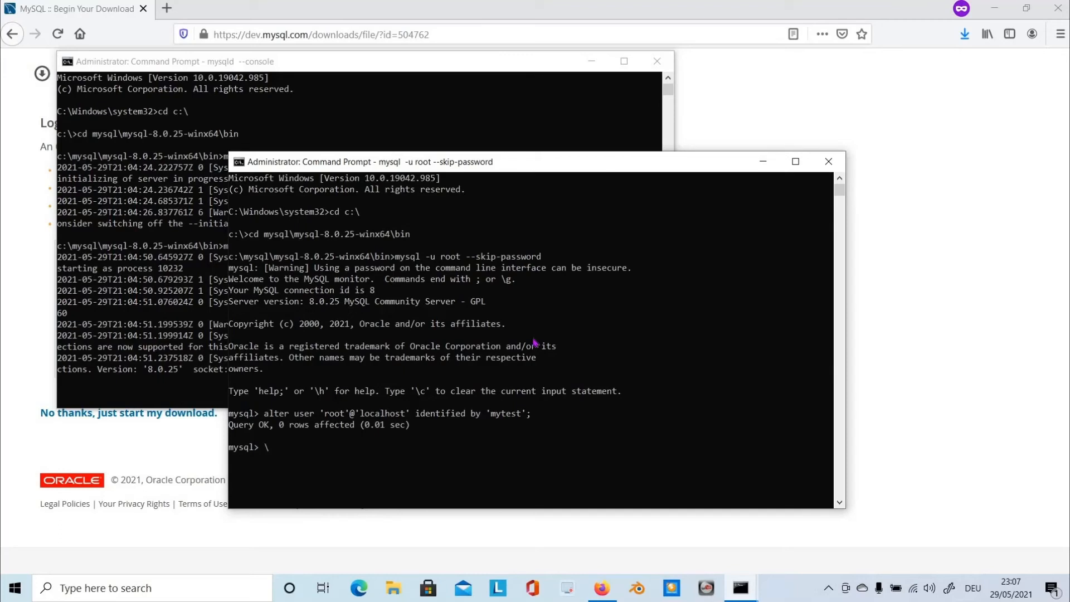
text(q)
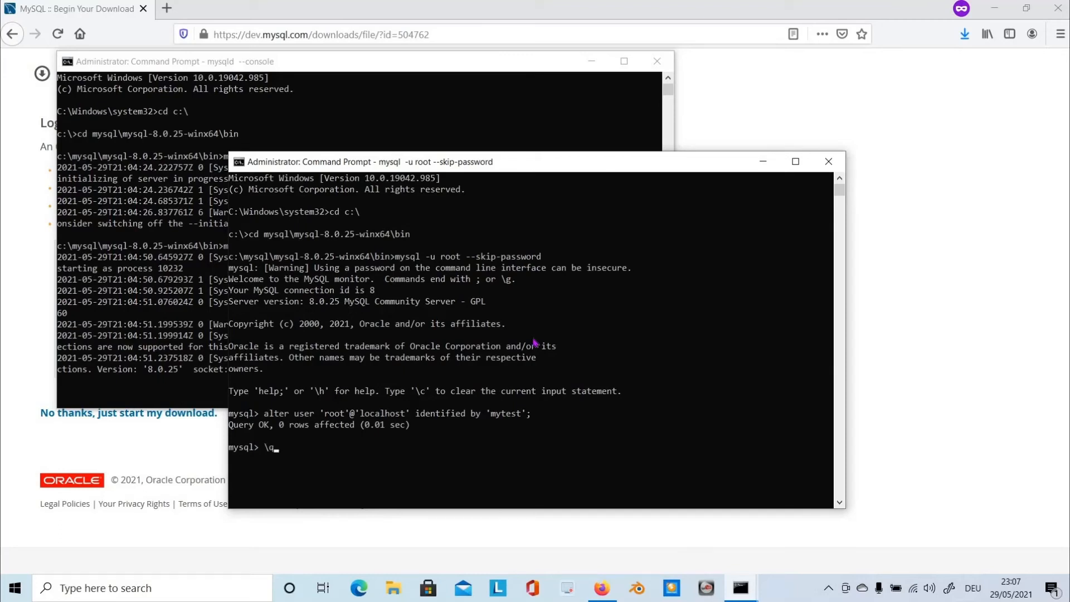
key(Return)
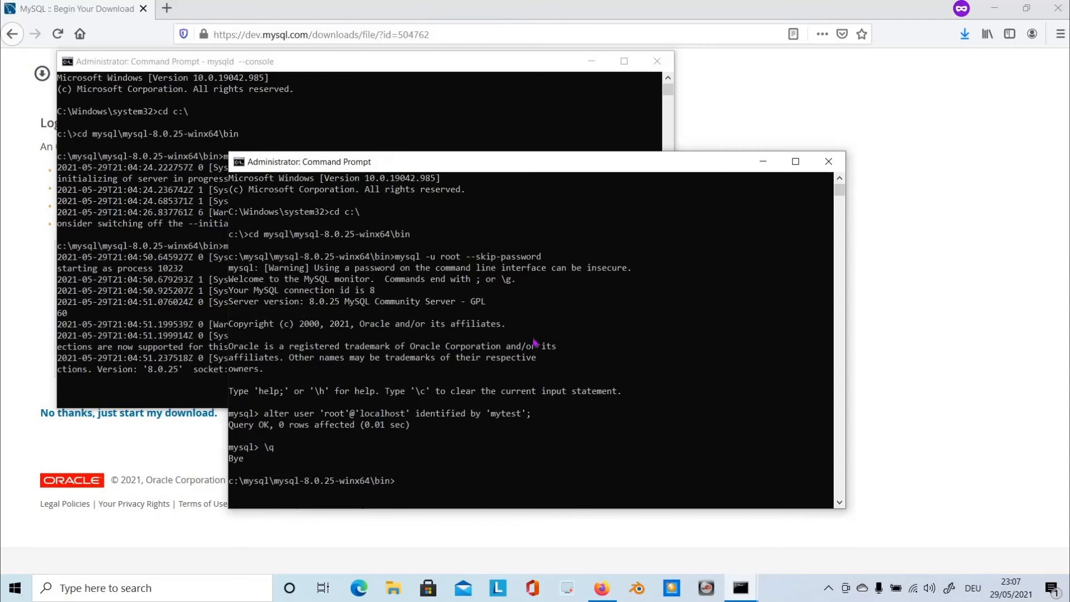
Log back in with mysql -u root -p using the new password, then quit again
text(mys)
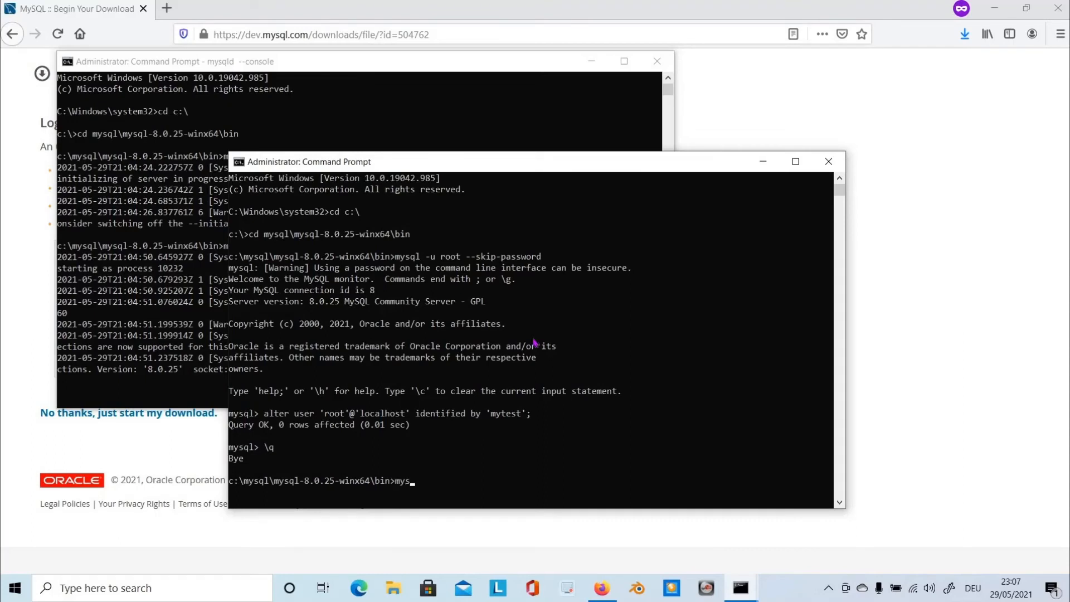
text(ql)
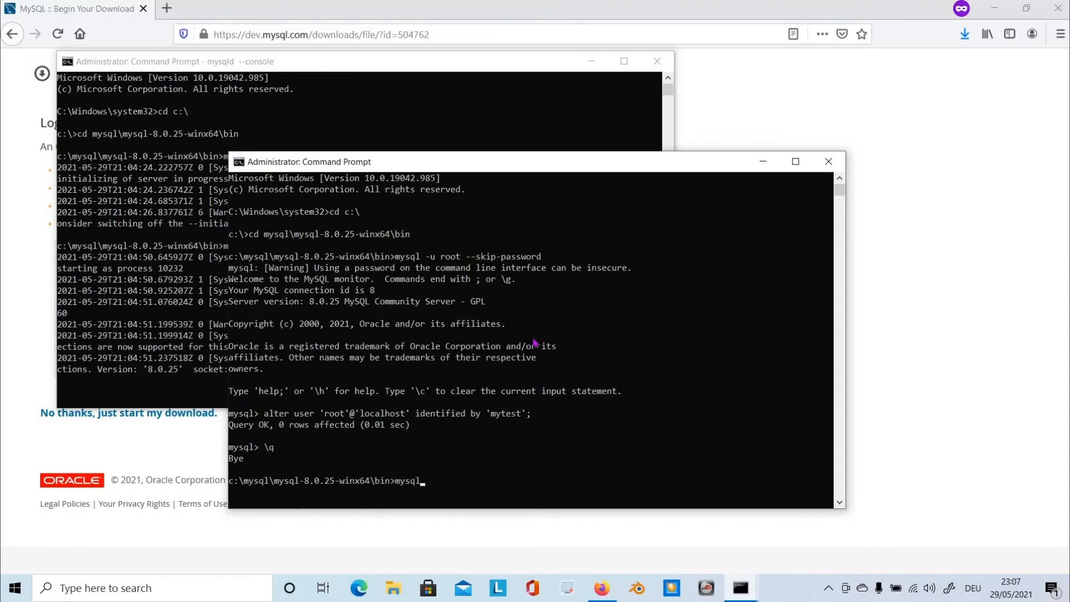
text(-u)
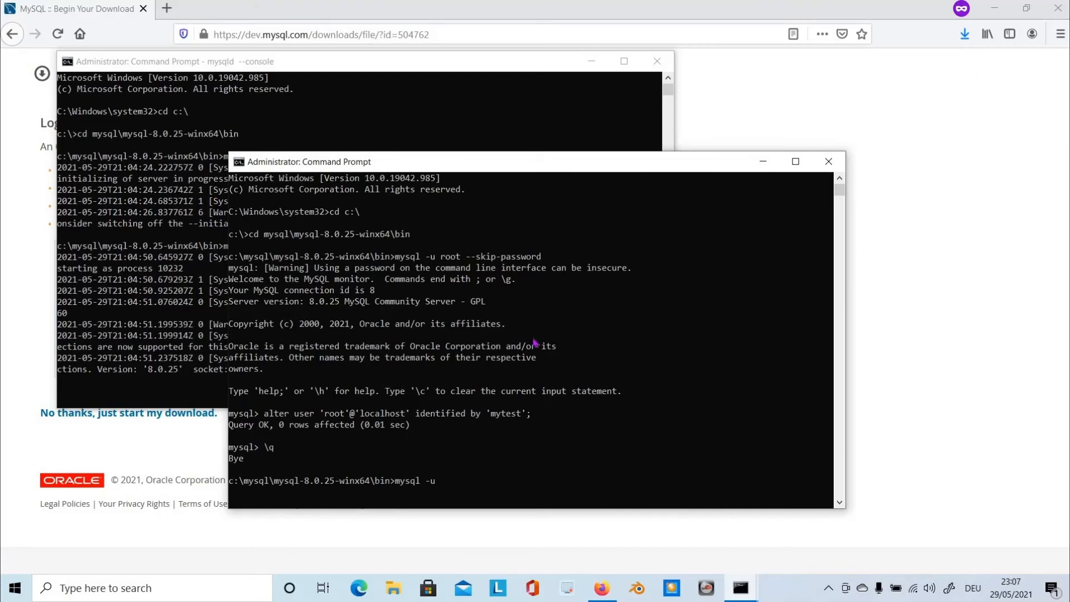
text(r)
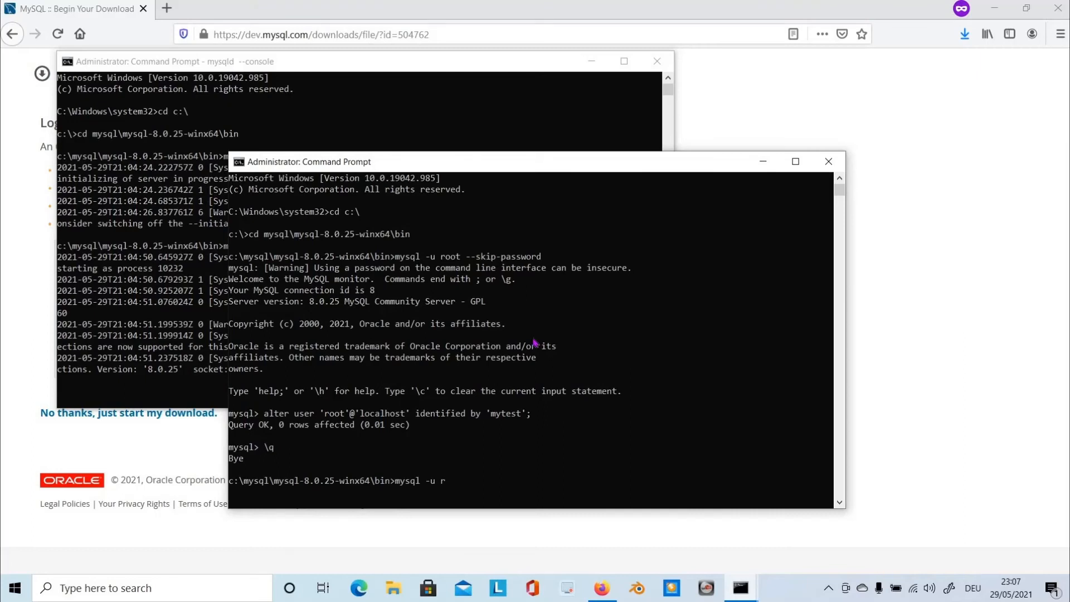
text(oot)
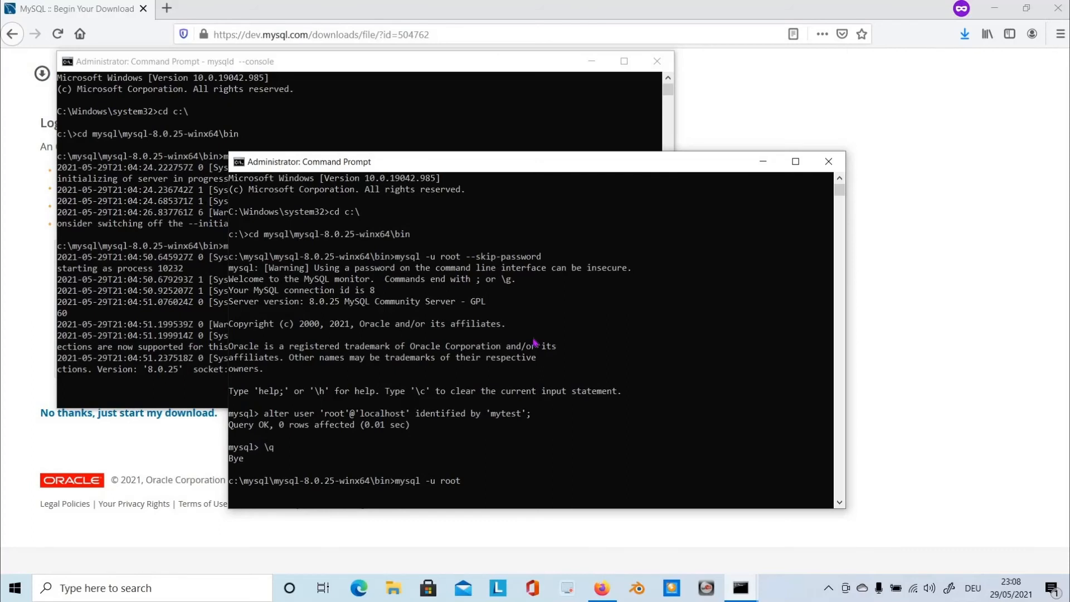
text(-p)
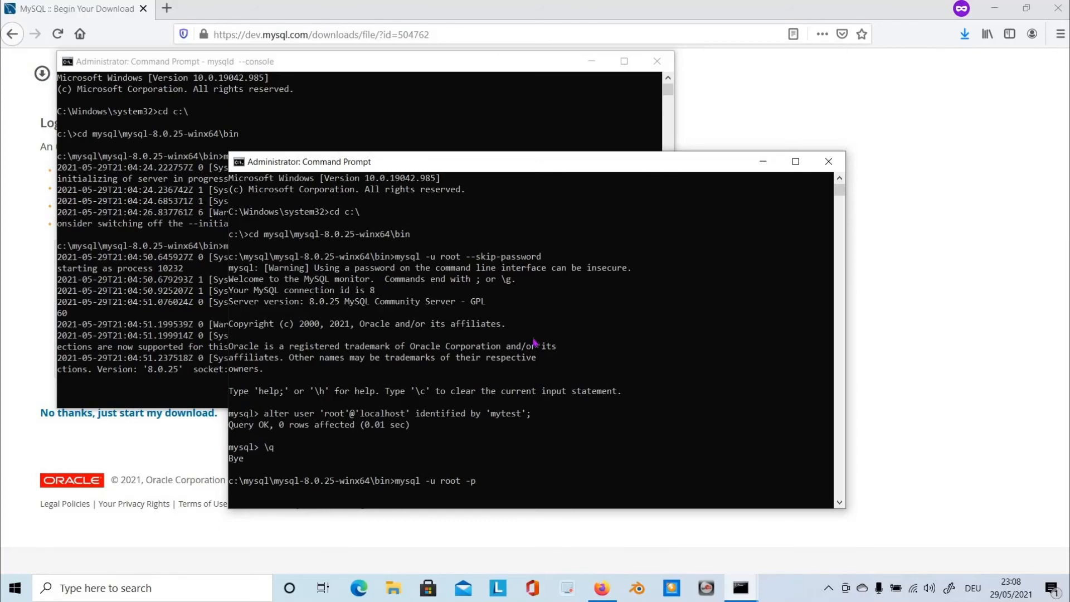
key(Return)
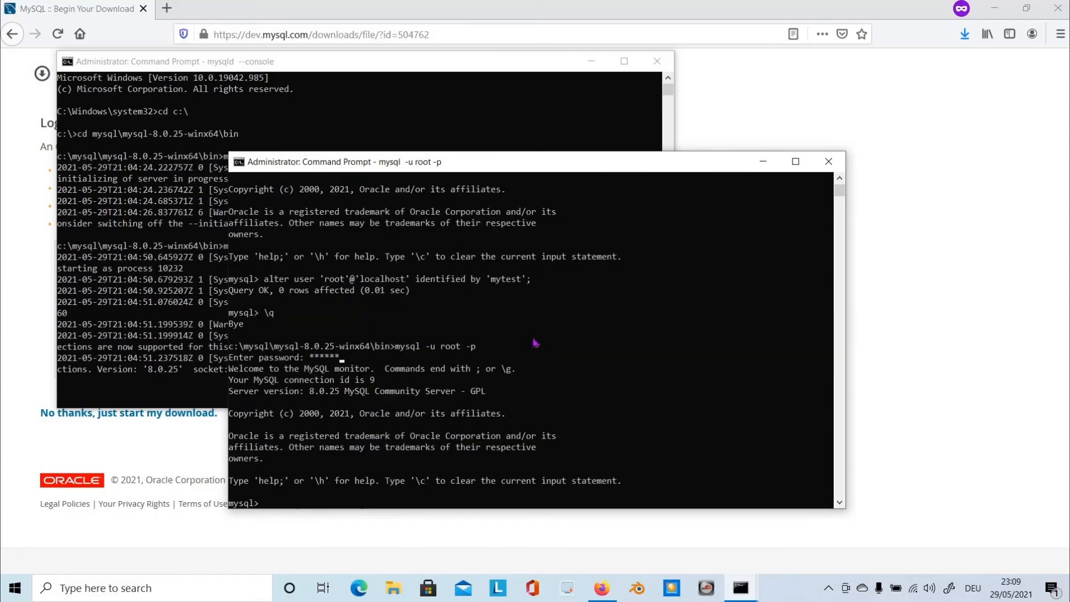
text(\q)
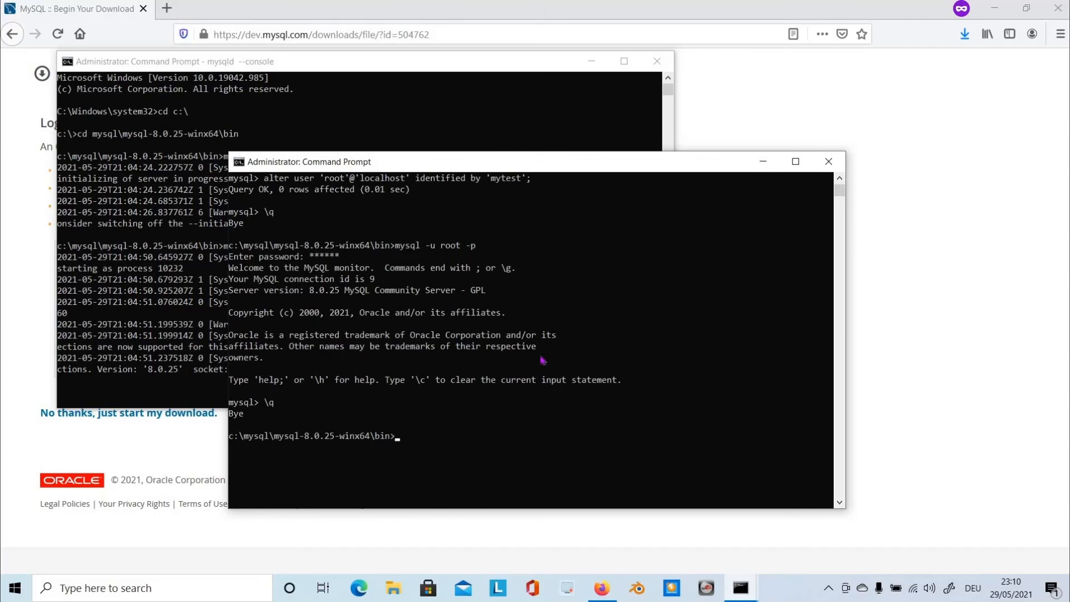
Run mysqld --install to register MySQL as a Windows service, reporting Service successfully installed
text(mysqld)
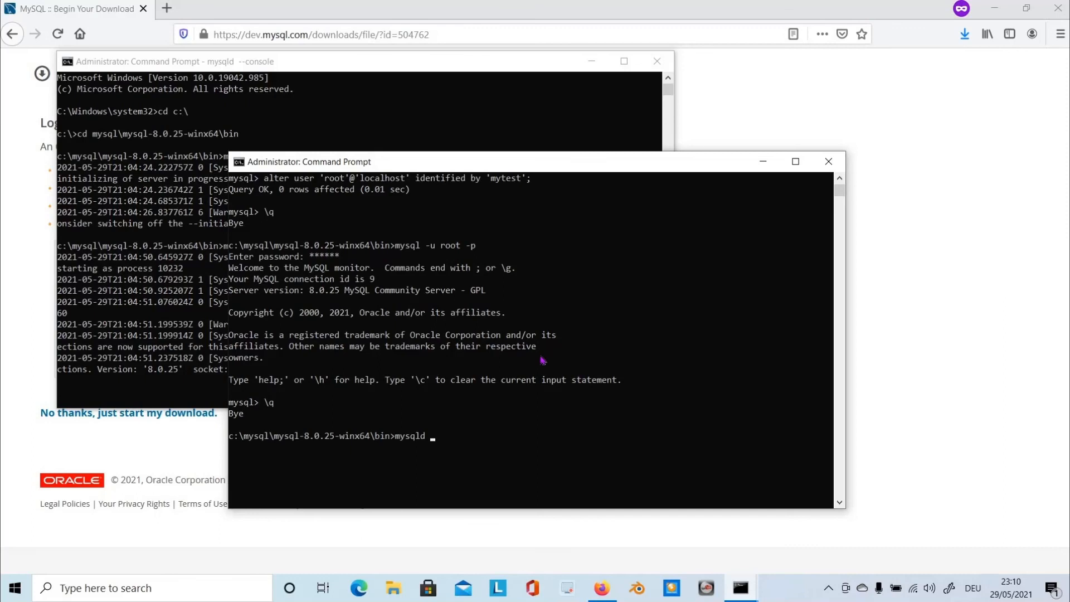
text(--i)
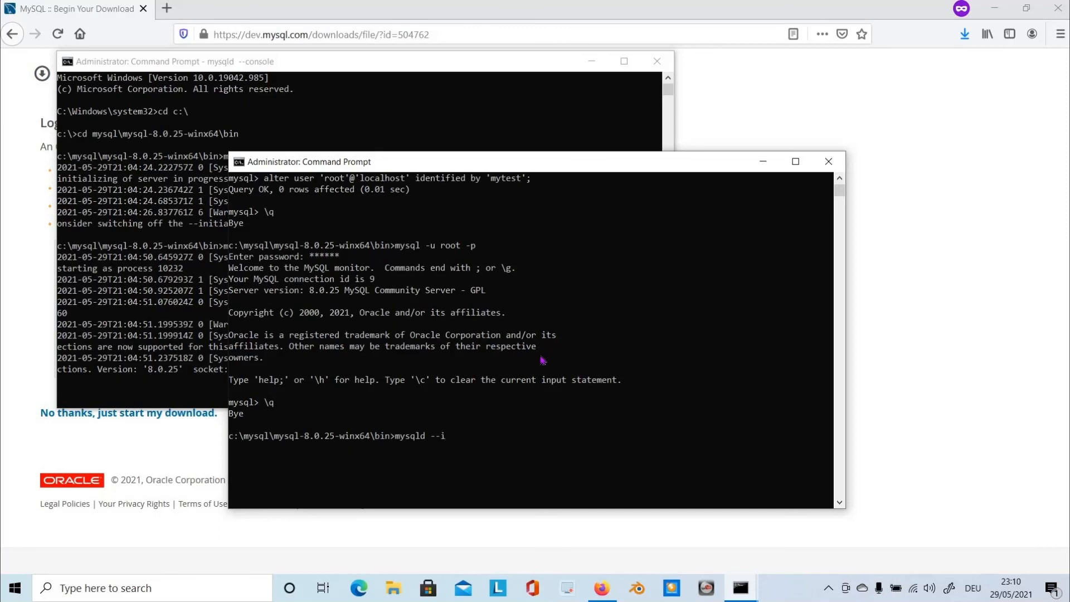
text(nsta)
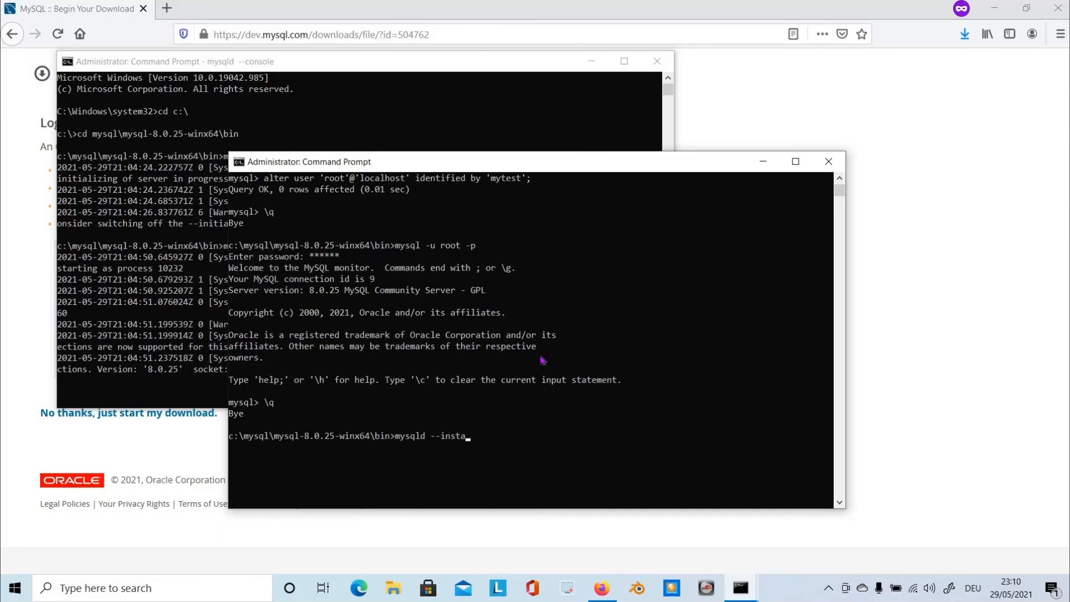
text(ll)
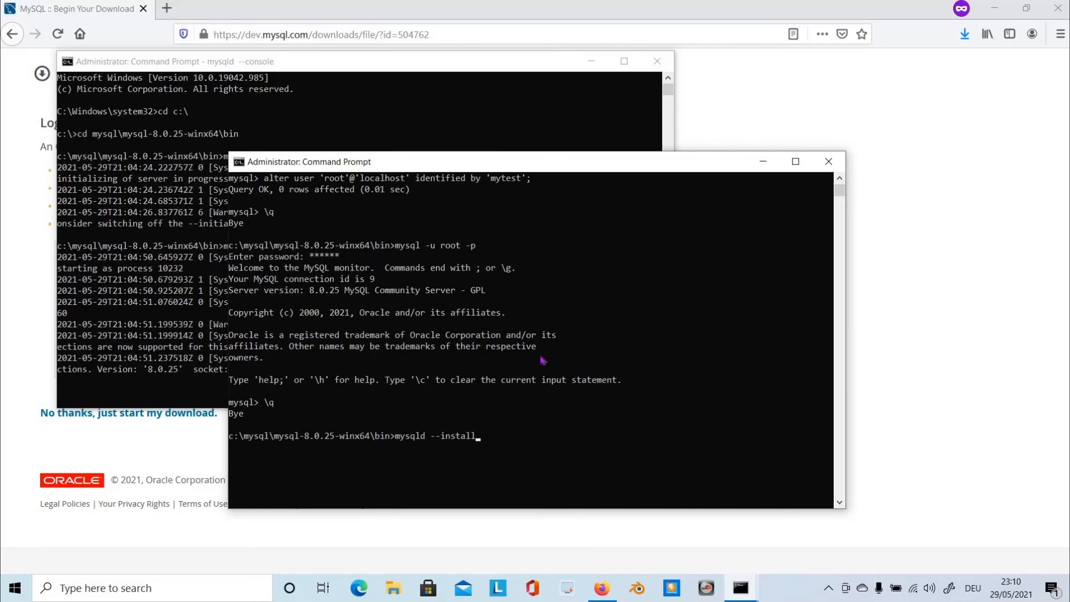
key(Return)
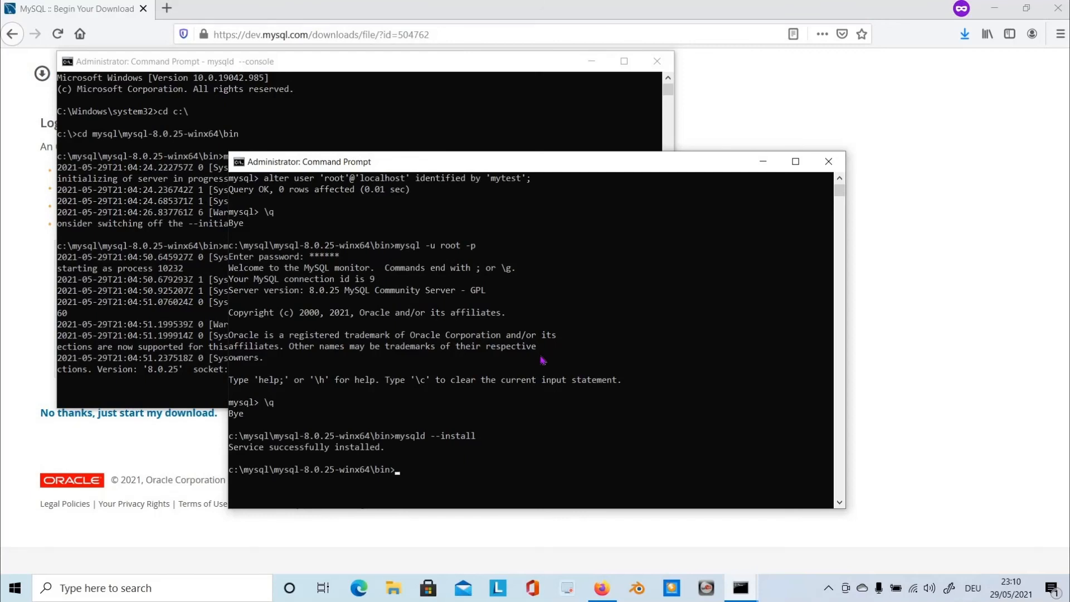
mouse_move(174, 573)
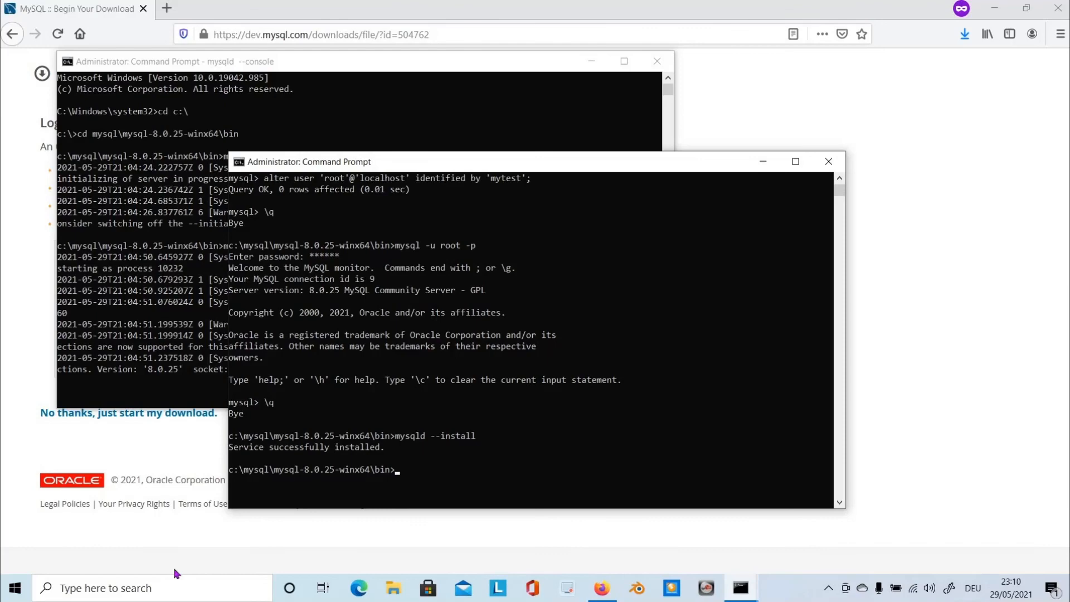
Locate and select the MySQL entry in the Services list, set to Automatic and not running
click(152, 587)
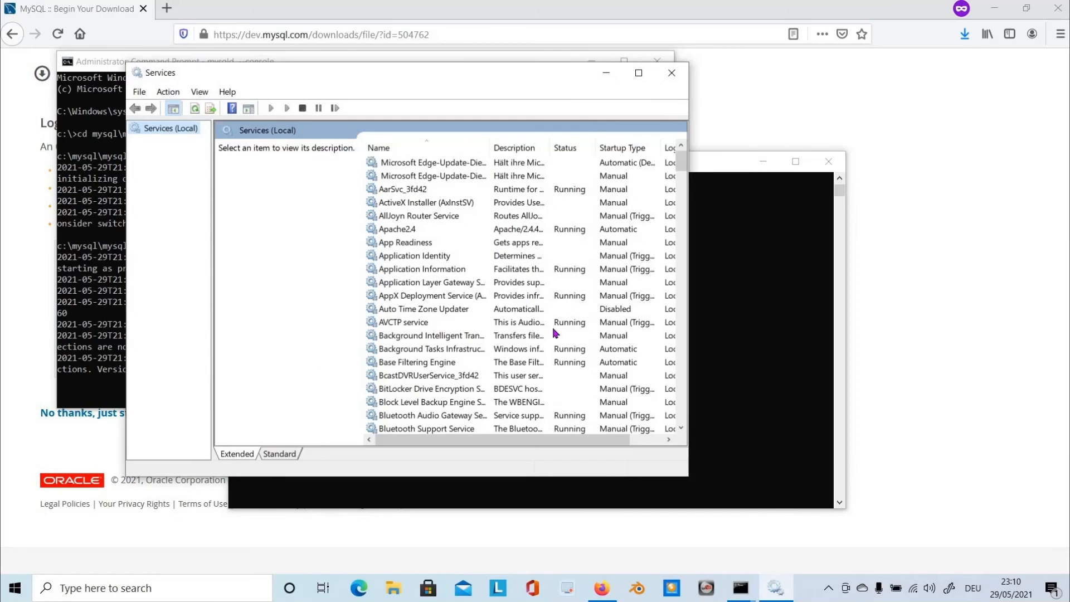
scroll(down, 3)
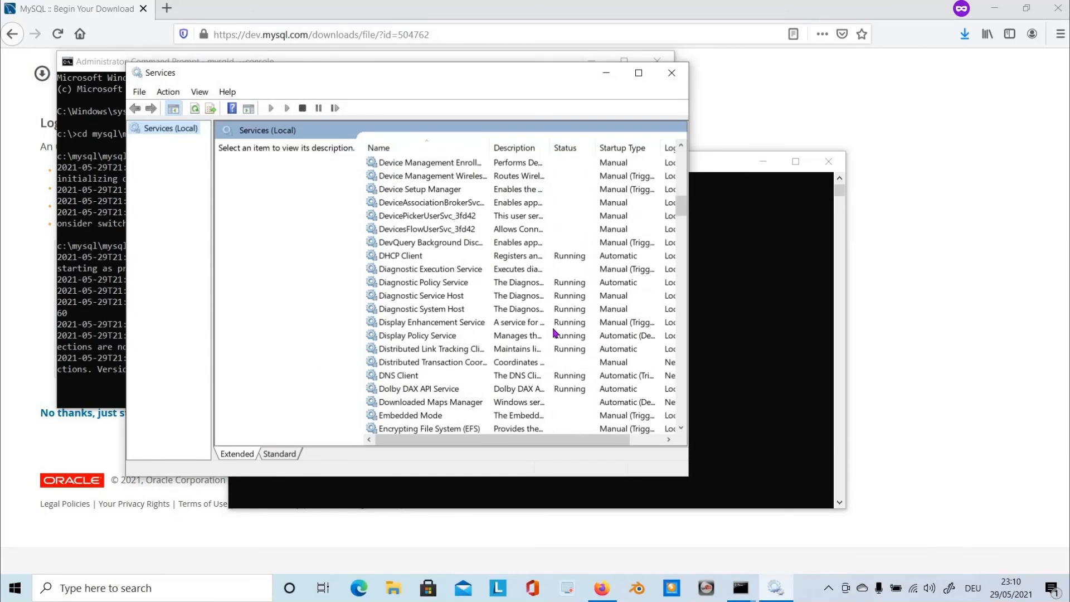
scroll(down, 3)
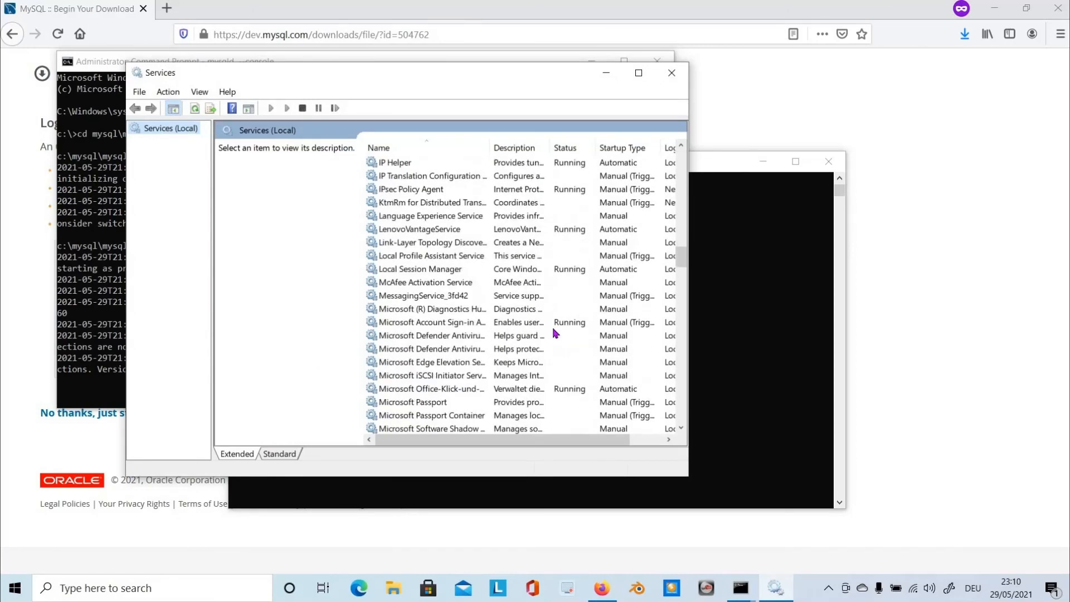
scroll(down, 3)
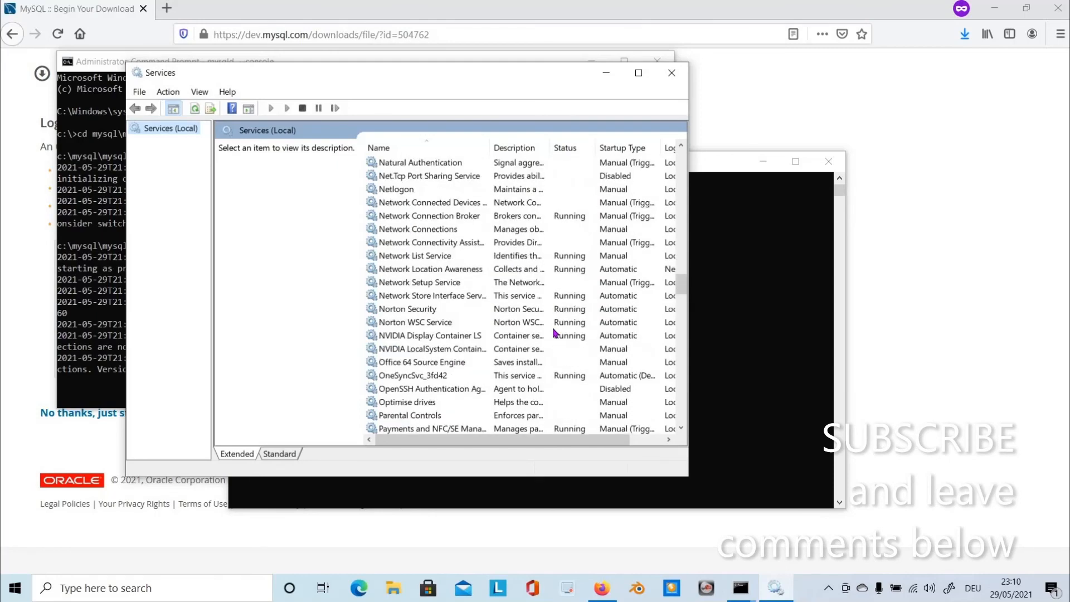
scroll(down, 3)
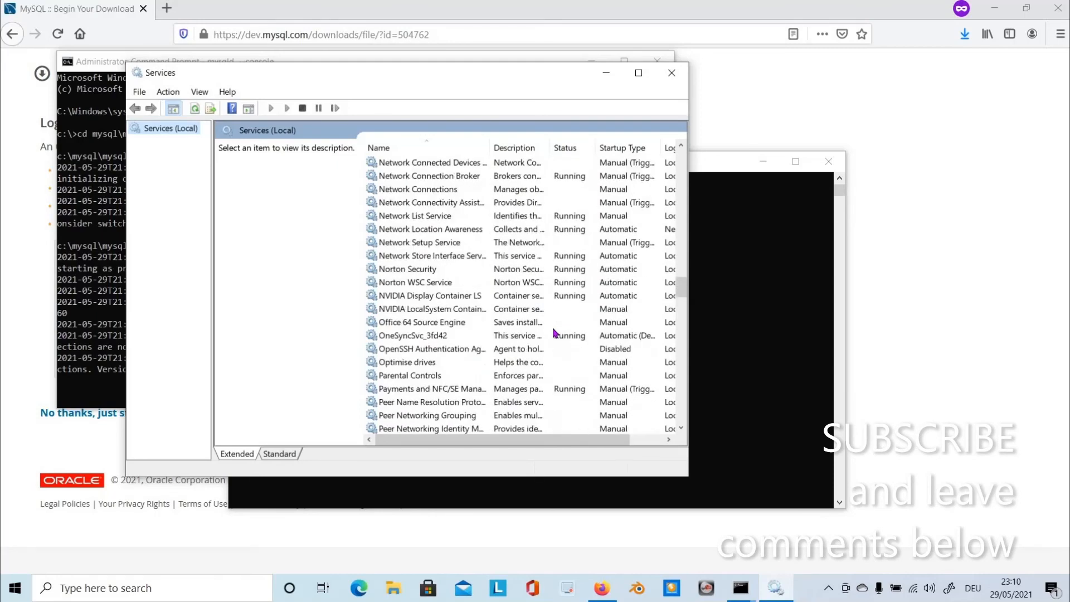
click(391, 228)
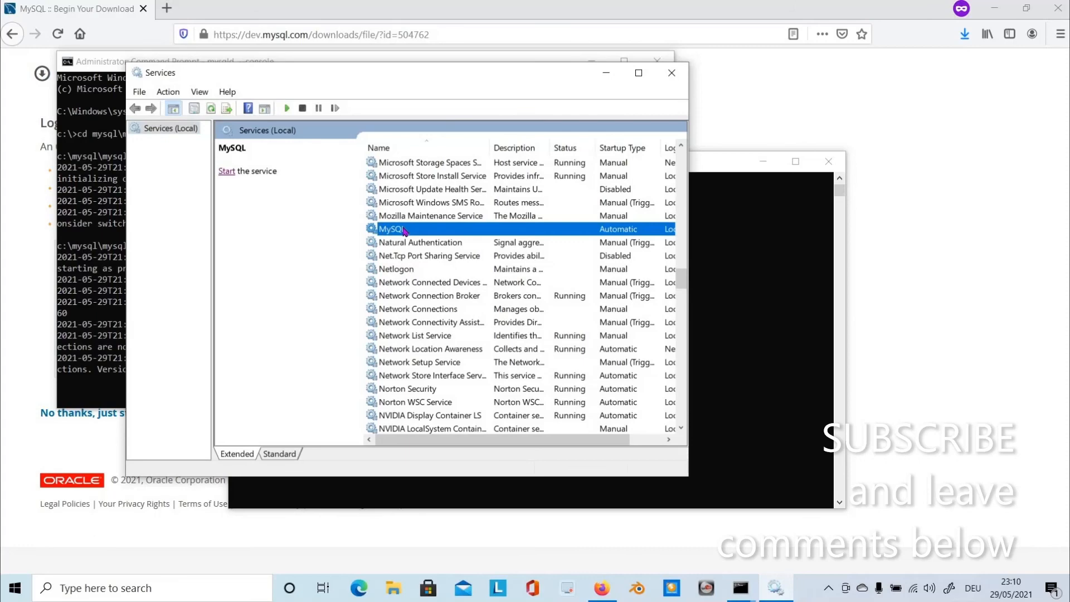